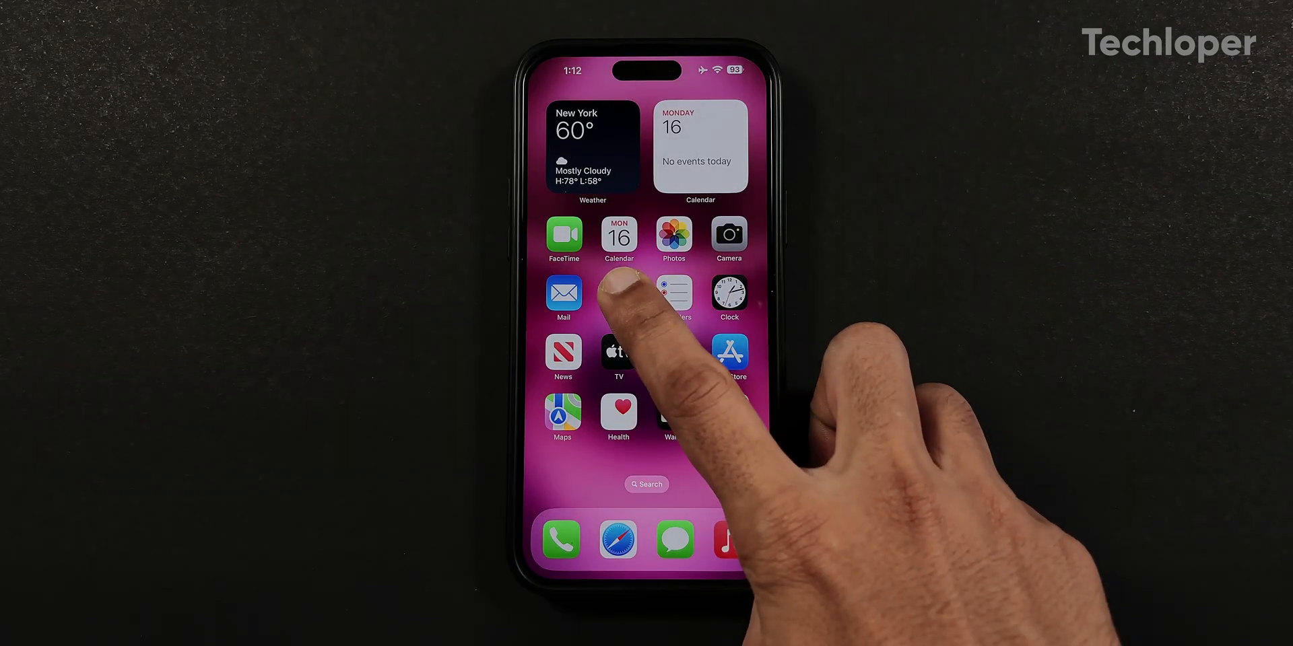
- Hide the Tinder app and lock it behind Face ID via Hide and Require Face ID
click(618, 296)
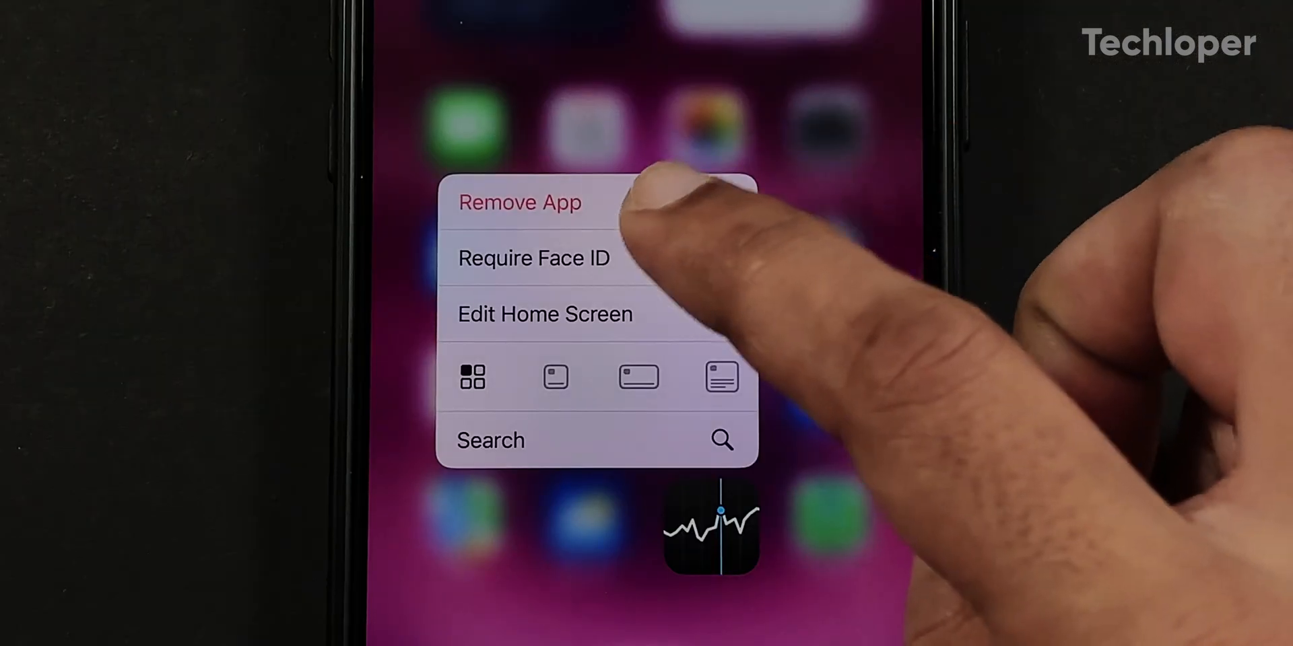
click(533, 259)
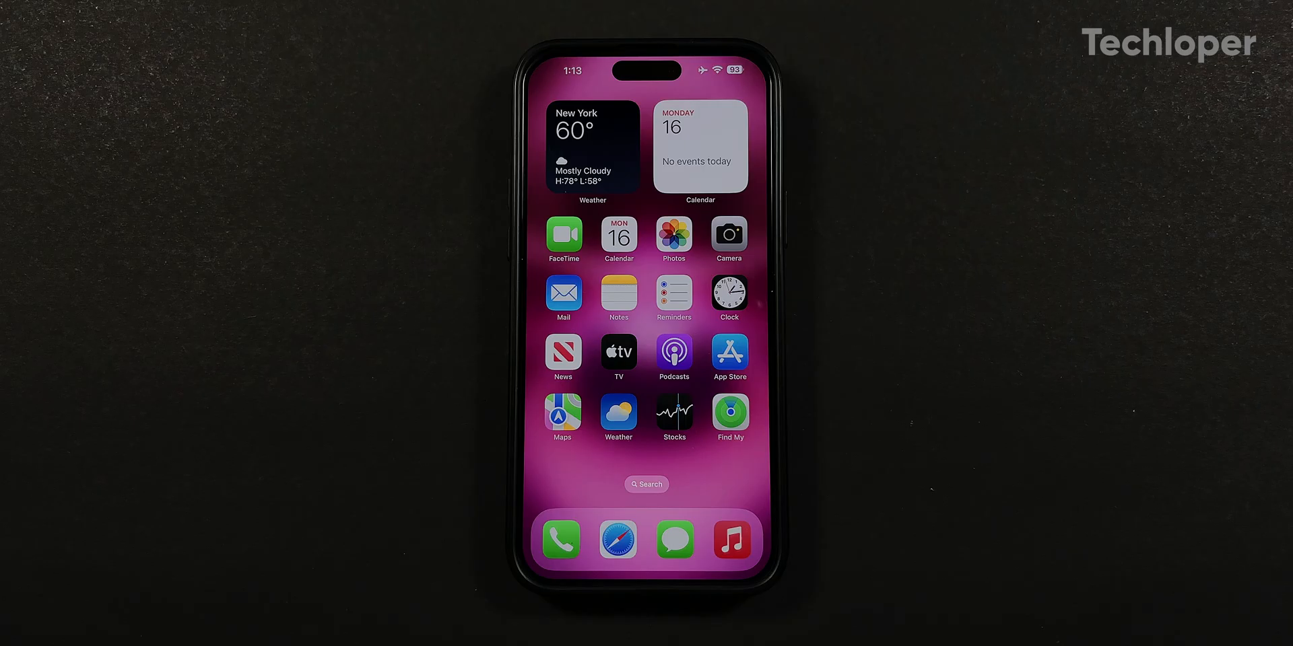
click(673, 412)
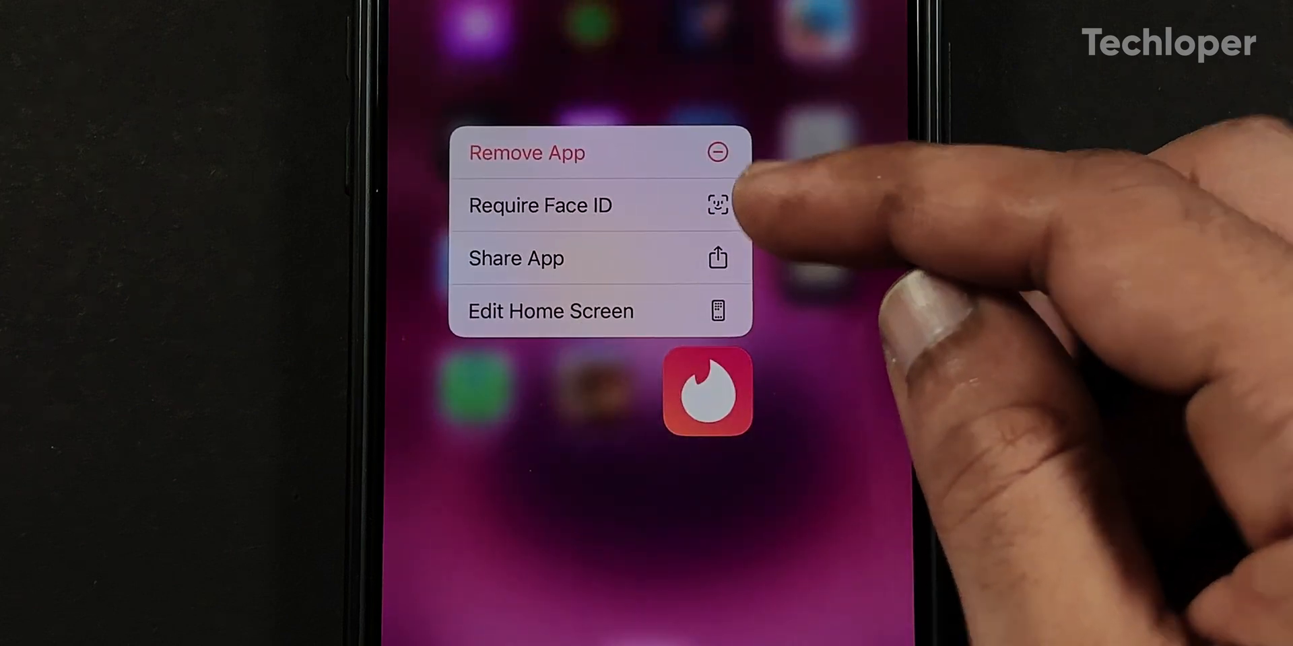
click(538, 205)
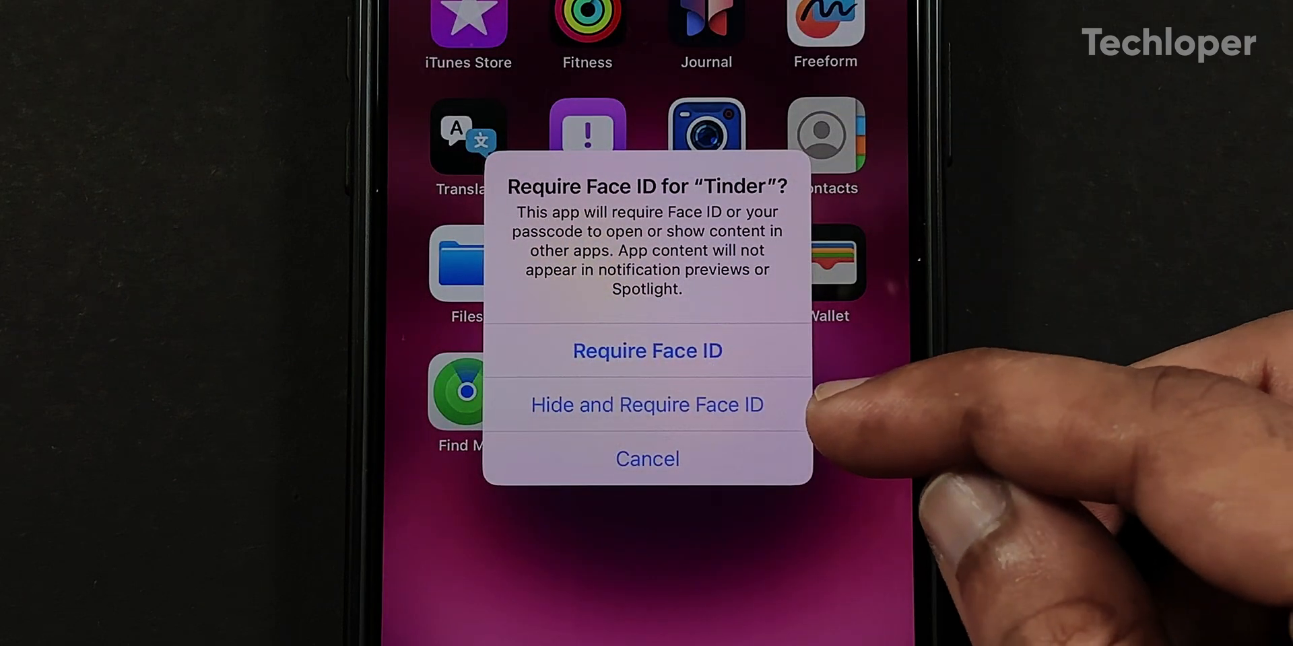
click(646, 404)
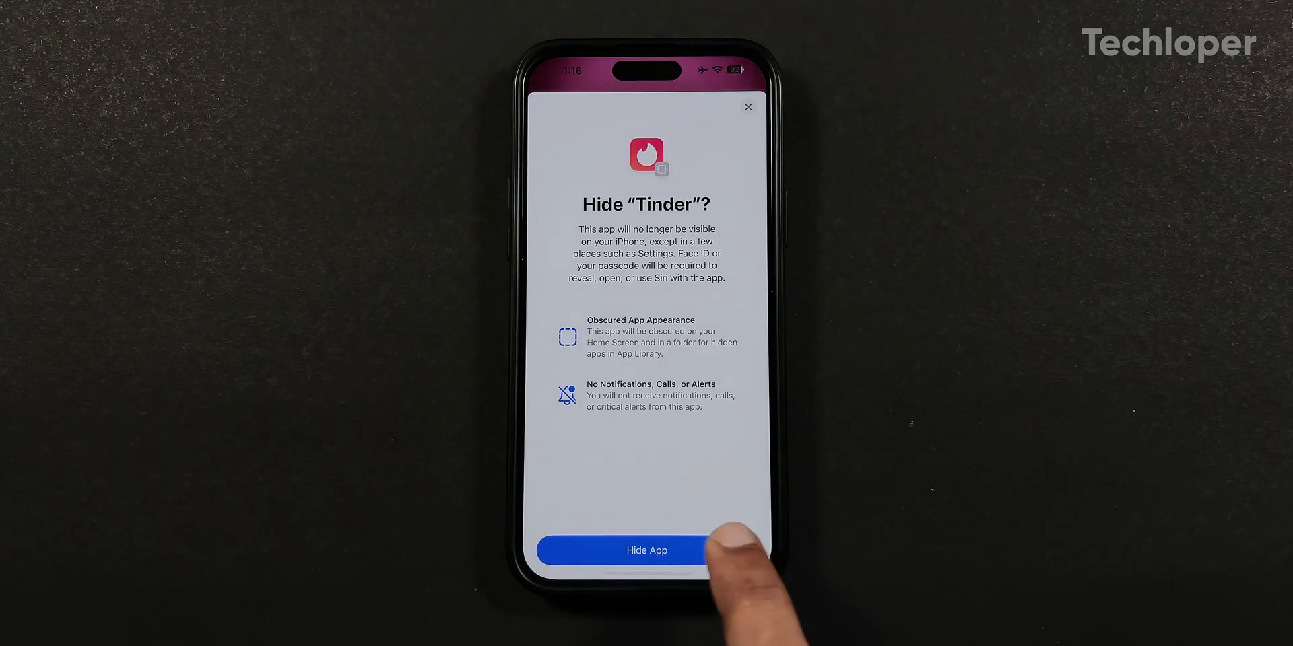
click(646, 549)
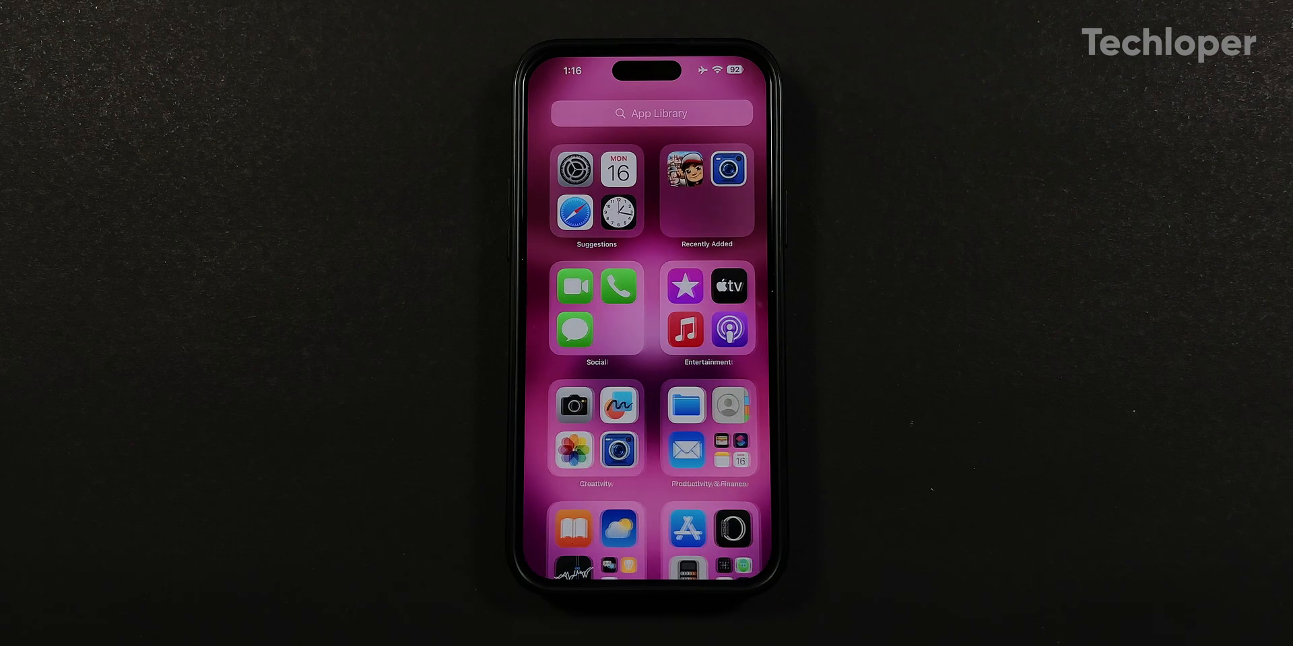
scroll(down, 3)
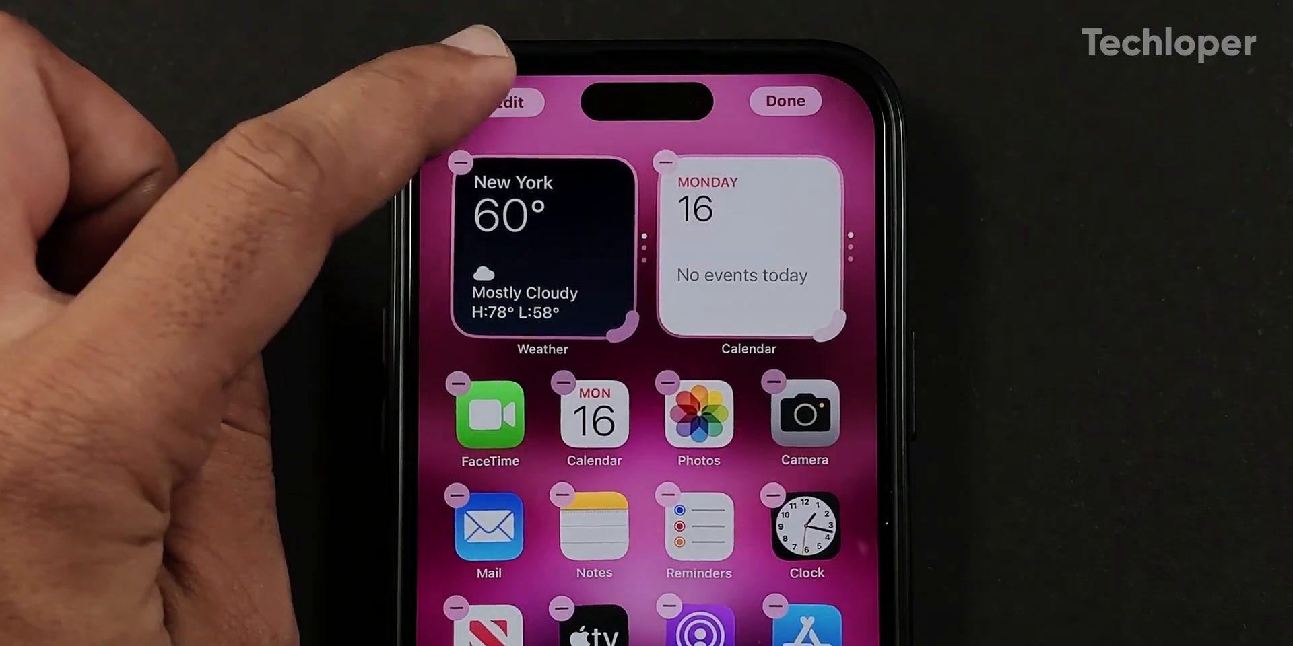
- Bring up the Home Screen's Customize panel from the Edit menu
click(509, 101)
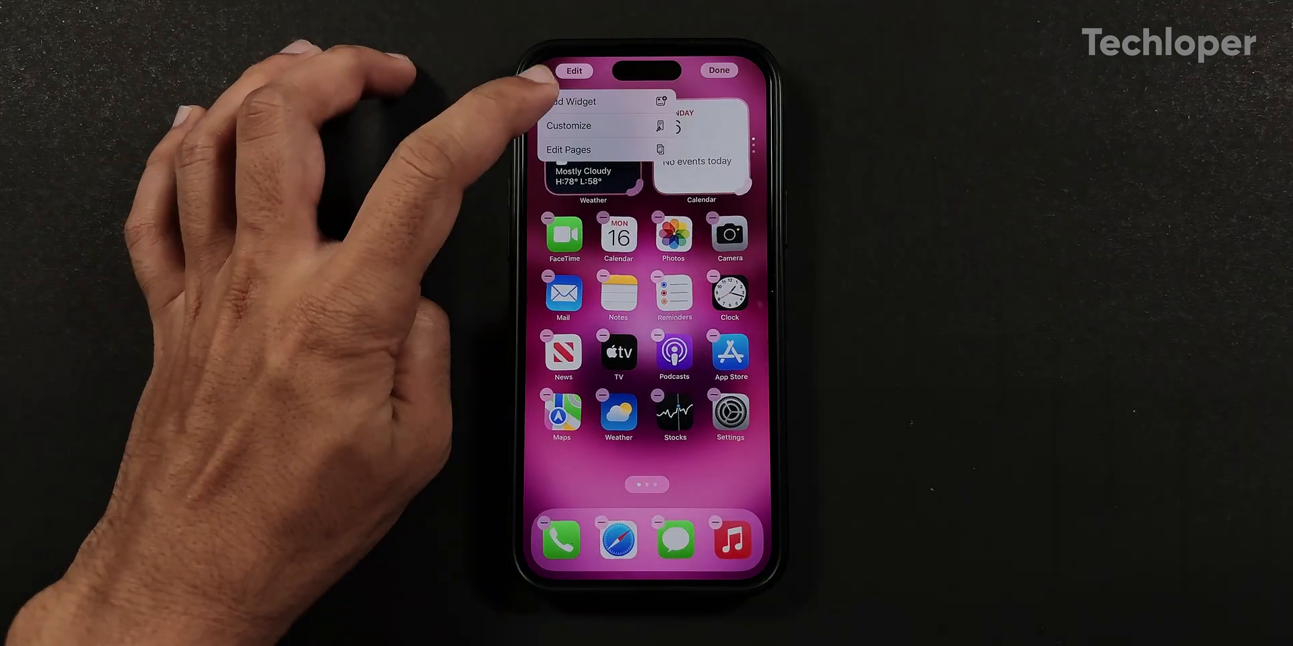
click(570, 101)
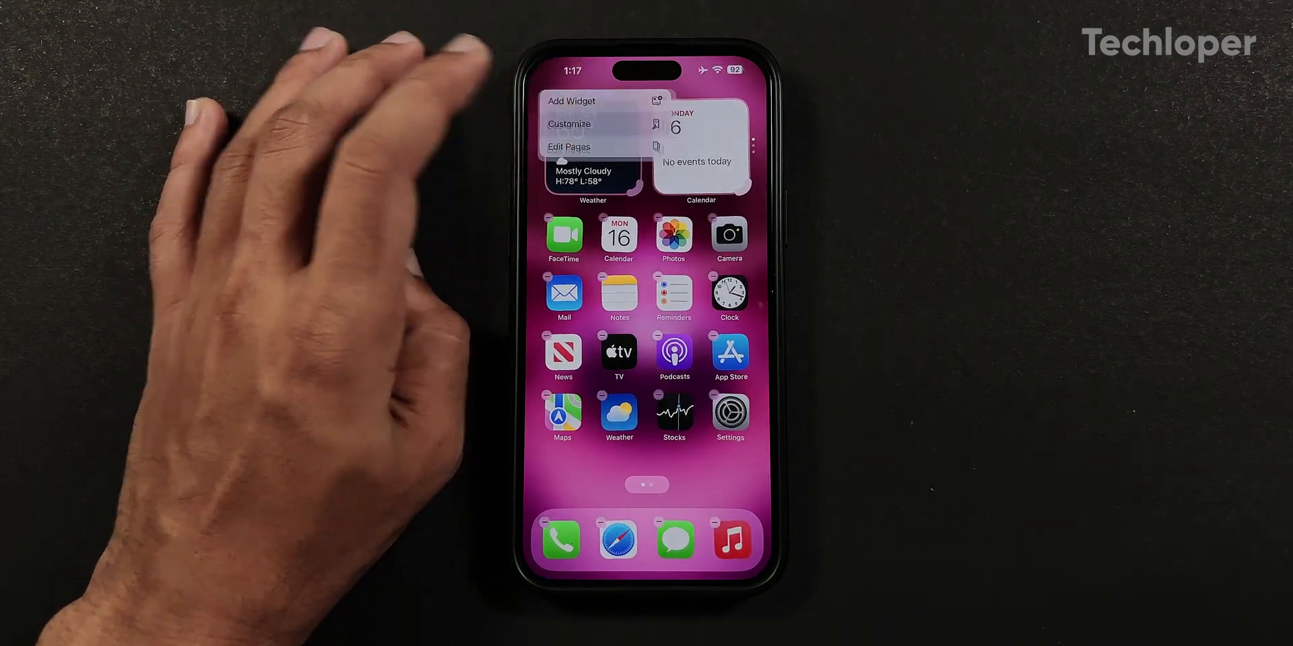
click(569, 124)
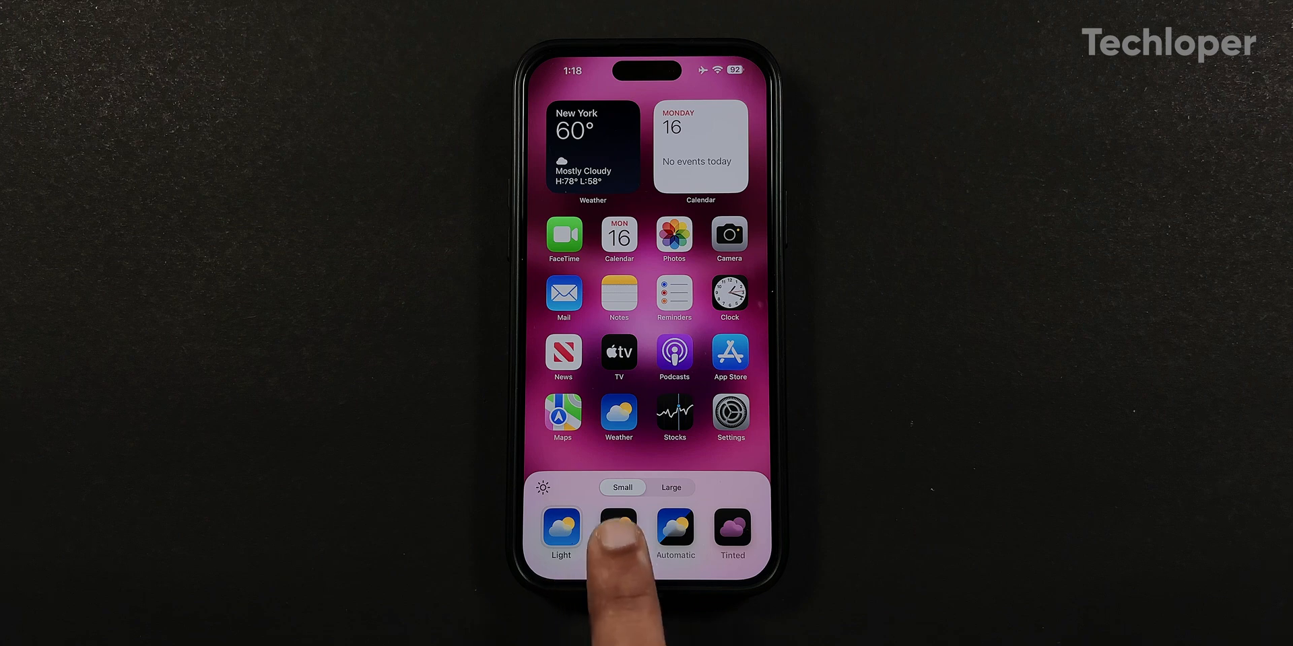
- Try the Dark and Tinted icon styles, slide the tint colour and pick one with the eyedropper
click(618, 532)
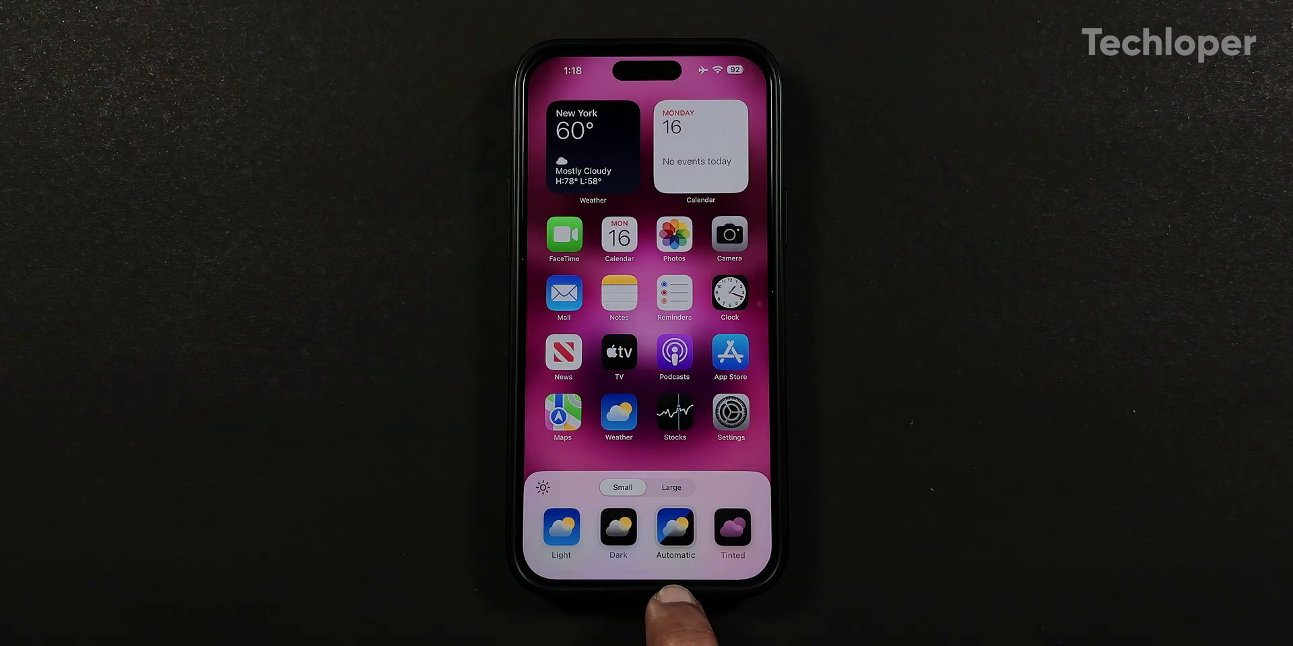
click(731, 533)
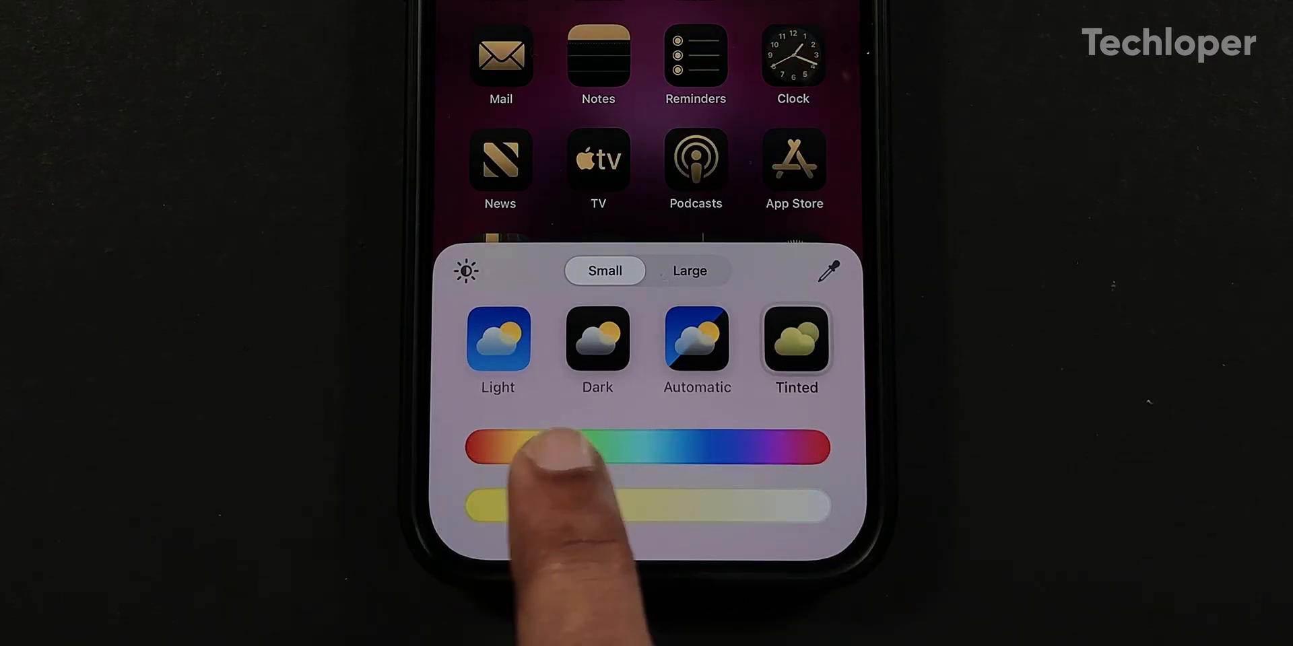
drag(535, 447, 804, 447)
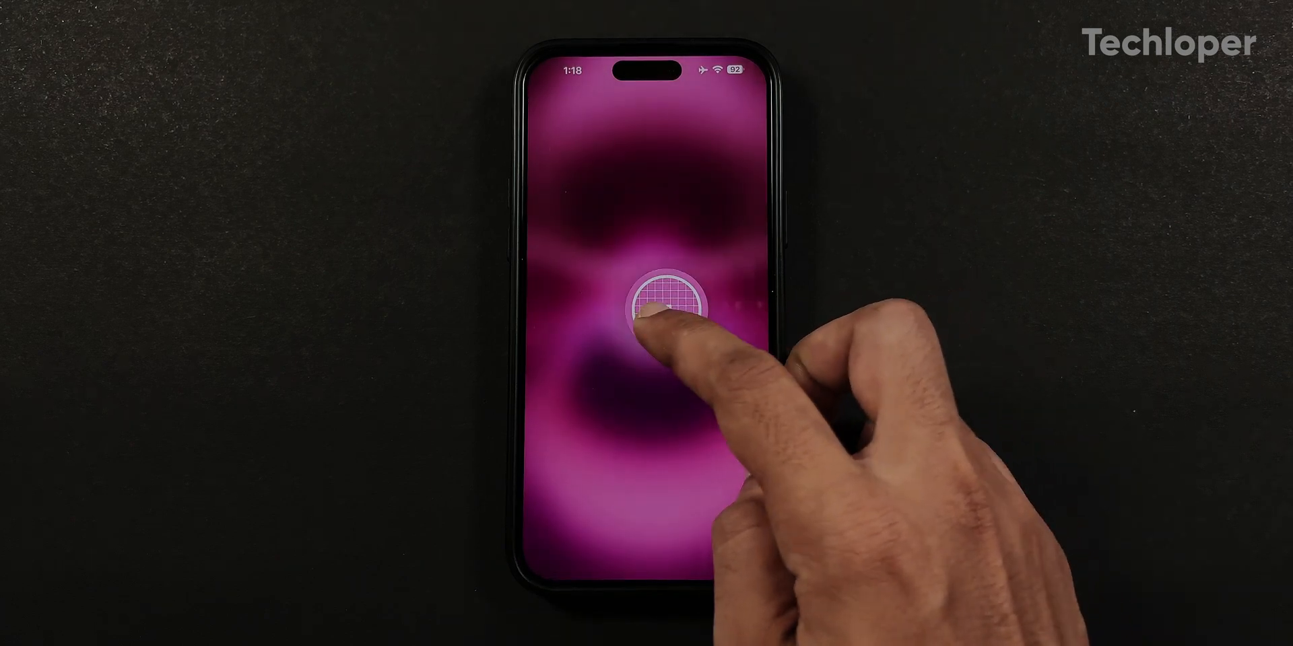
click(668, 306)
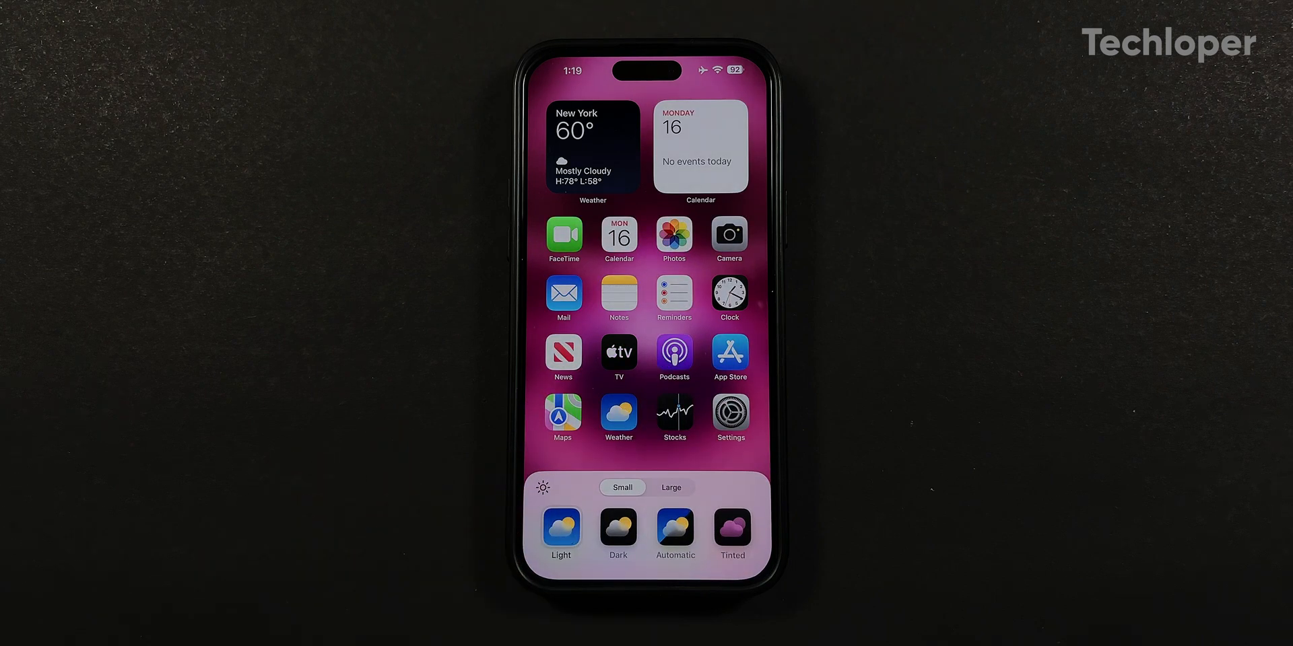
- Dismiss the Customize panel, toggle the second page in Edit Pages and finish with Done
click(670, 487)
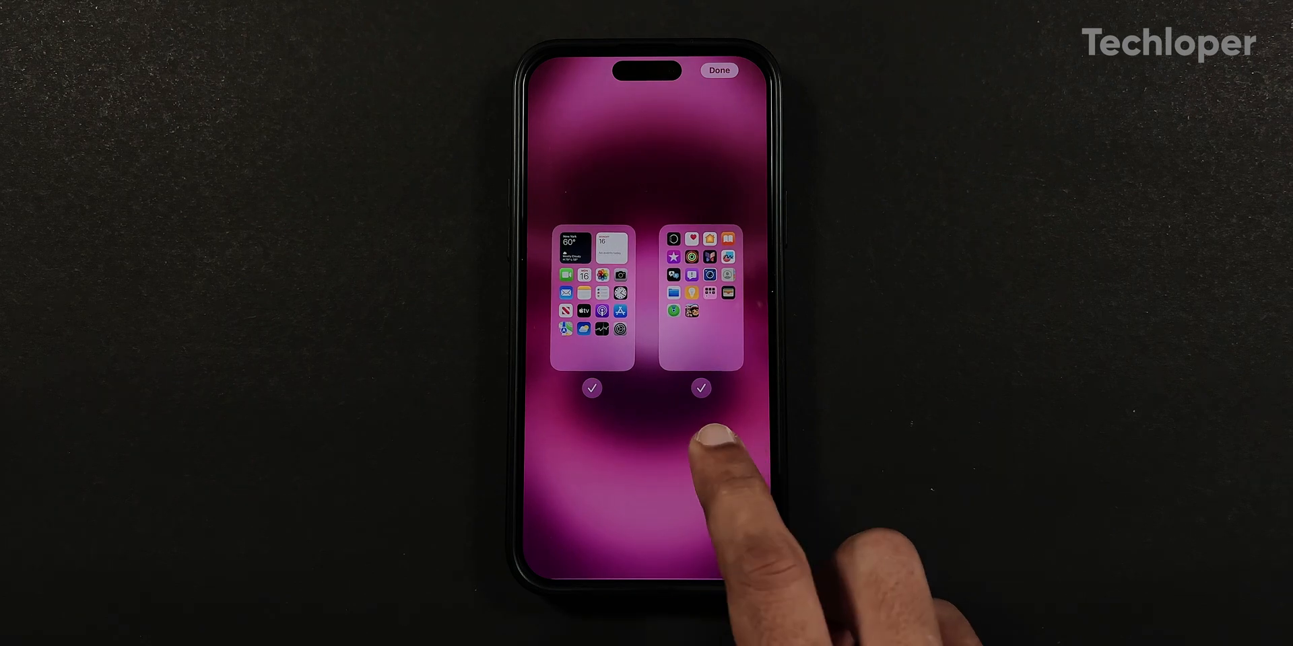
click(700, 388)
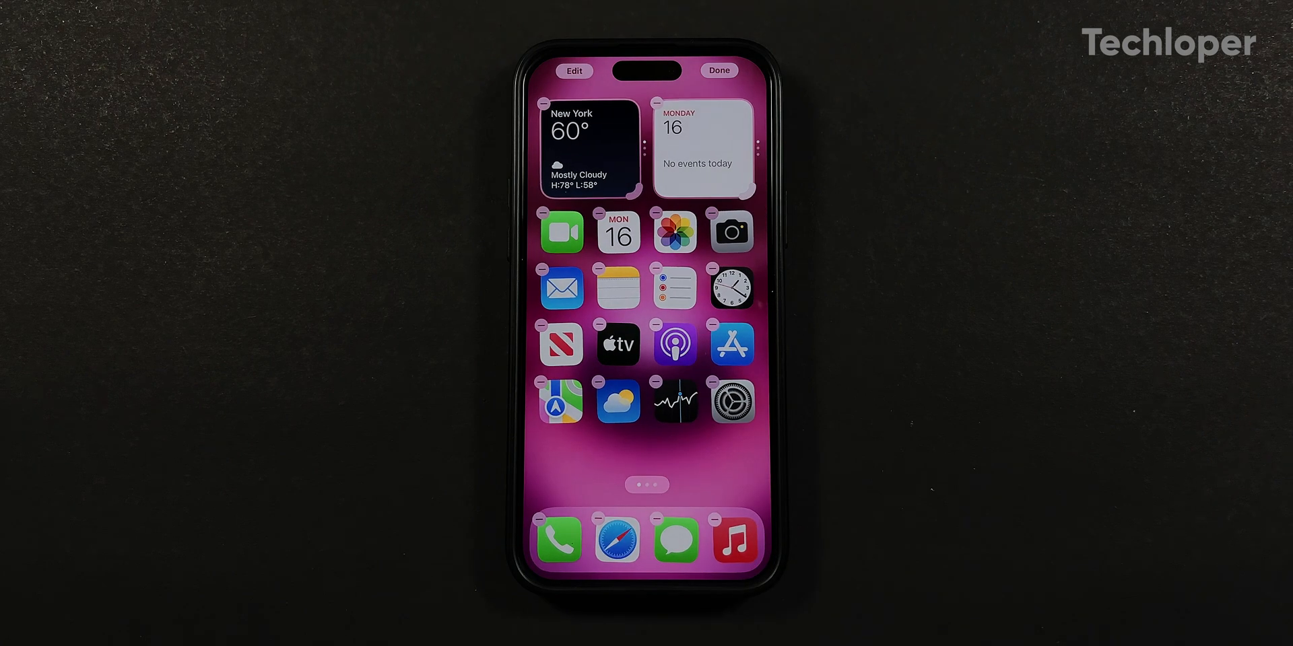
click(717, 70)
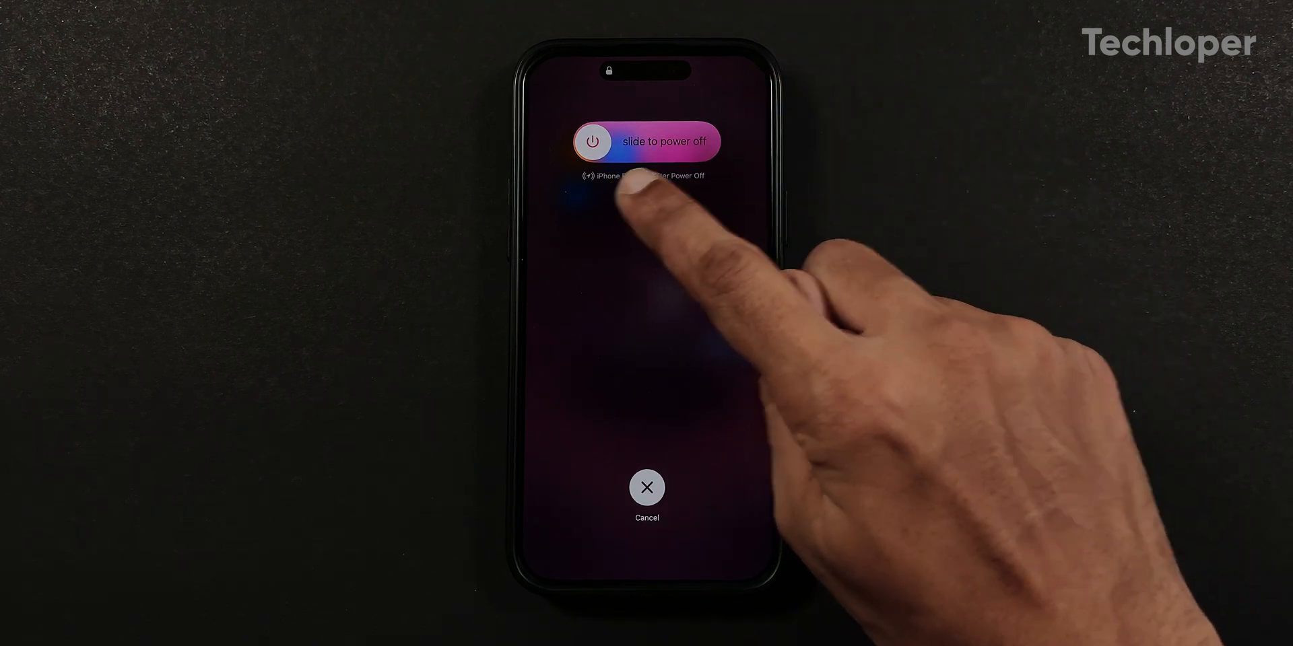
- Cancel the power-off slider to return before entering Control Center editing
click(646, 486)
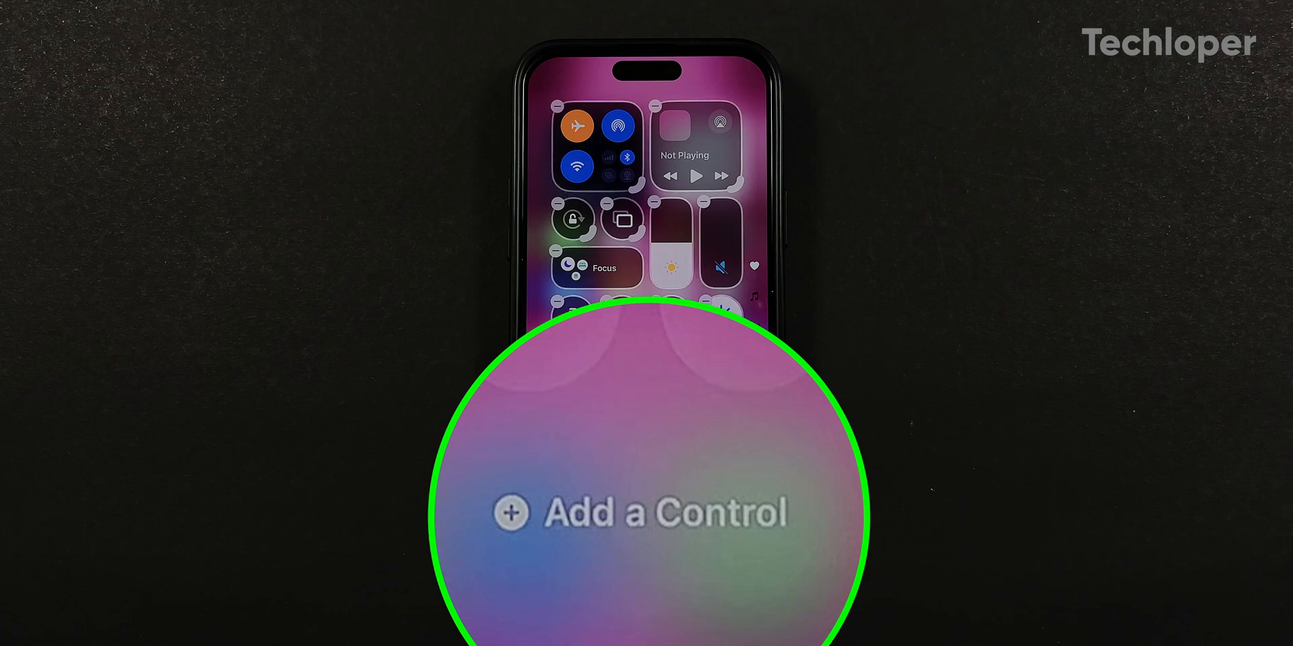
- Add Flashlight, Camera and Magnifier from the control gallery and finish arranging the layout
click(638, 513)
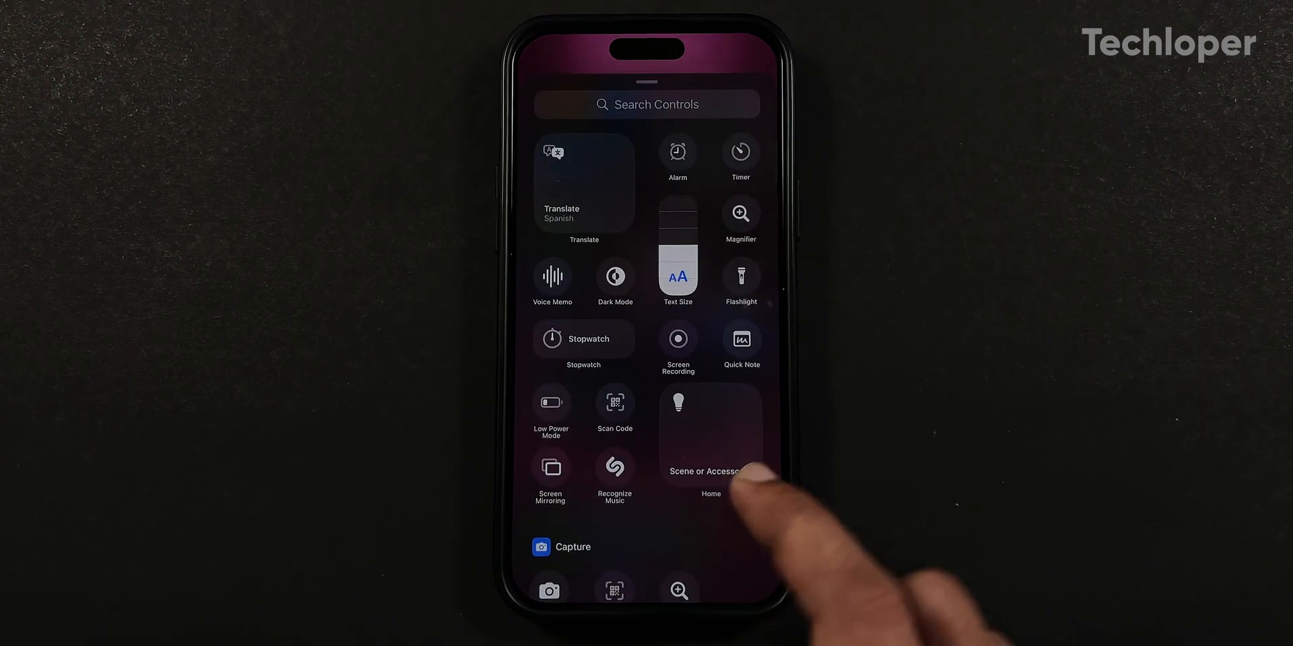
scroll(down, 3)
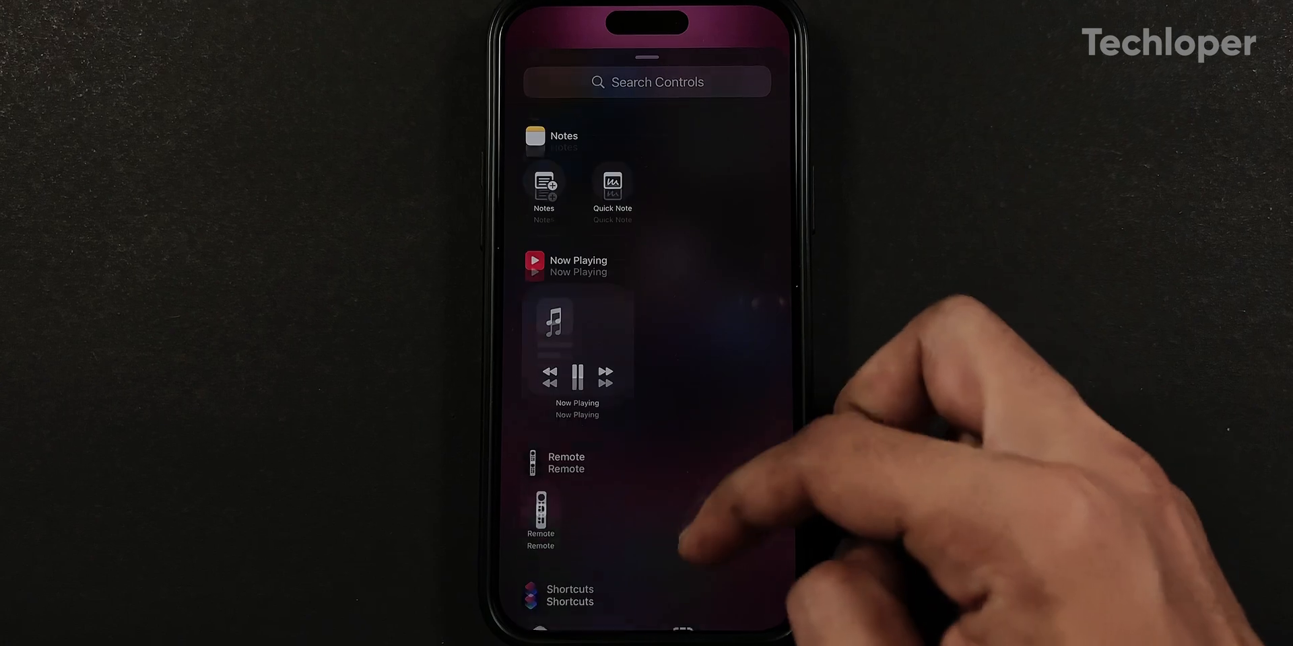
scroll(down, 3)
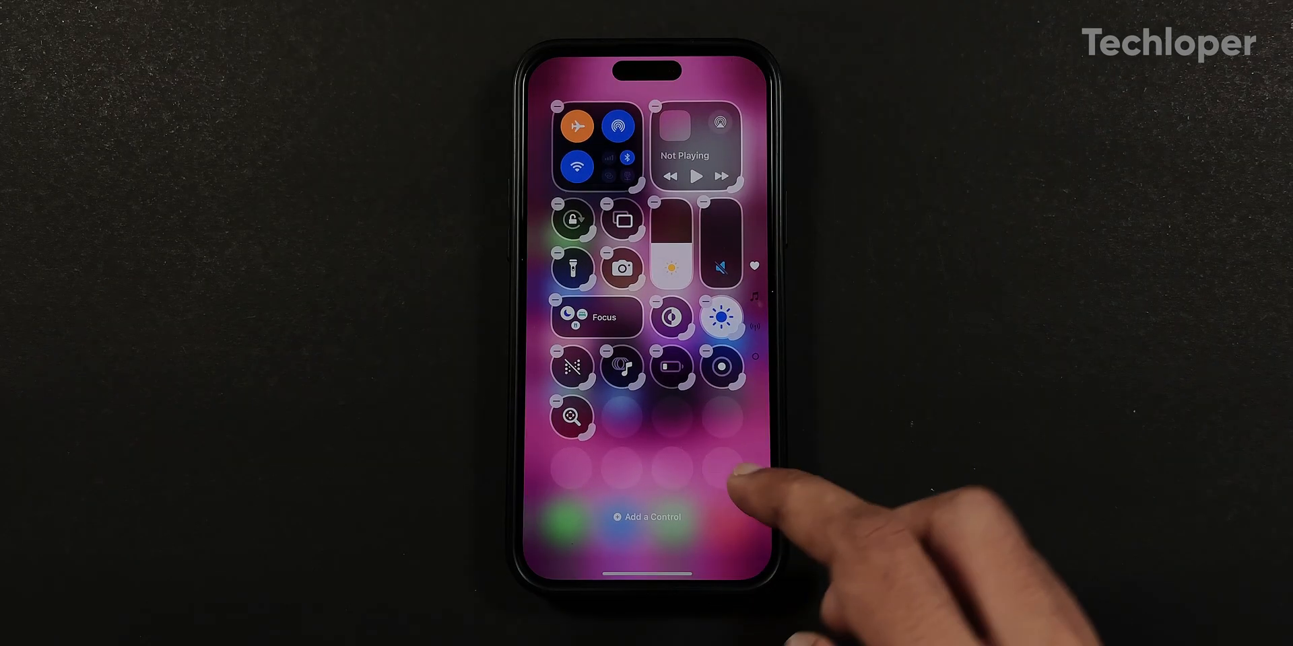
click(684, 144)
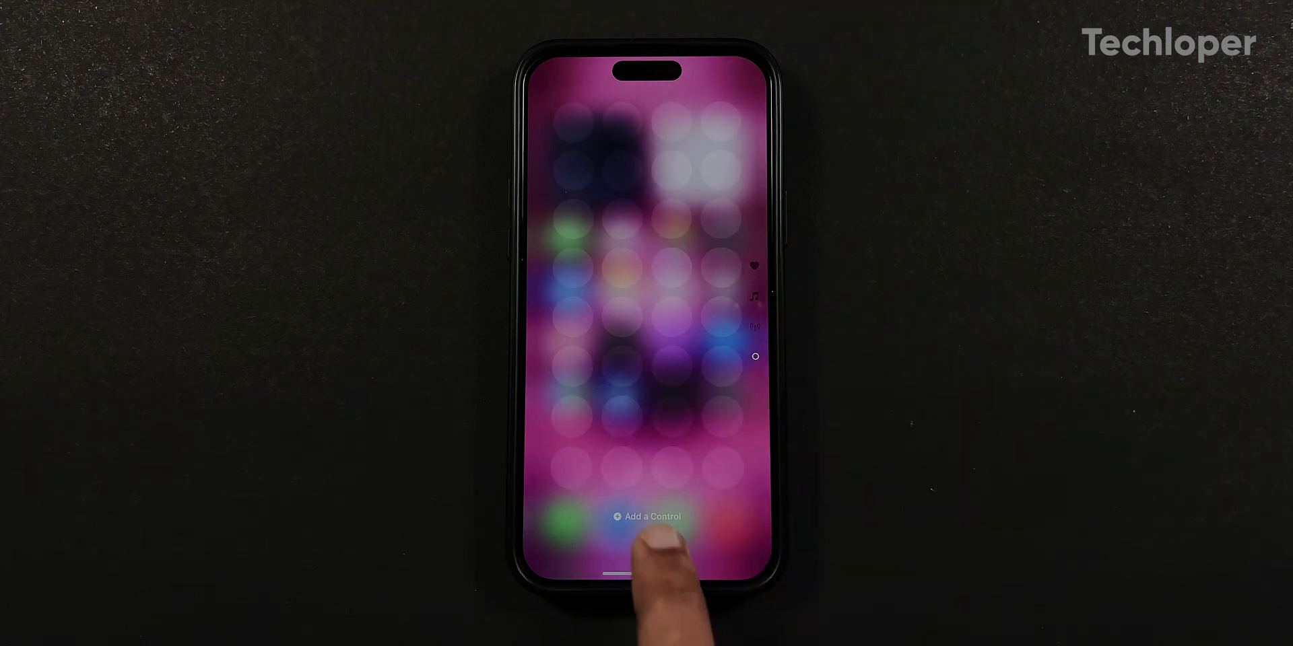
click(647, 516)
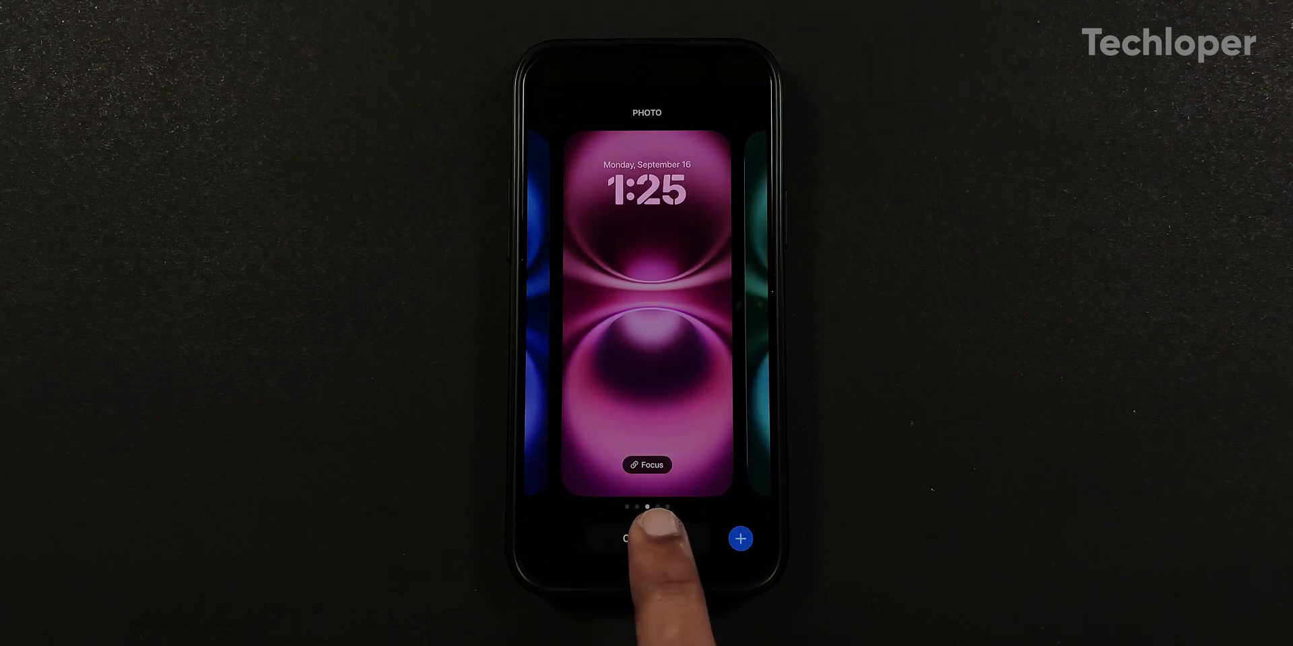
- Swap the Lock Screen flashlight shortcut for an Open App control and leave the camera slot empty
click(630, 540)
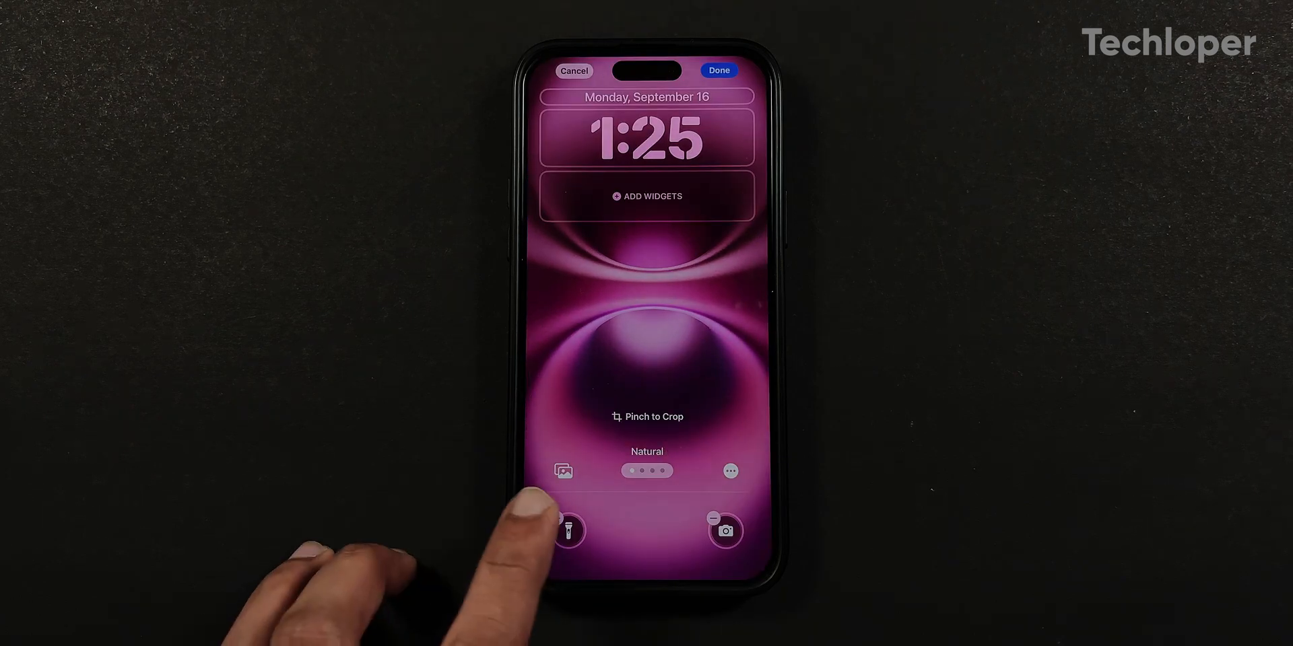
click(563, 530)
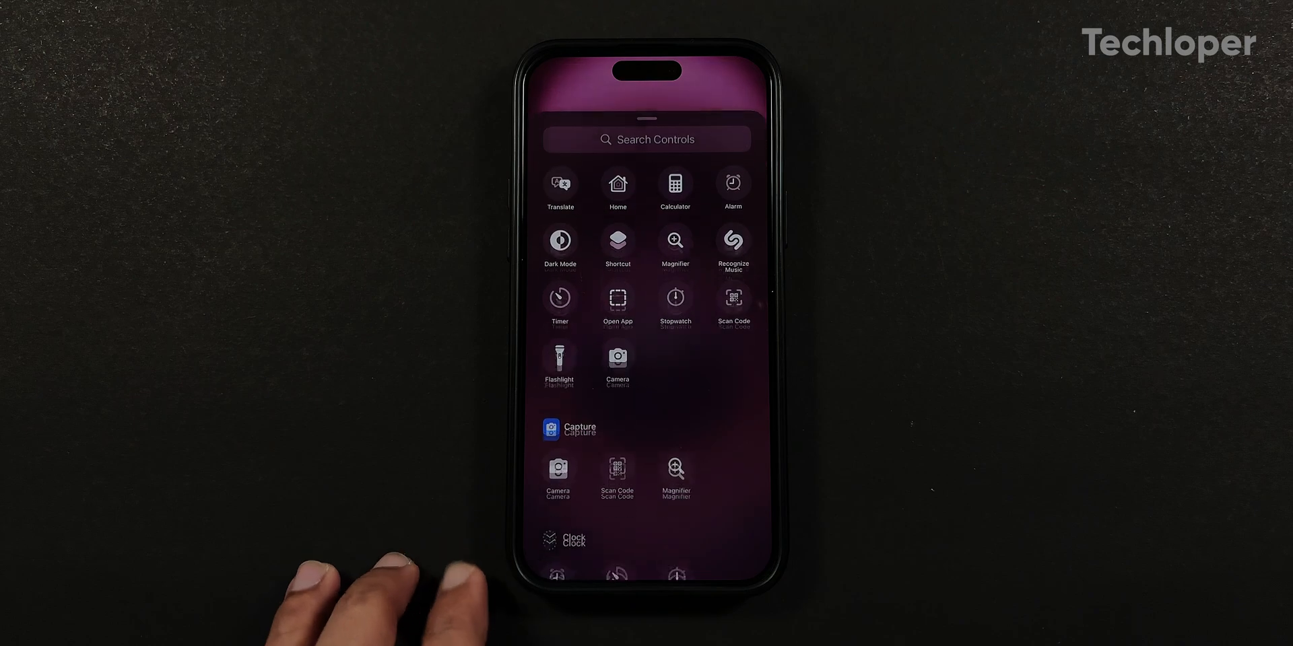
click(616, 301)
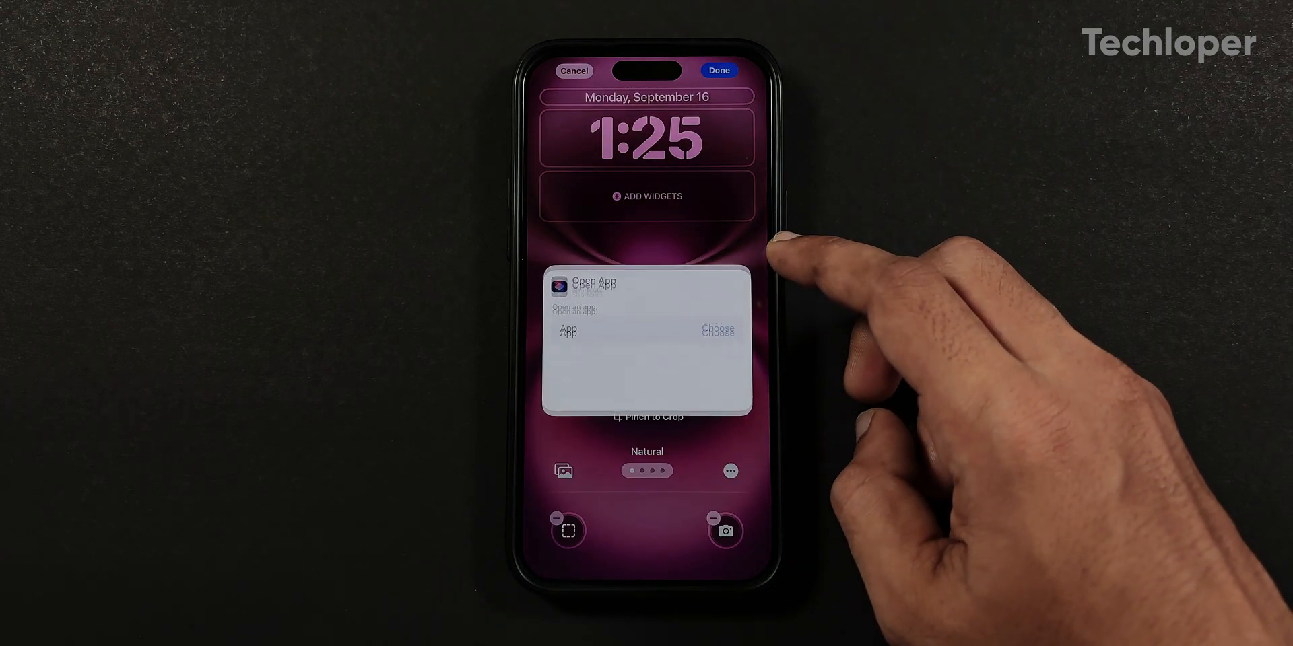
click(717, 330)
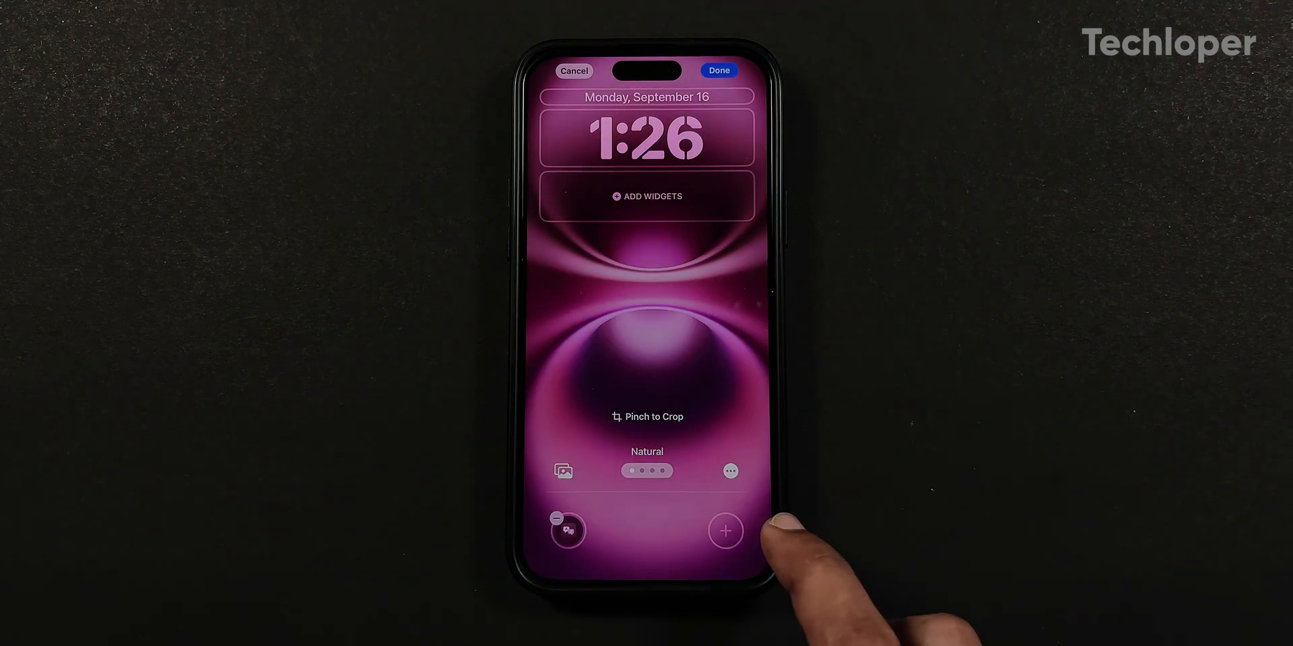
click(717, 70)
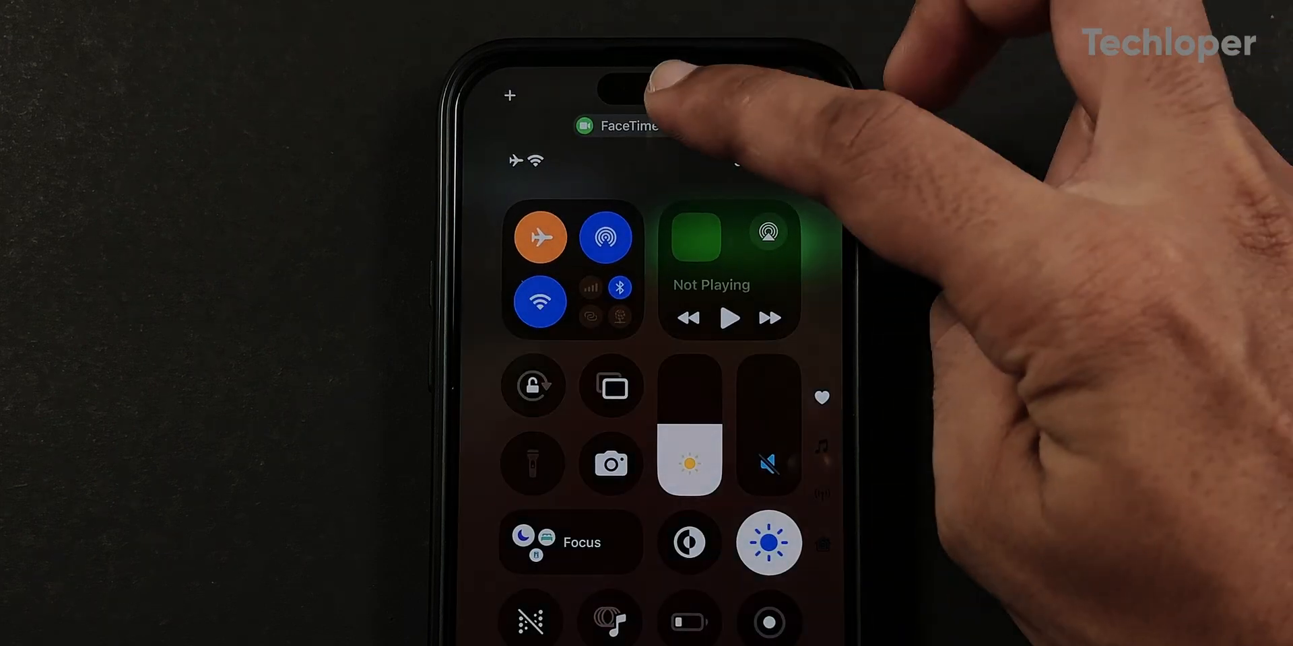
- Review FaceTime's audio and video options and choose a microphone mode
click(626, 125)
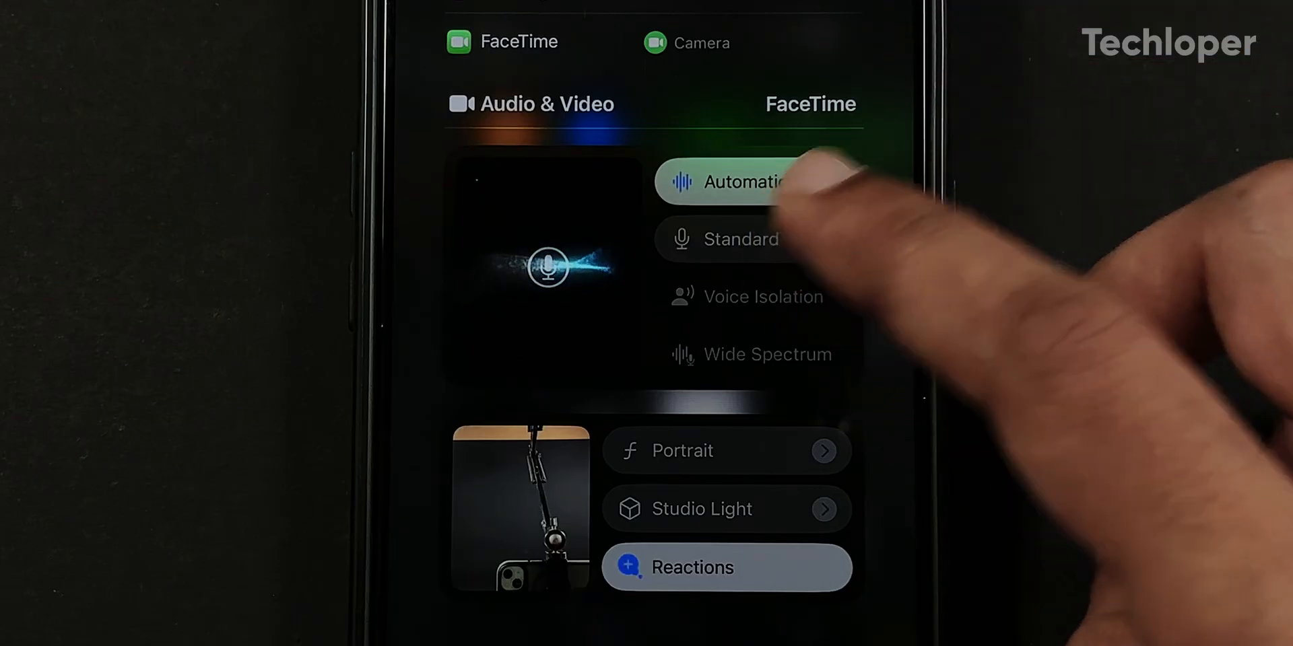
click(752, 354)
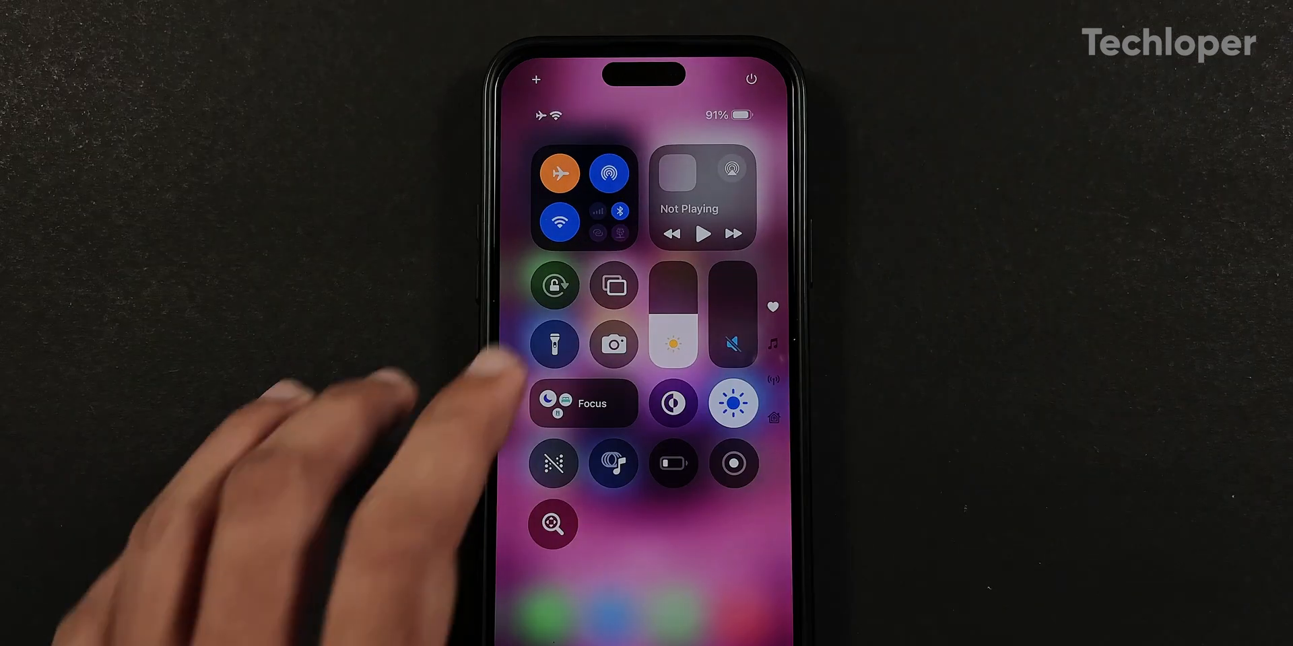
click(553, 343)
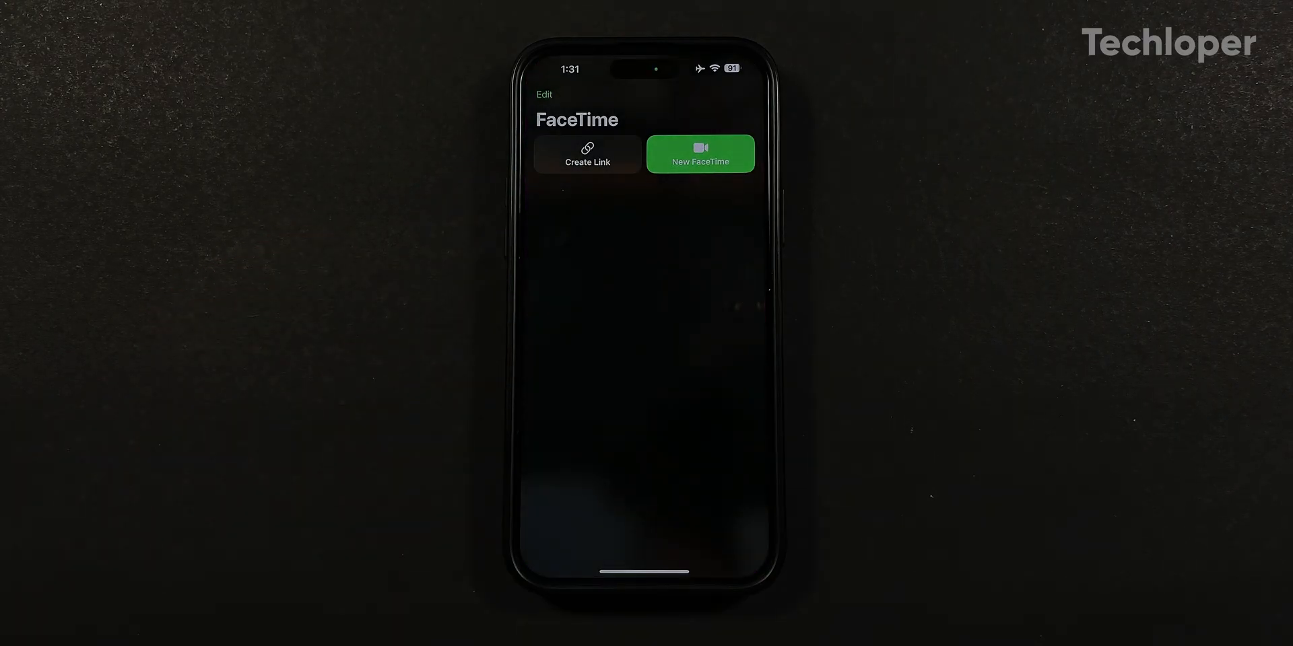
click(700, 154)
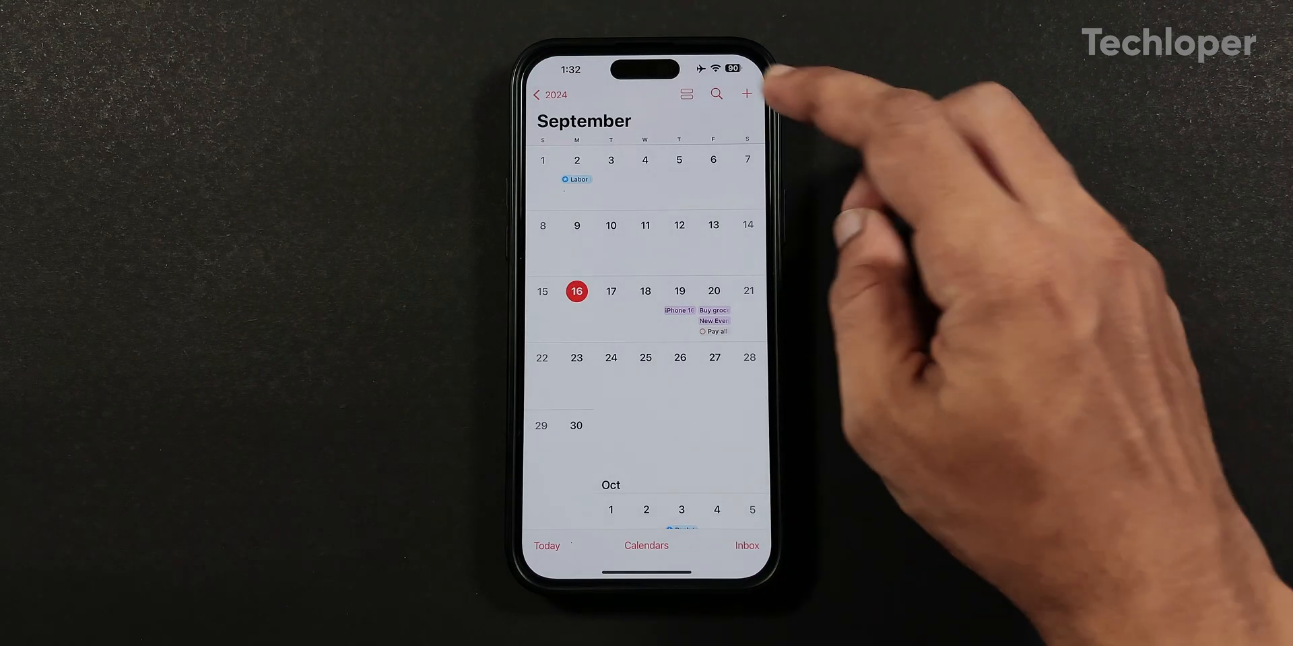
- Add a new reminder on September 16 from the Calendar month view
click(744, 93)
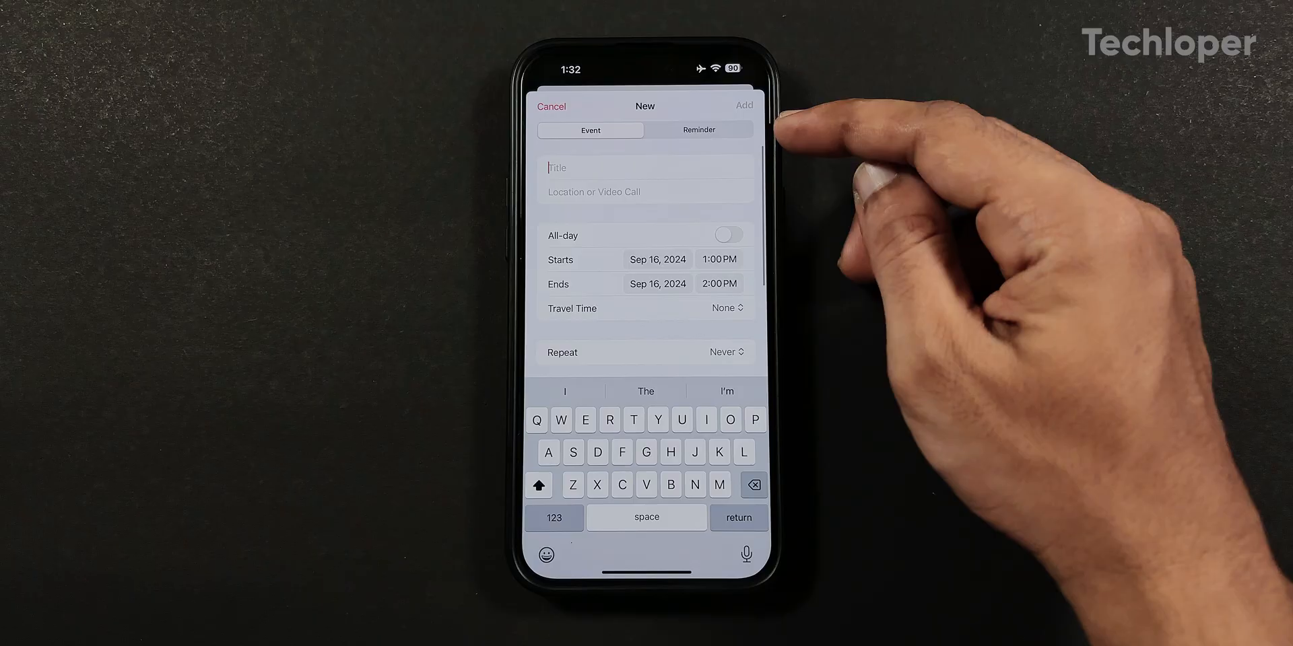
click(699, 129)
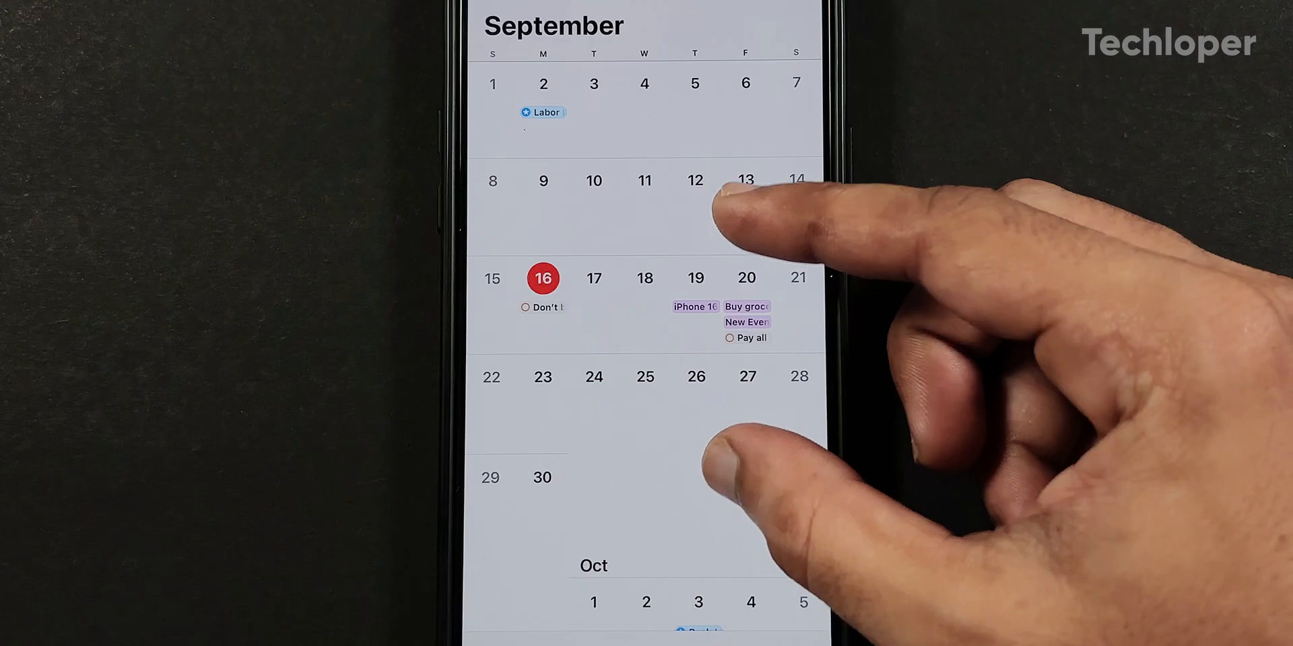
scroll(down, 3)
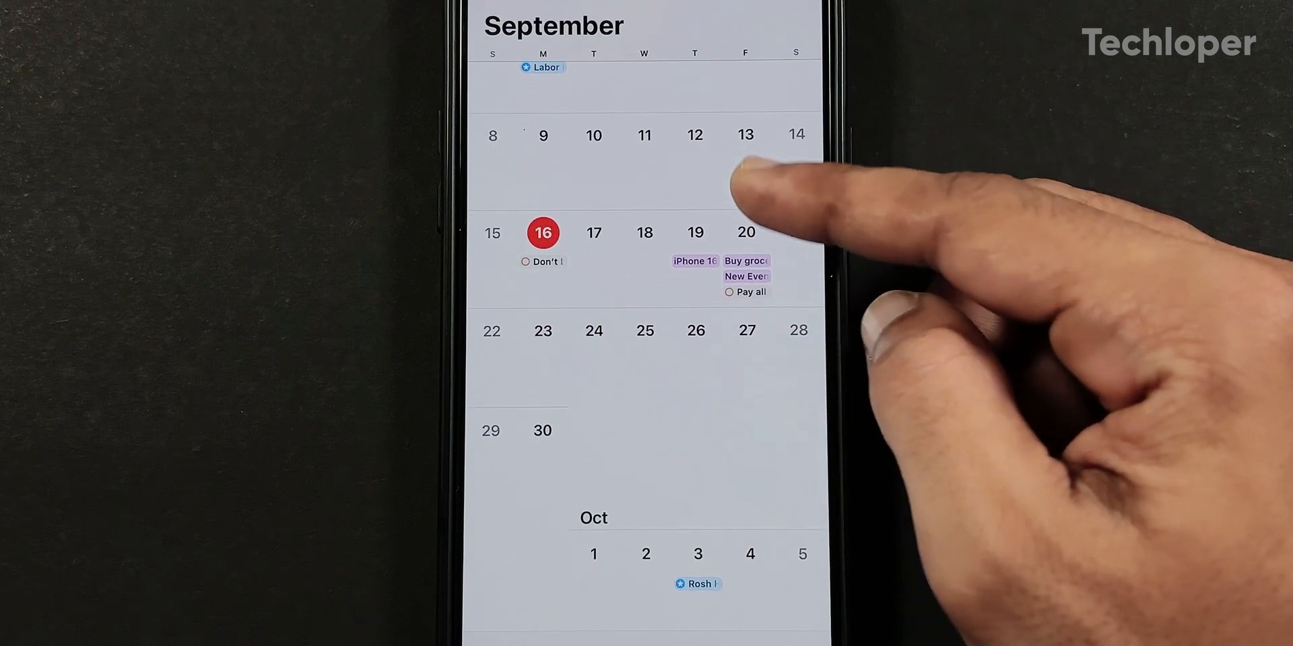
scroll(down, 3)
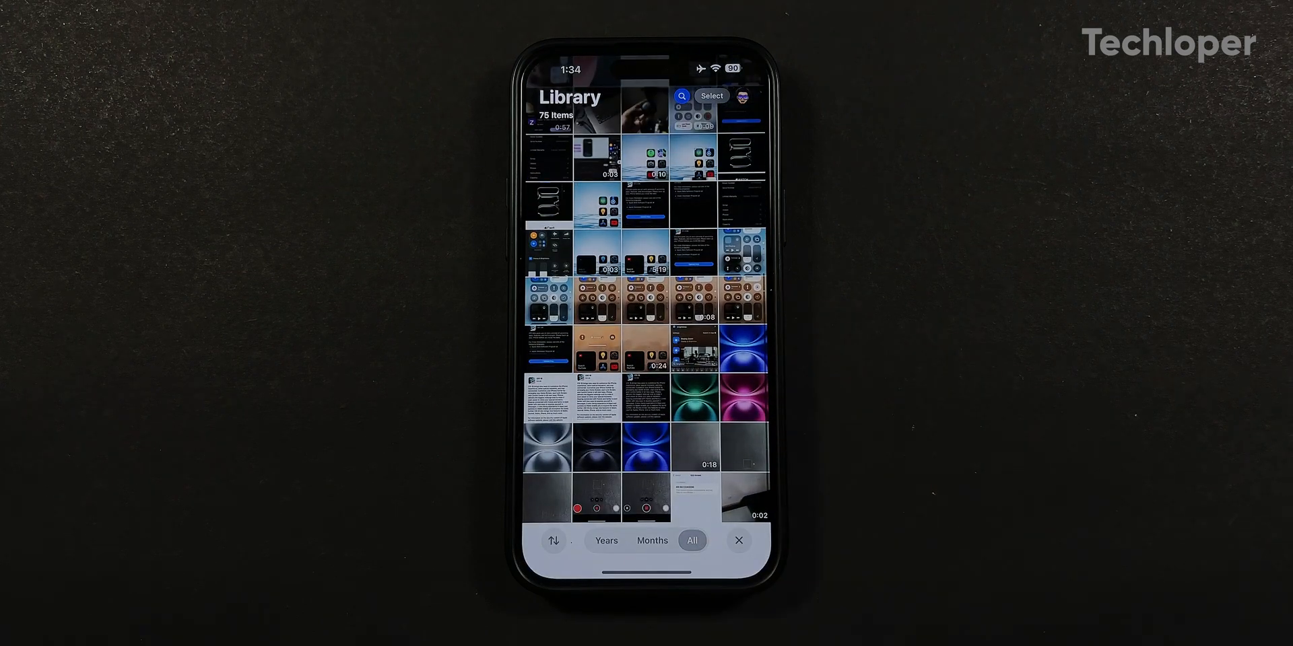
- Sort the Photos library by Date Captured and close the account settings sheet
click(552, 541)
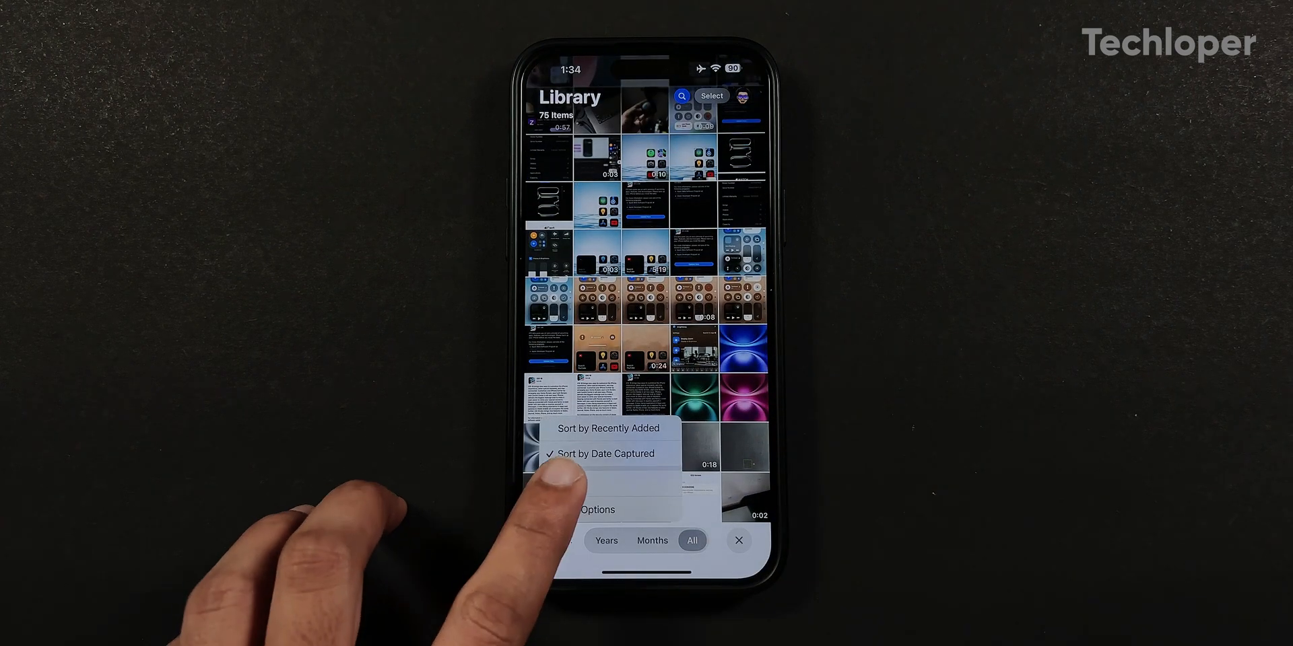
click(553, 541)
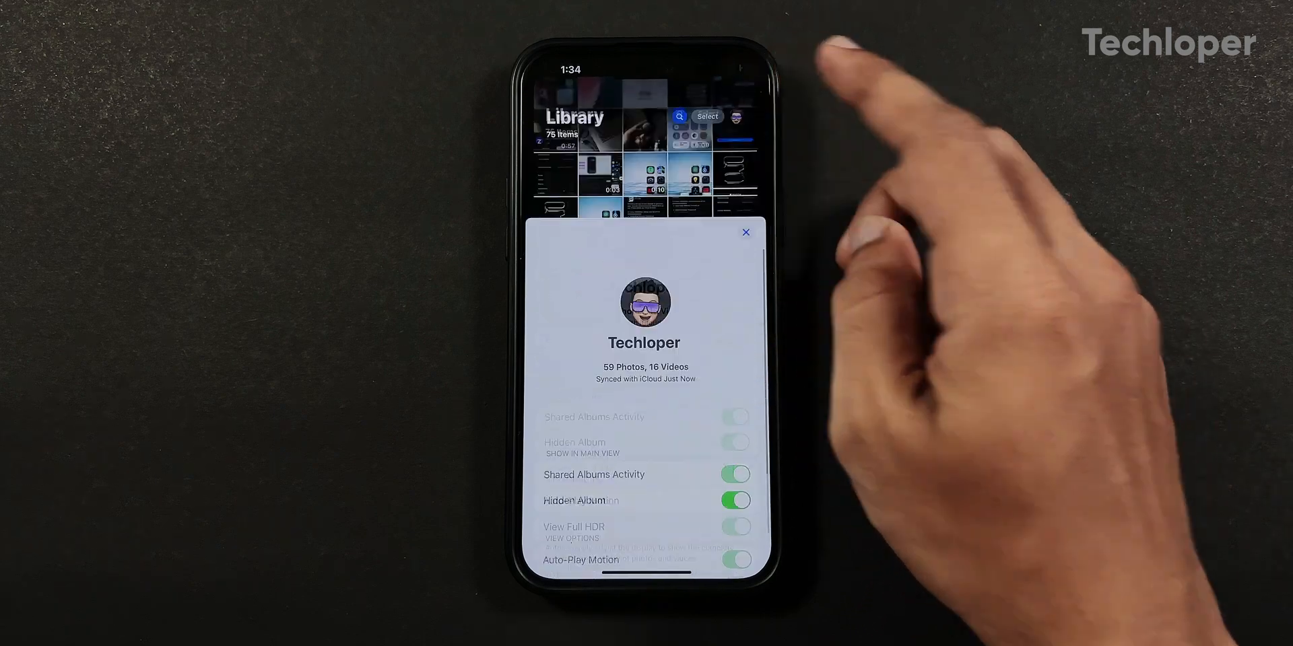
click(744, 233)
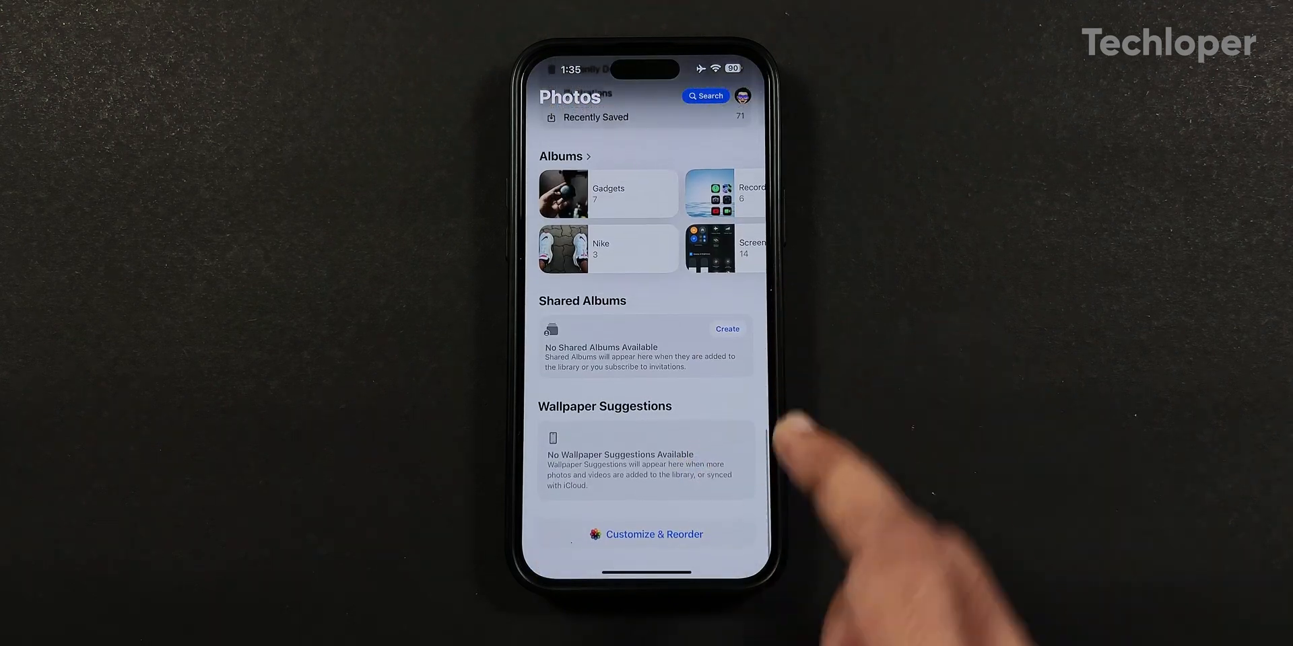
- In Customize & Reorder, toggle whether the Utilities collection appears
click(652, 535)
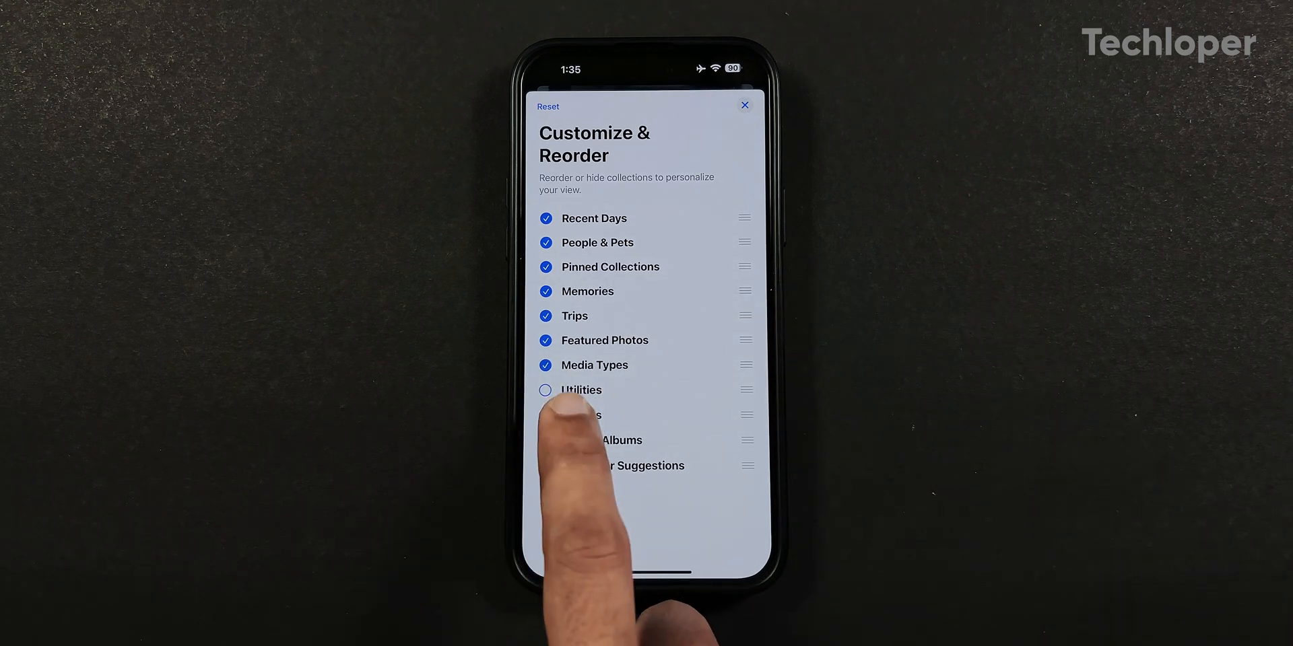
click(743, 105)
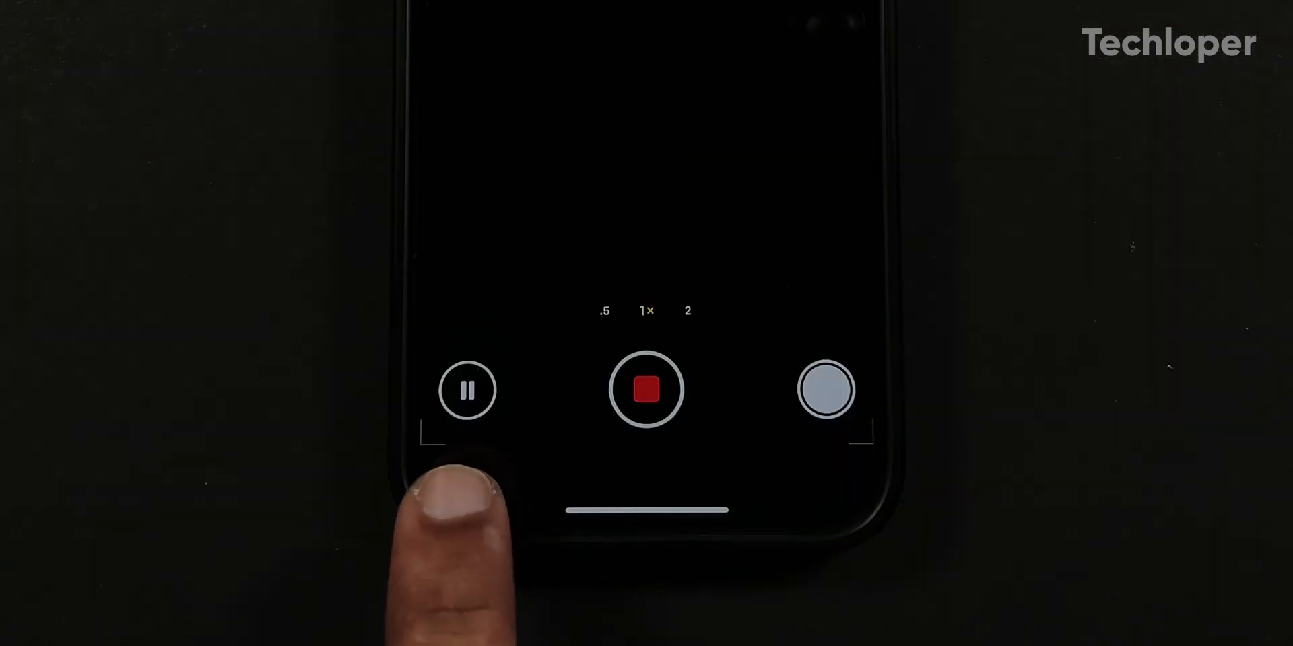
- Pause the video recording partway through, then leave Camera for the Home Screen
click(467, 389)
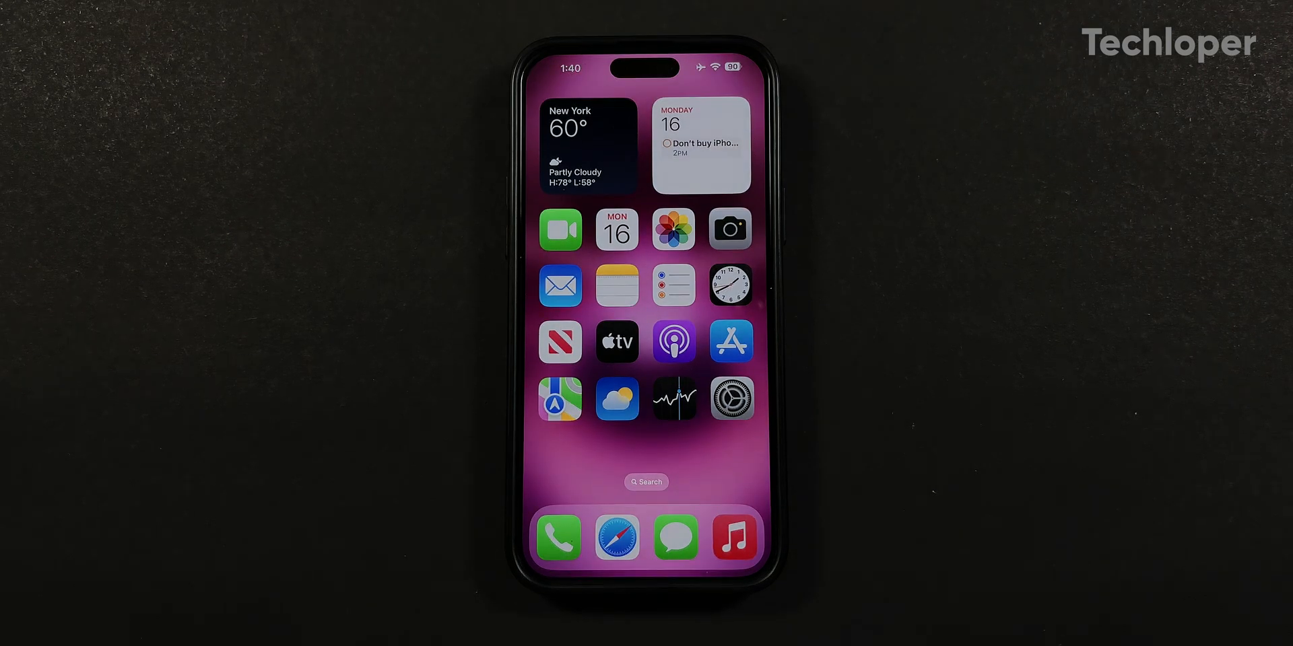
- In a new note, choose Record Audio from the attachment options
scroll(left, 3)
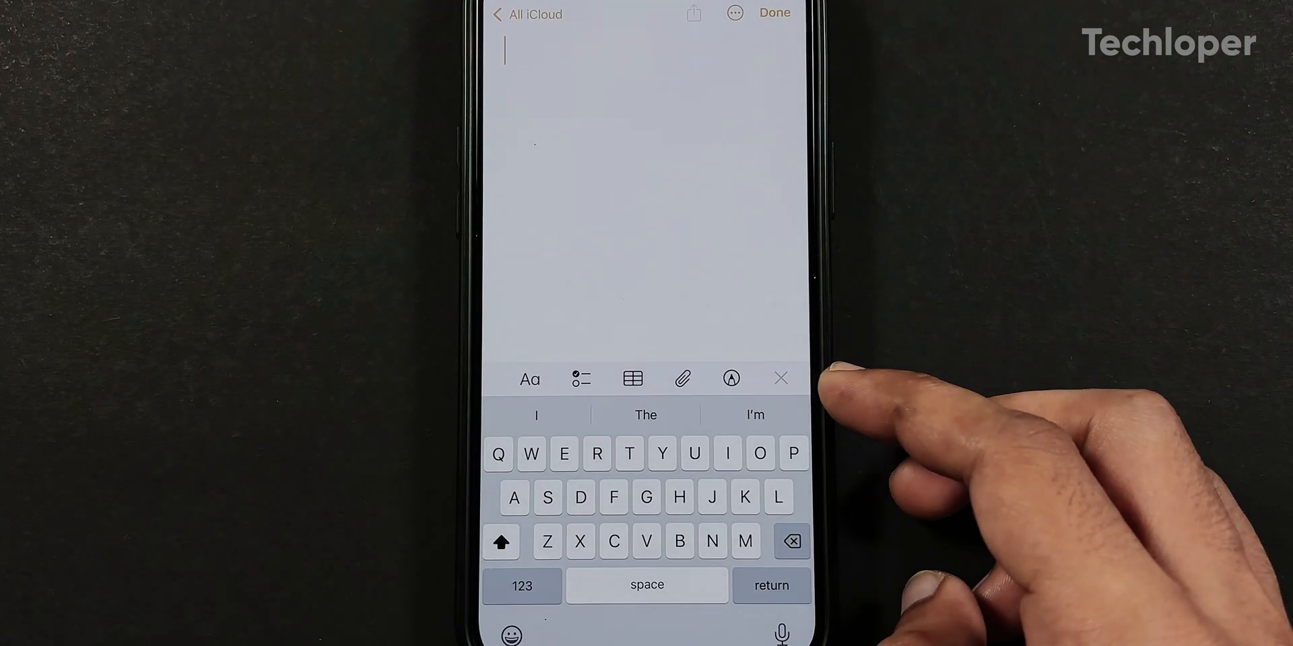
click(681, 379)
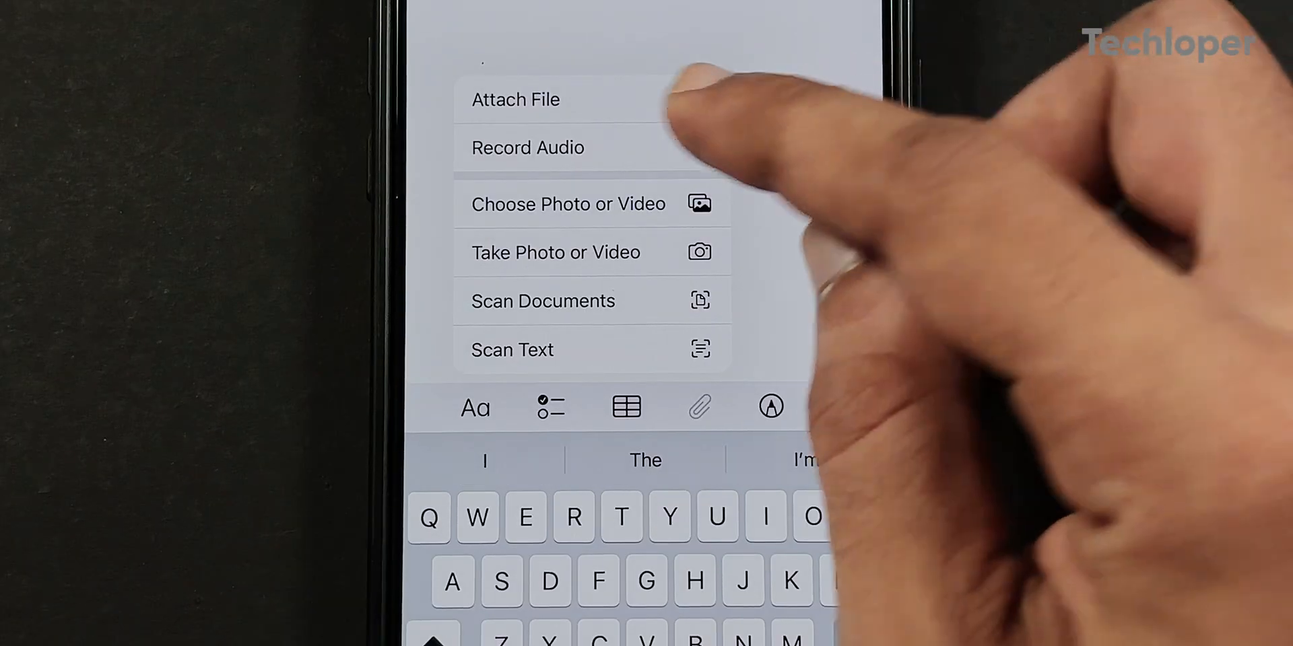
click(528, 148)
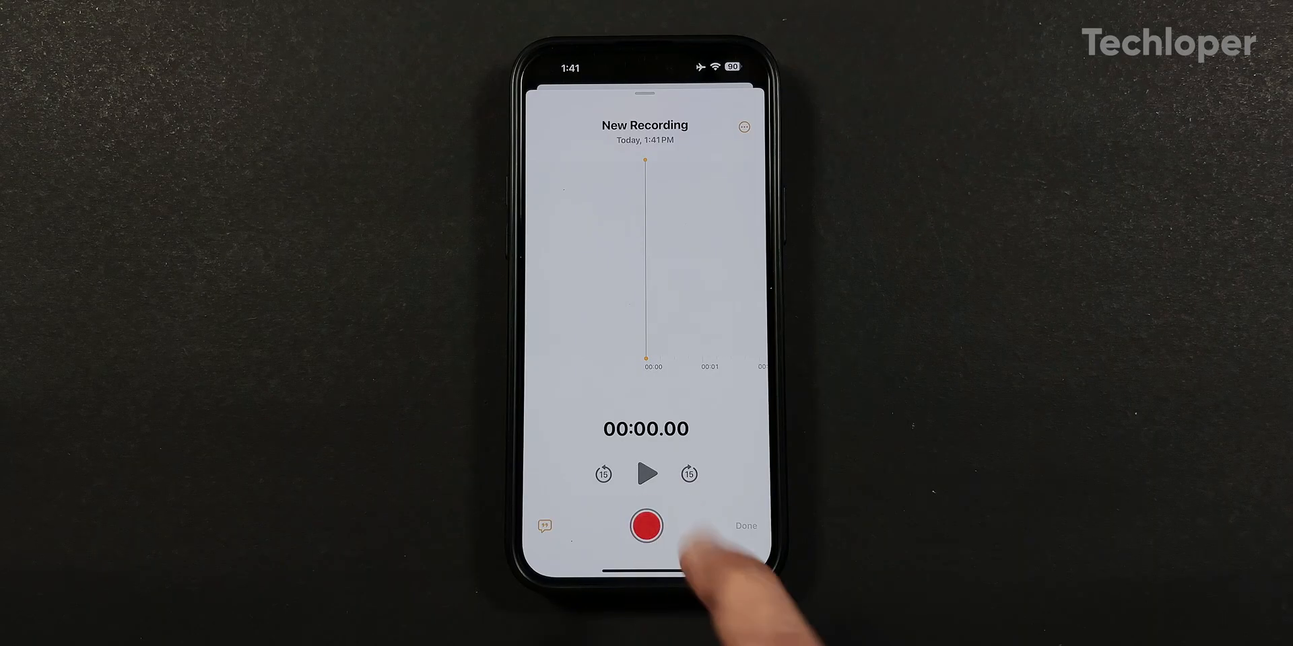
- Turn on live transcription and start the audio recording, then return Home
click(645, 526)
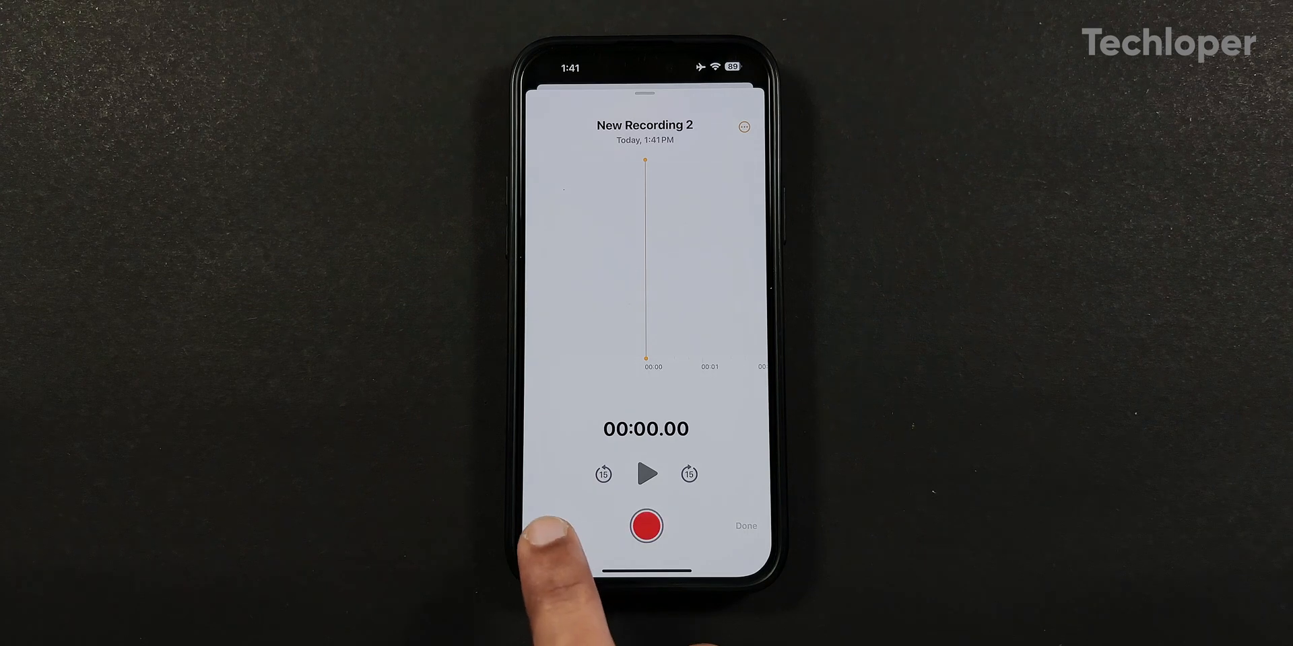
click(645, 527)
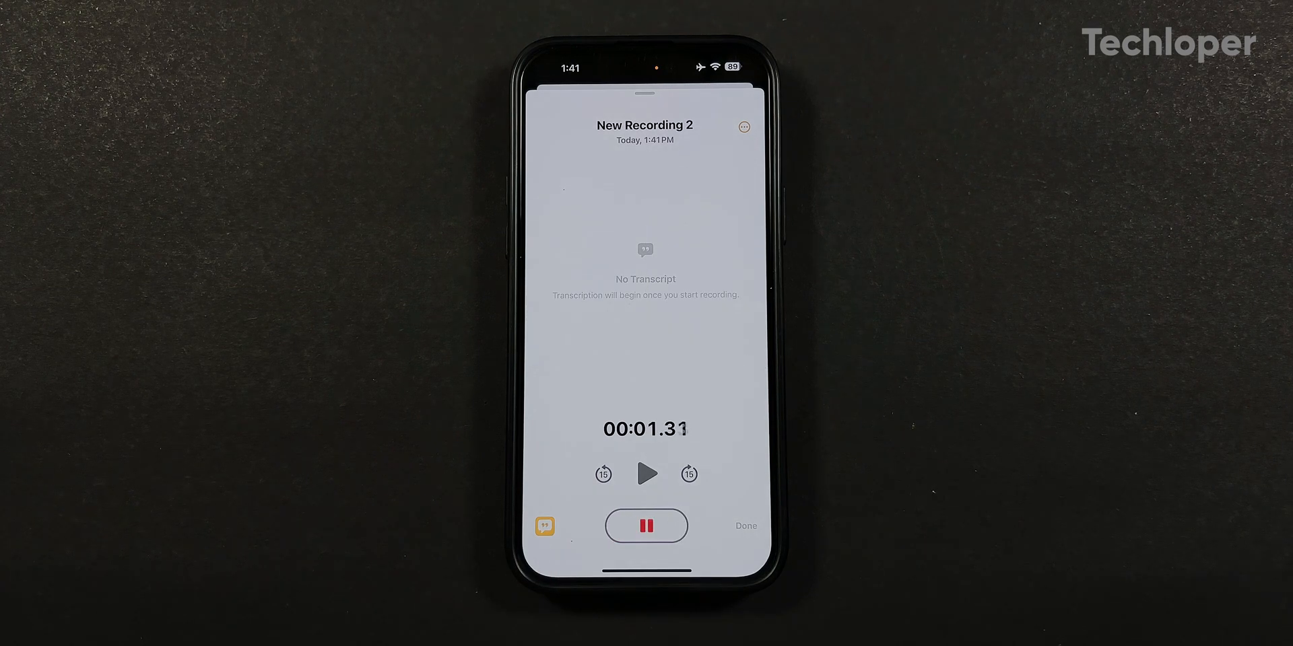
click(645, 526)
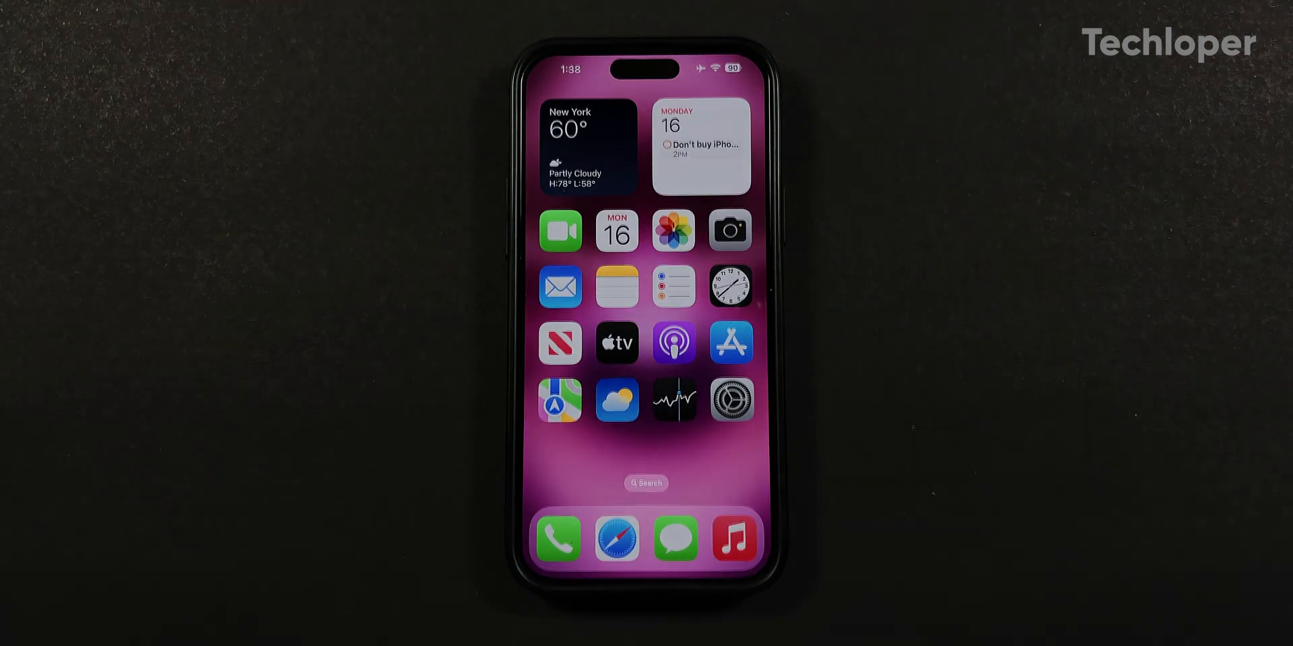
- Start the Clock stopwatch and control it from its Live Activity, stopping near 19 seconds
click(729, 286)
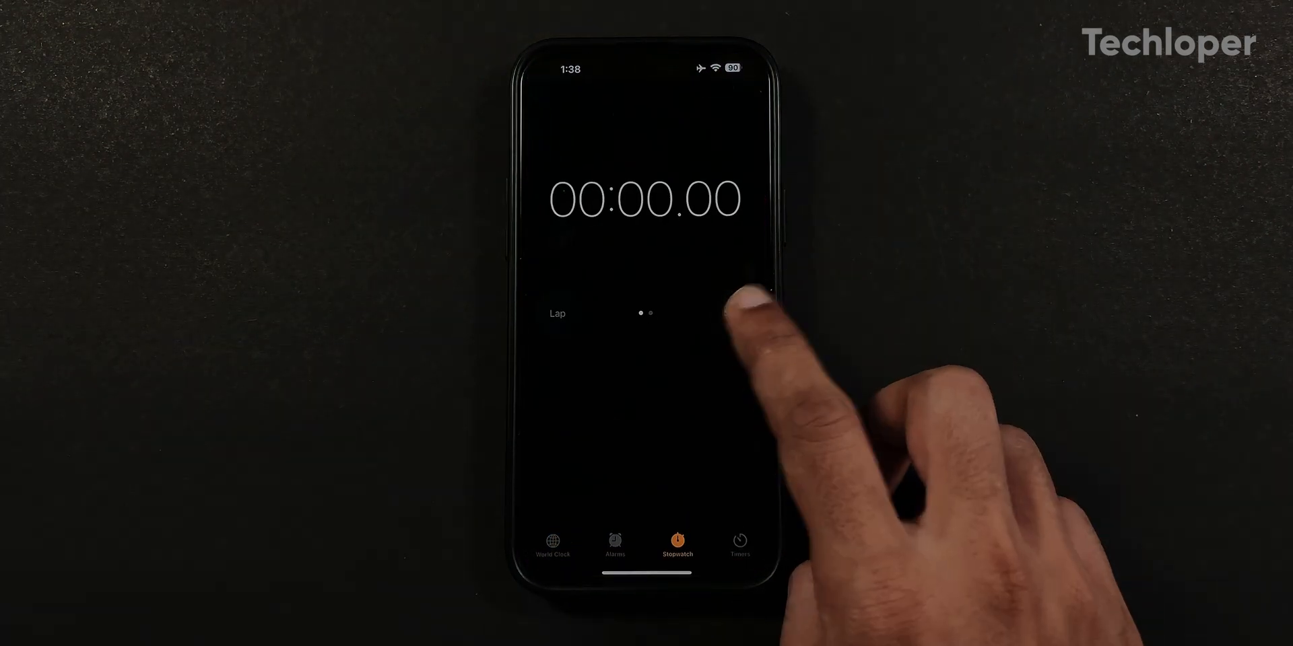
click(734, 313)
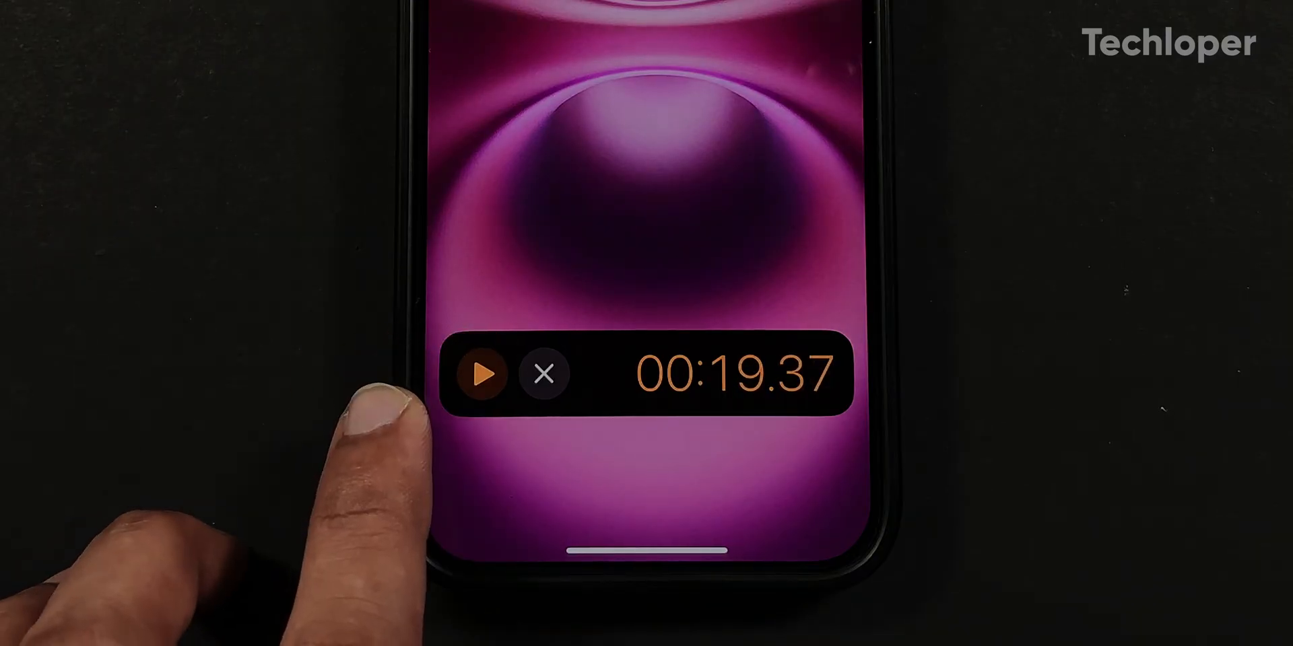
click(481, 375)
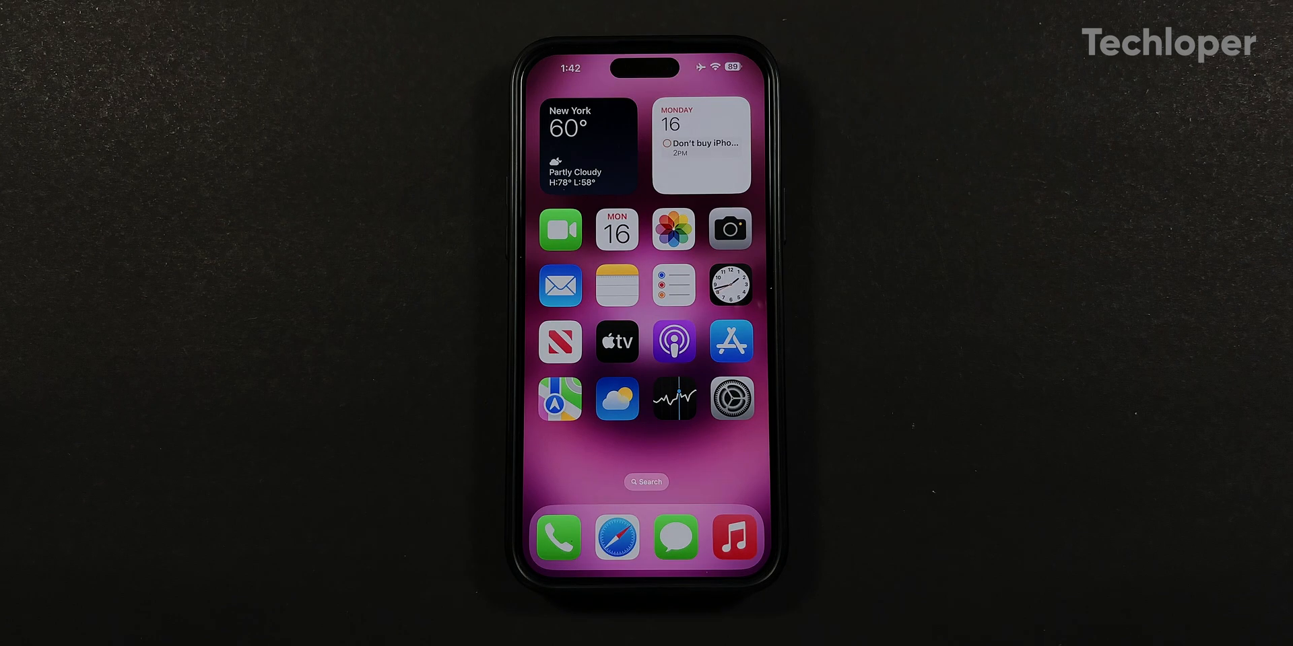
- Scrub the Podcasts episode to its MagSafe charging chapter
click(674, 341)
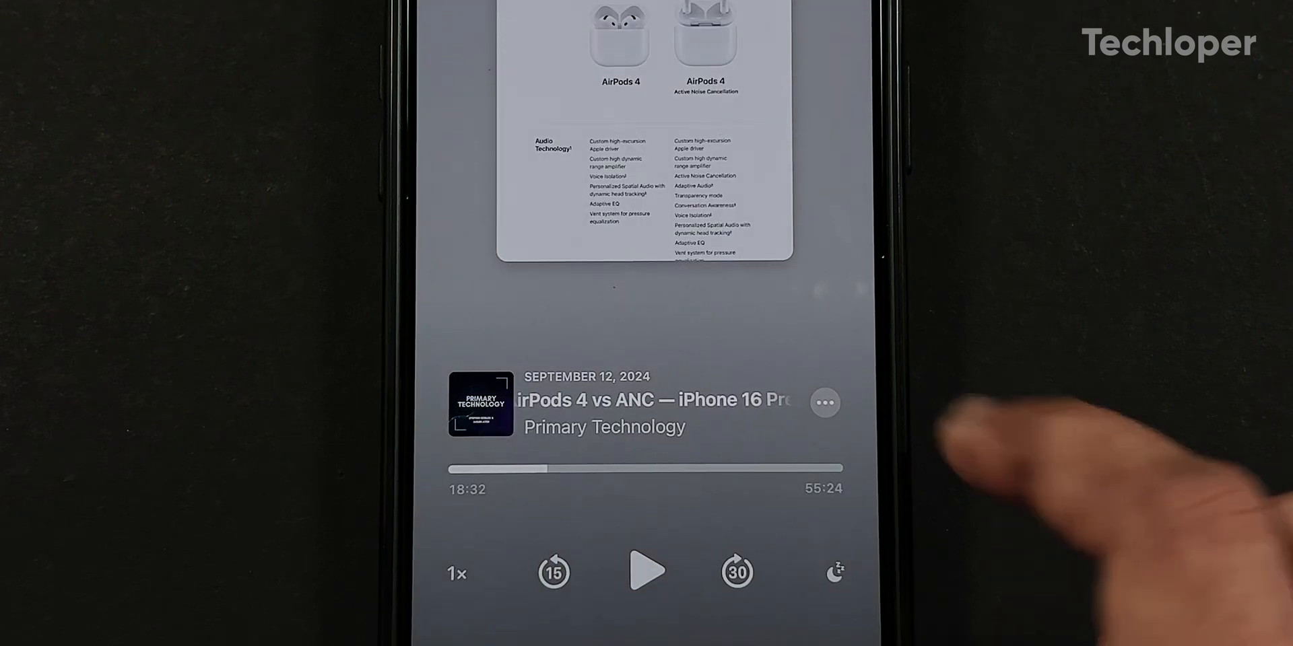
drag(527, 469, 477, 469)
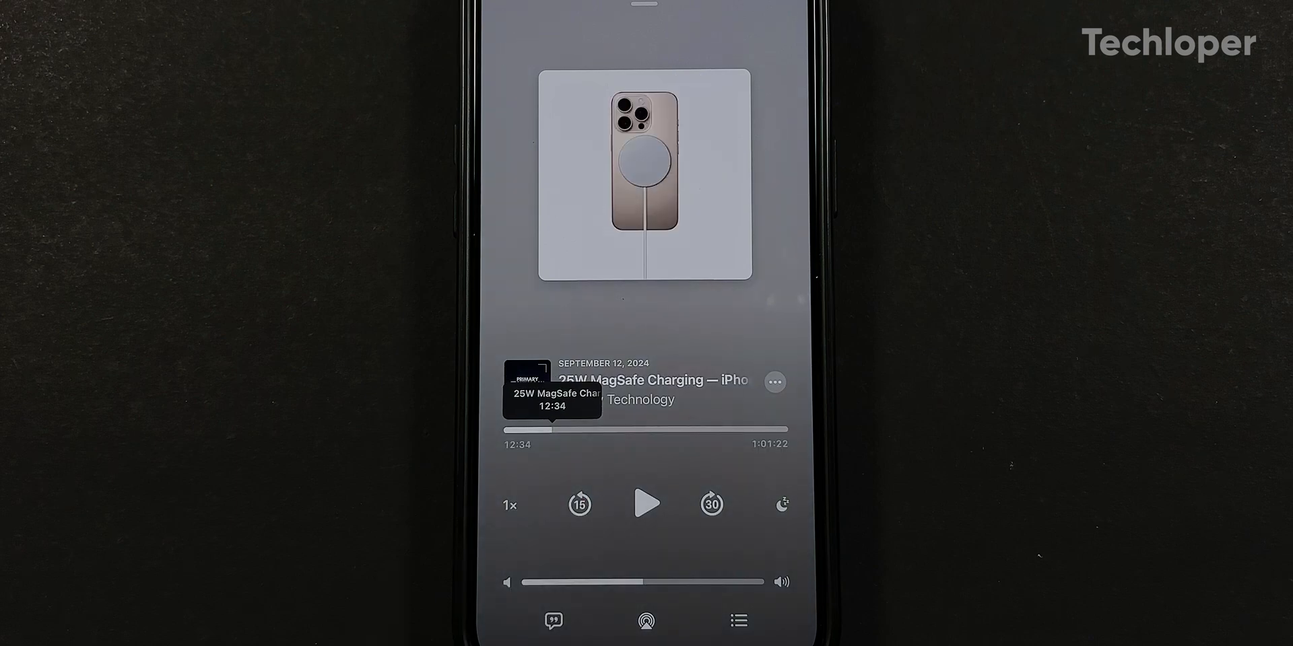
click(773, 382)
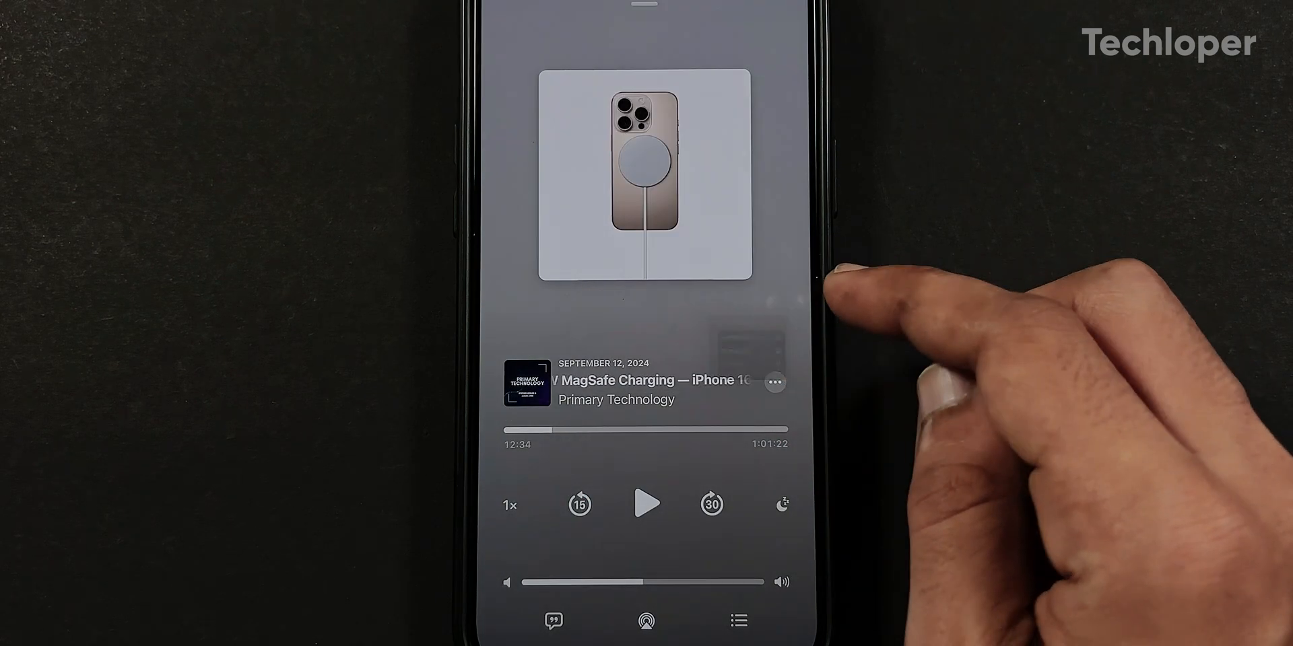
- Share the episode starting from the 7:35 timestamp
click(776, 382)
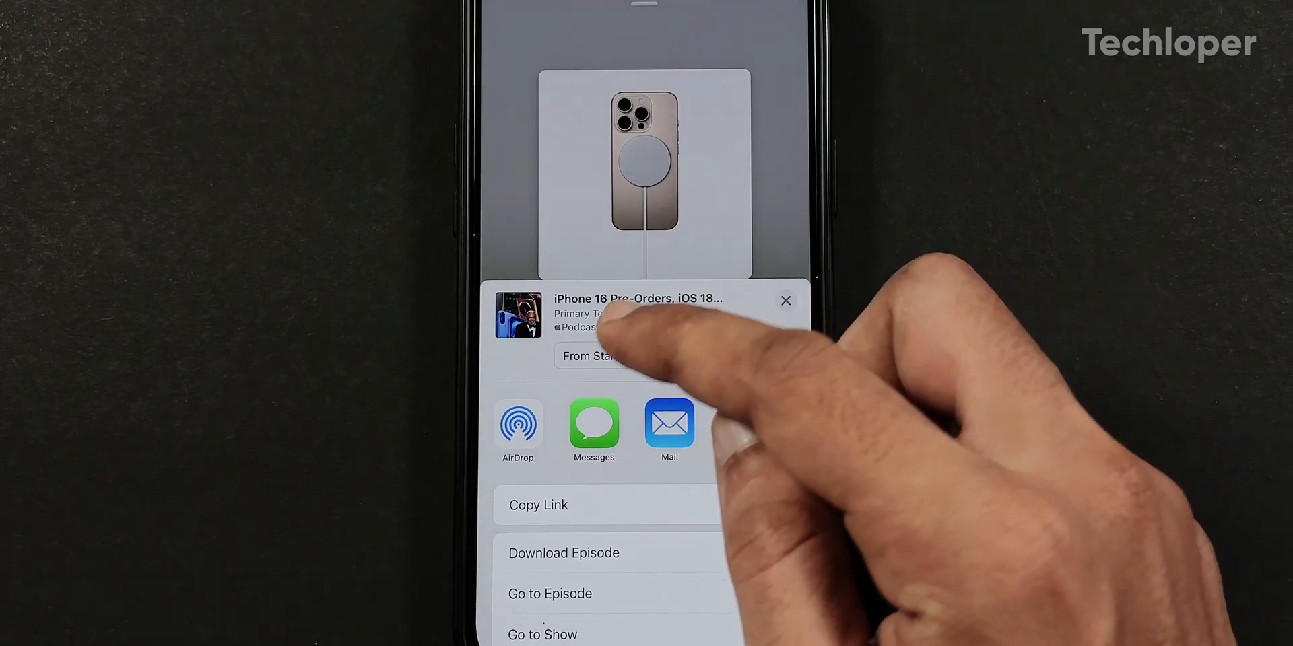
click(588, 355)
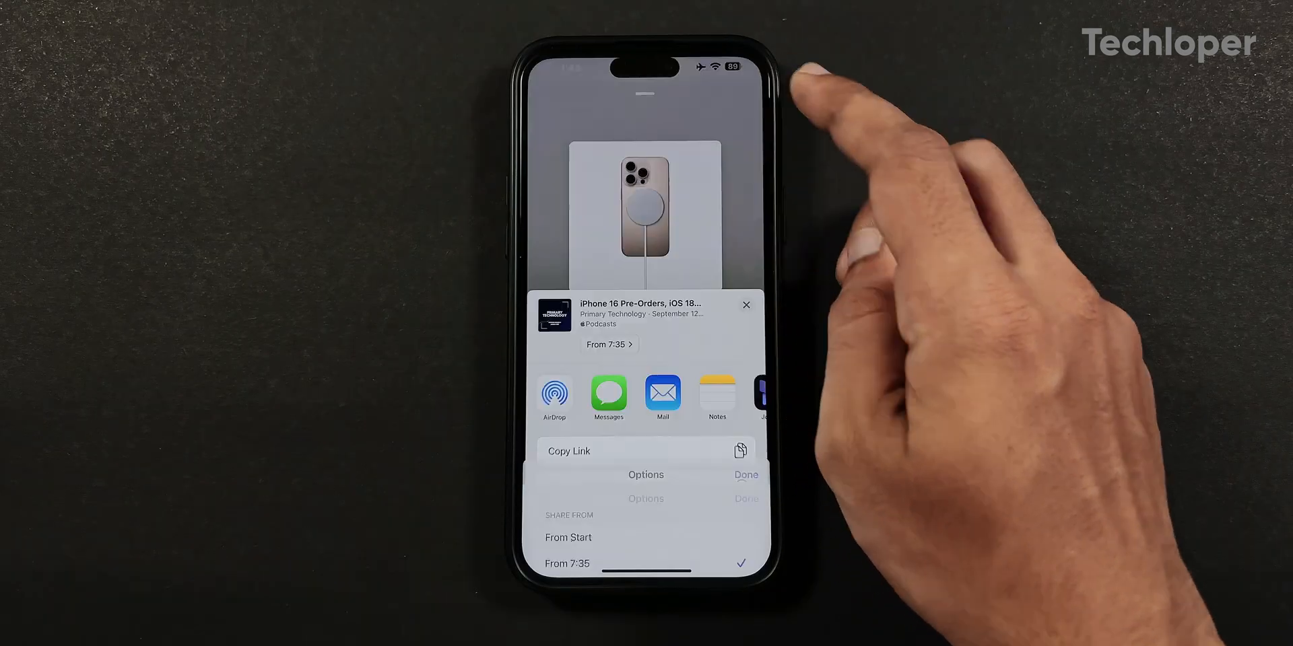
click(745, 305)
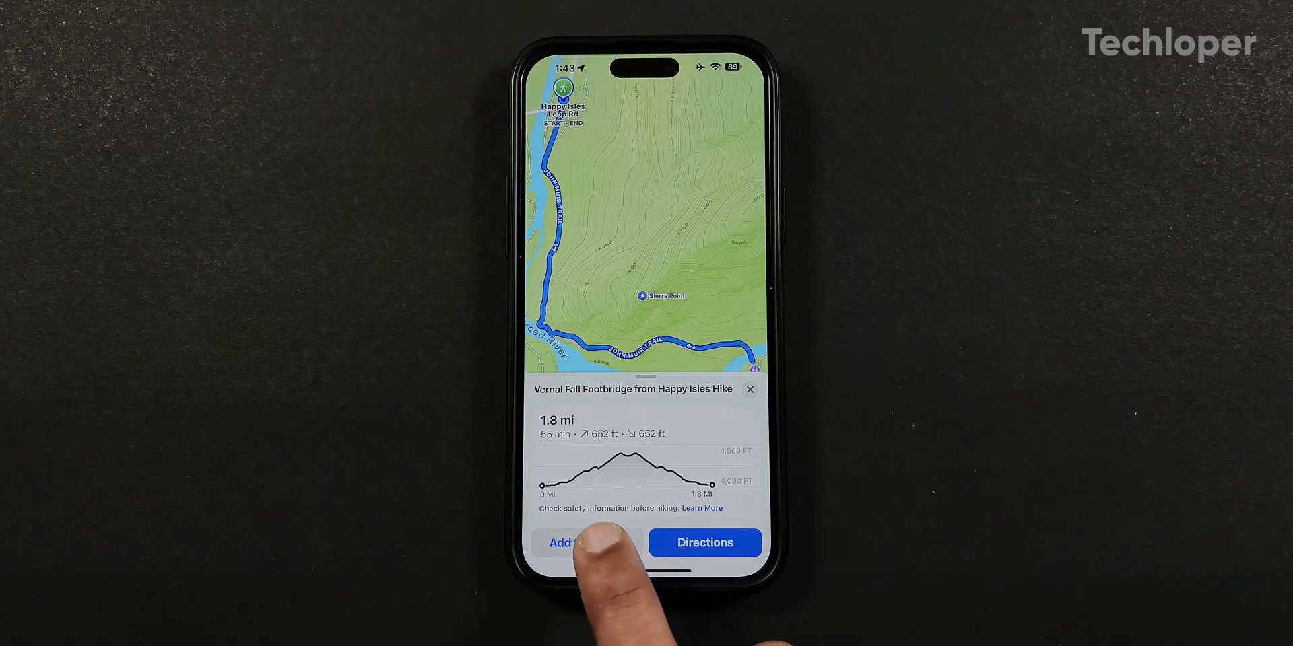
- Add the 1.8-mile Vernal Fall Footbridge hike to the Maps library
click(586, 543)
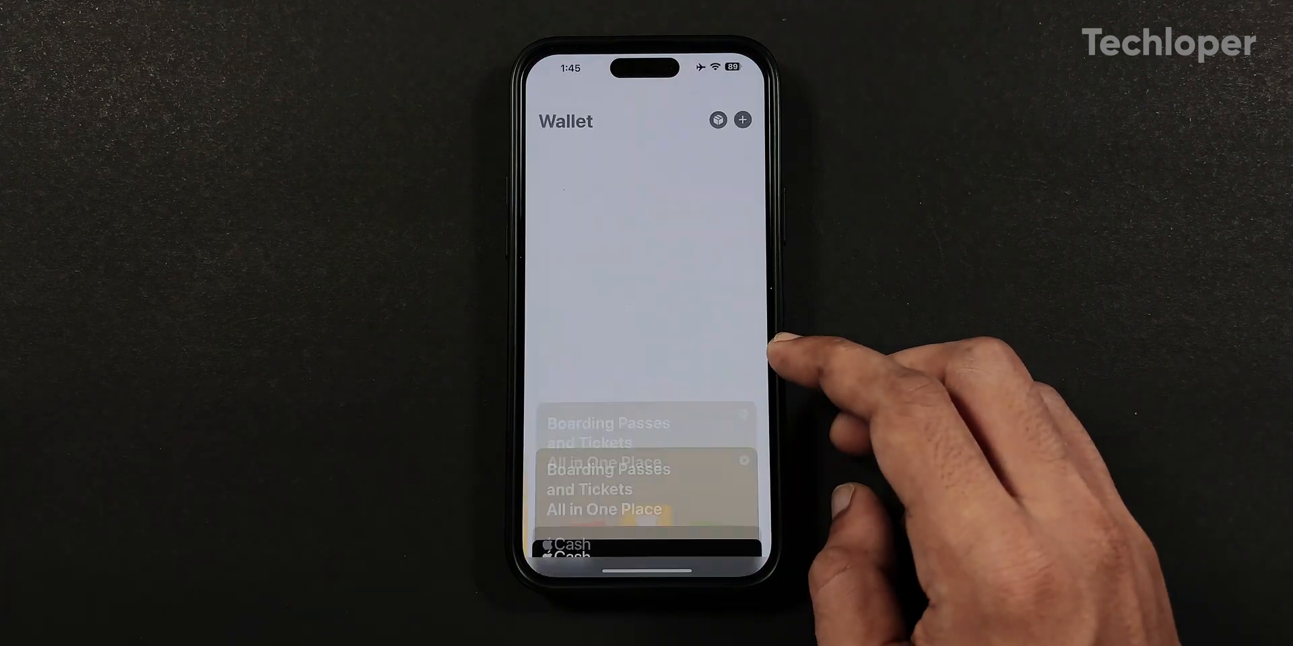
- Show Wallet's add card or pass options, dismiss them and return Home
click(741, 120)
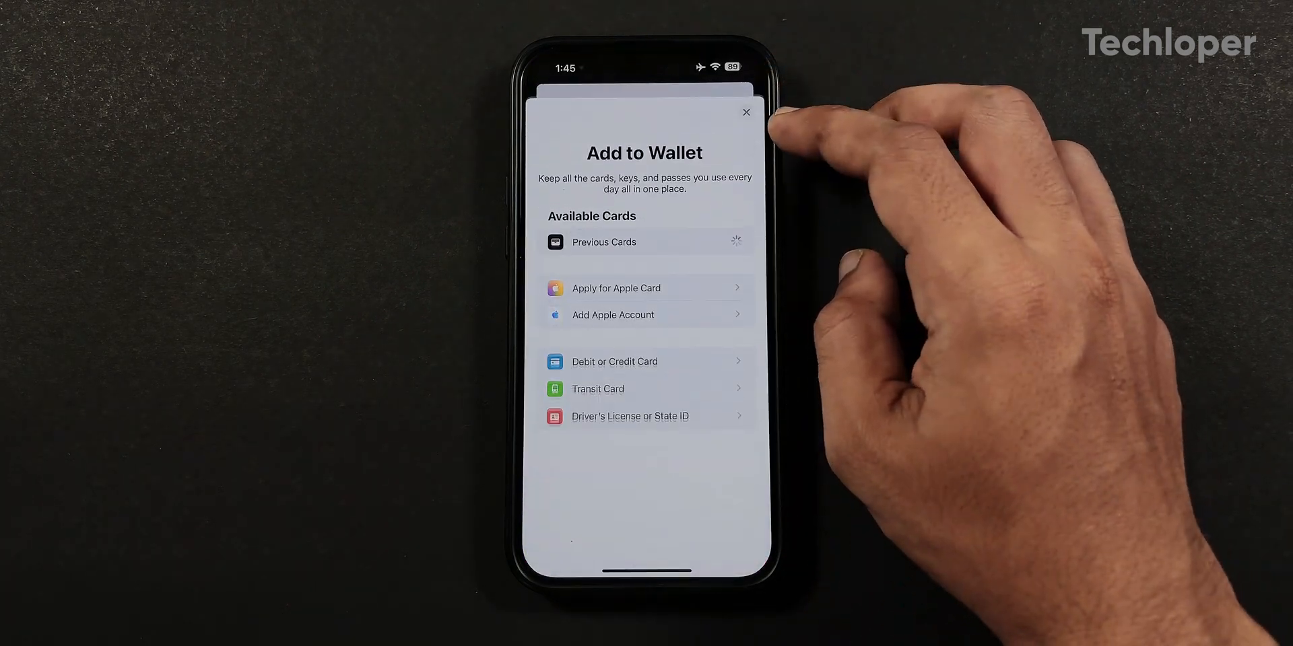
click(629, 416)
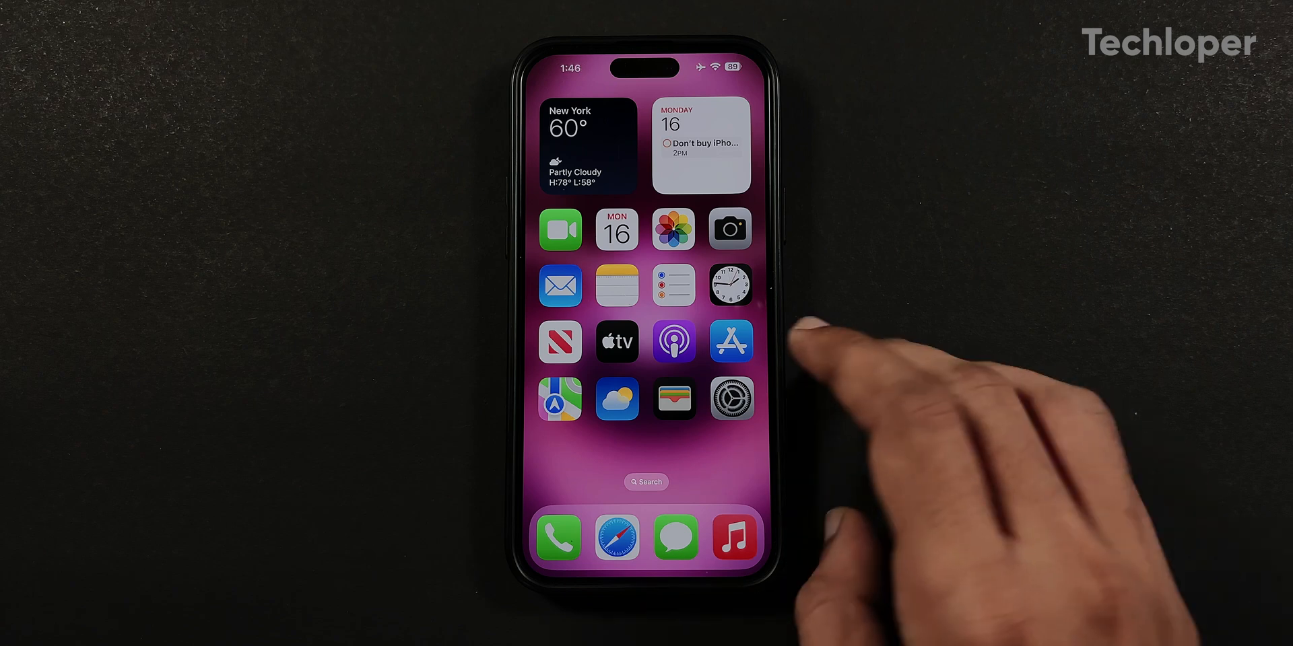
- Review the Apple Account page in Settings, then go back to the main settings list
click(730, 398)
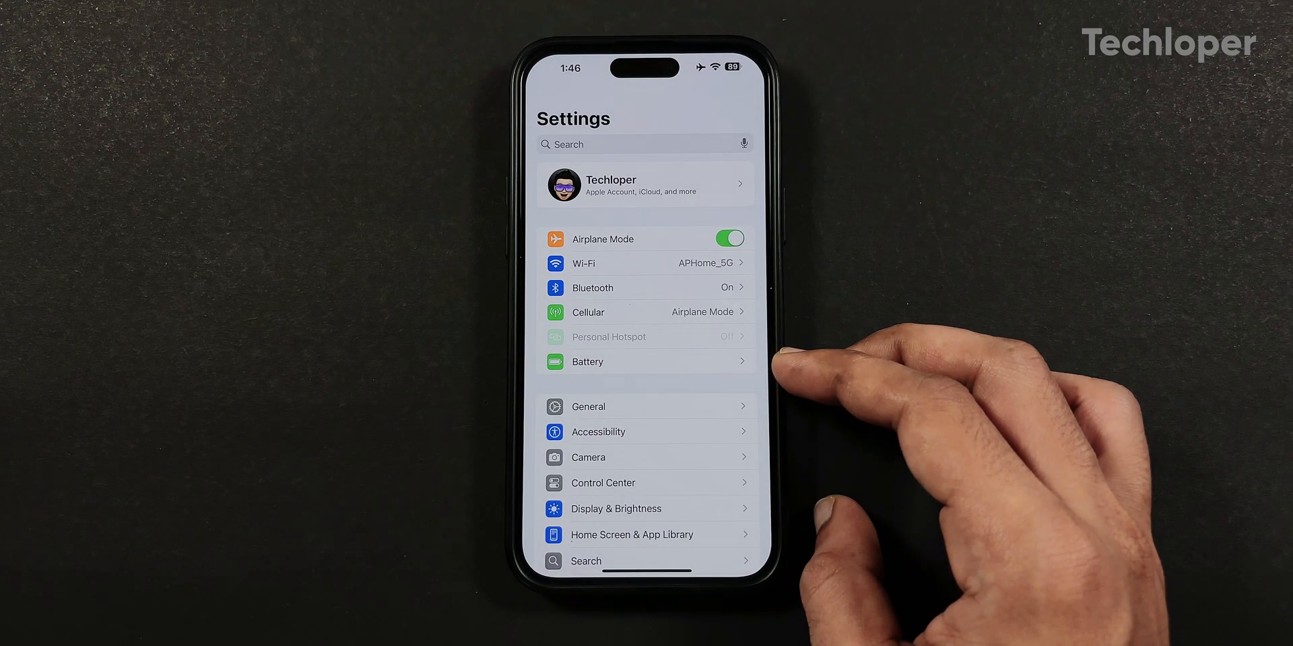
click(644, 184)
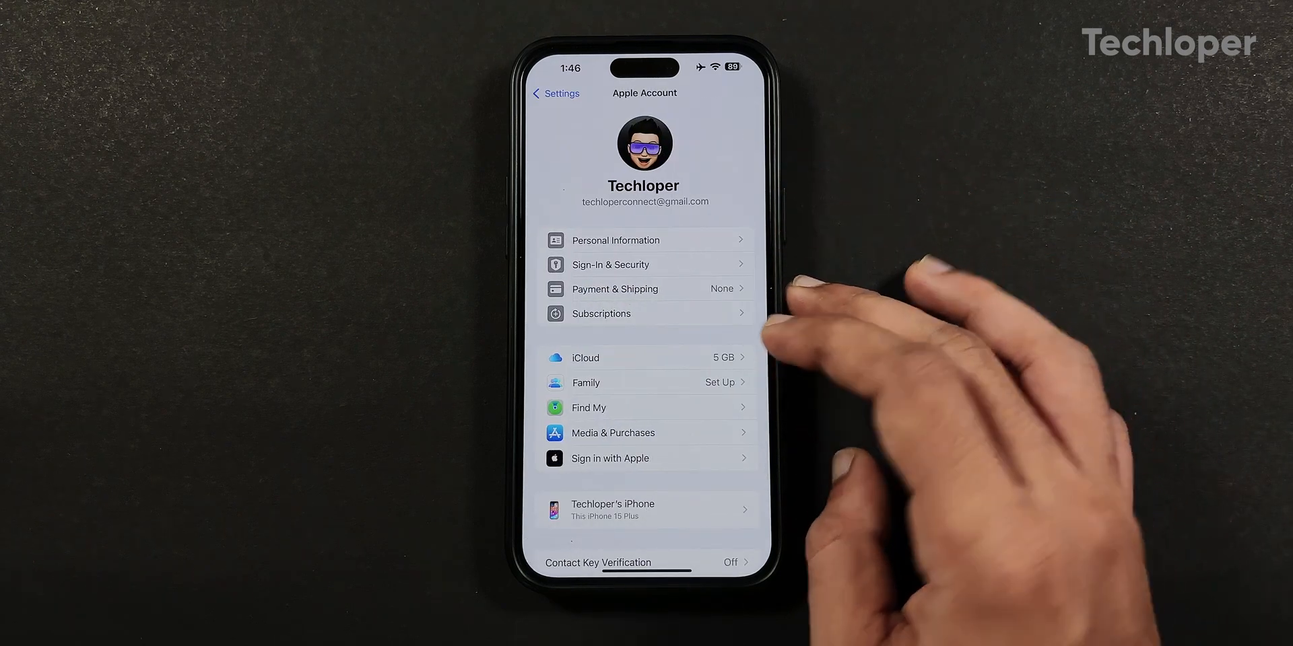
click(644, 357)
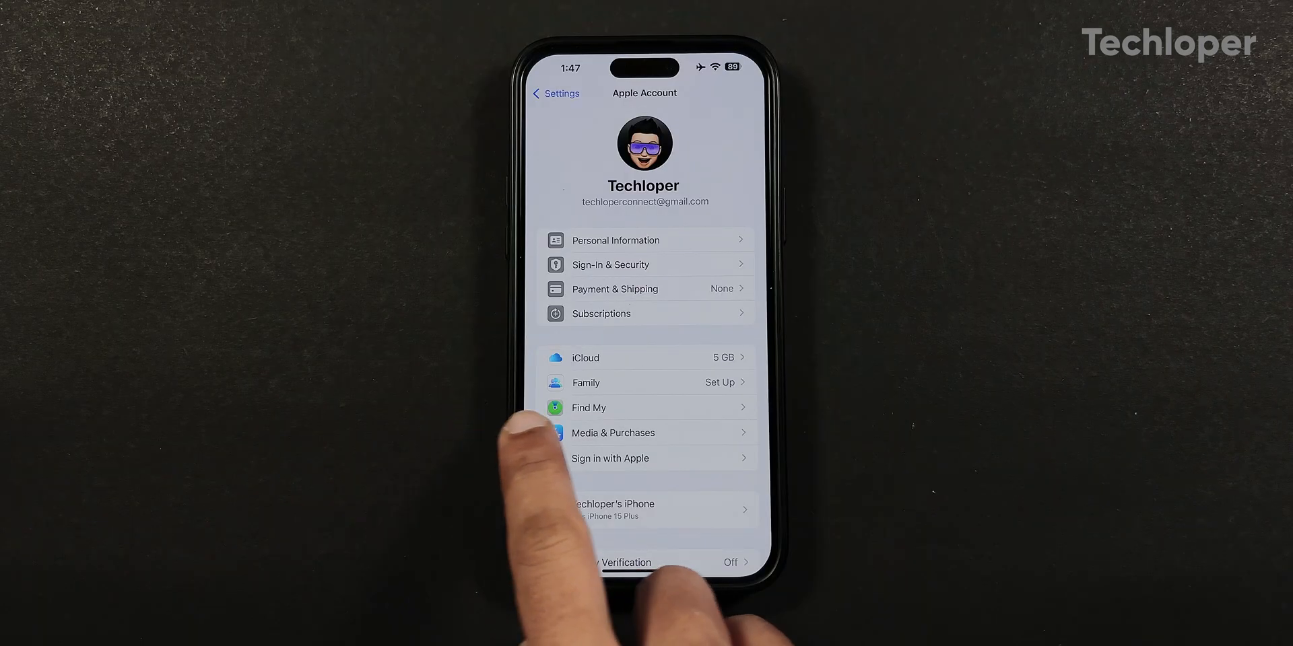
click(554, 93)
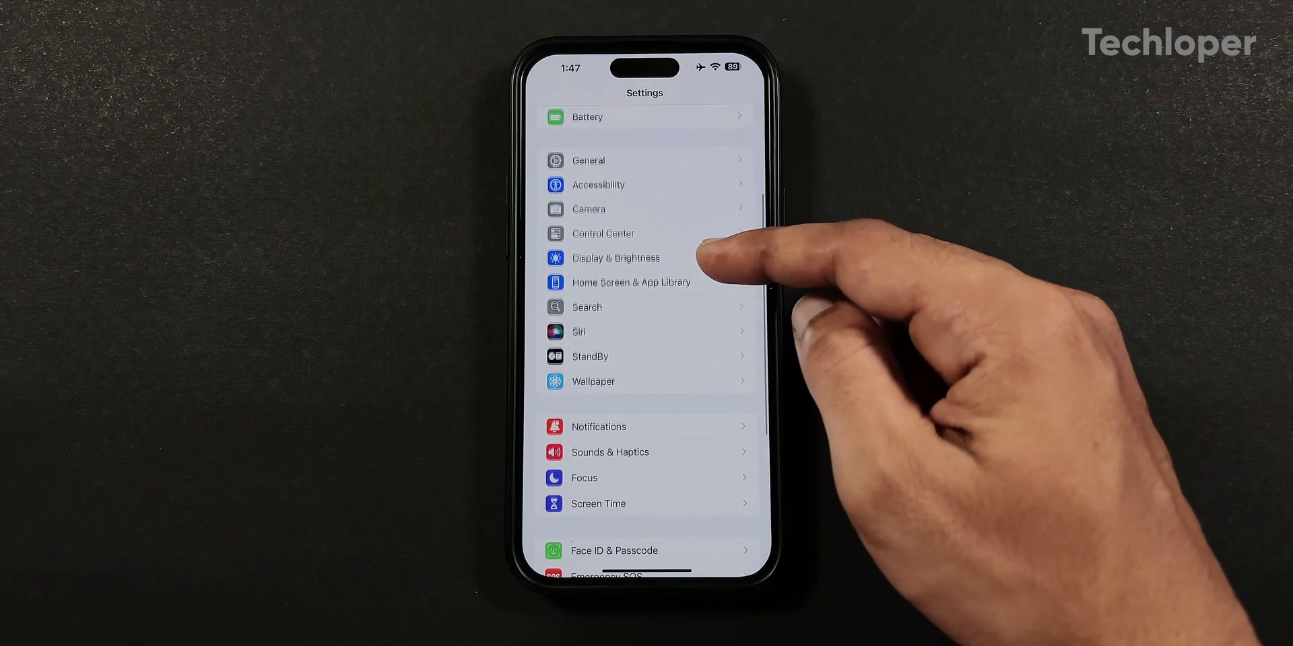
scroll(down, 3)
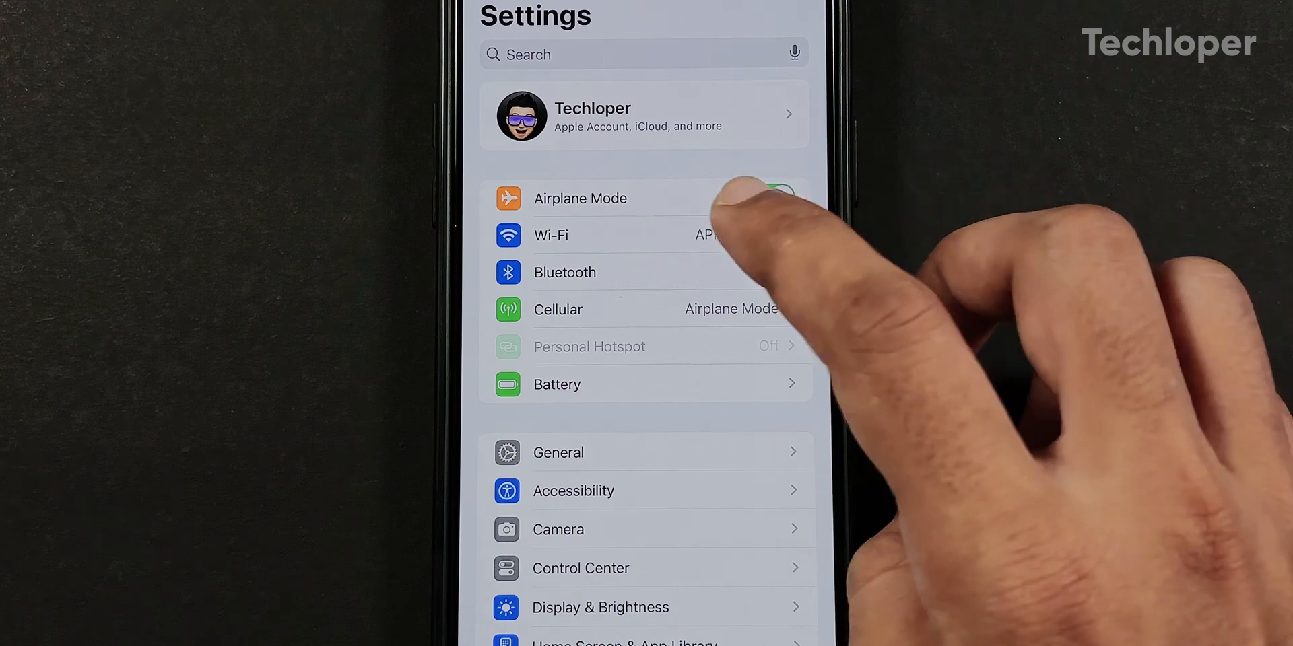
click(550, 234)
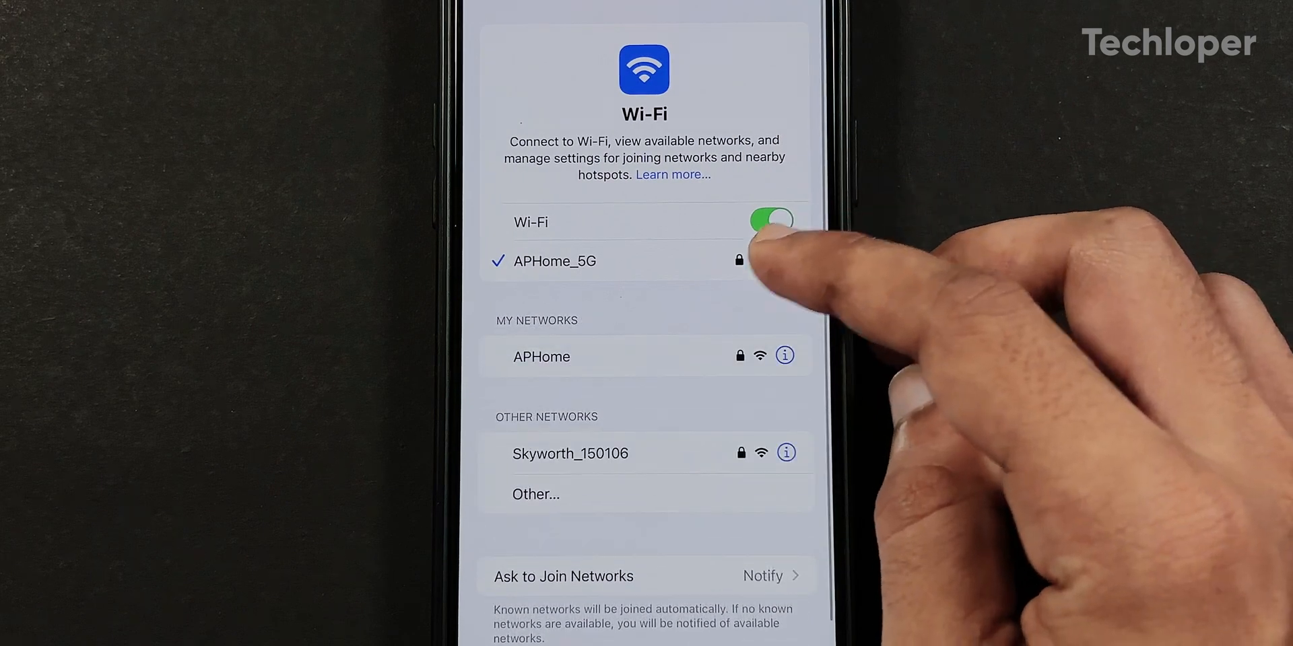
click(552, 260)
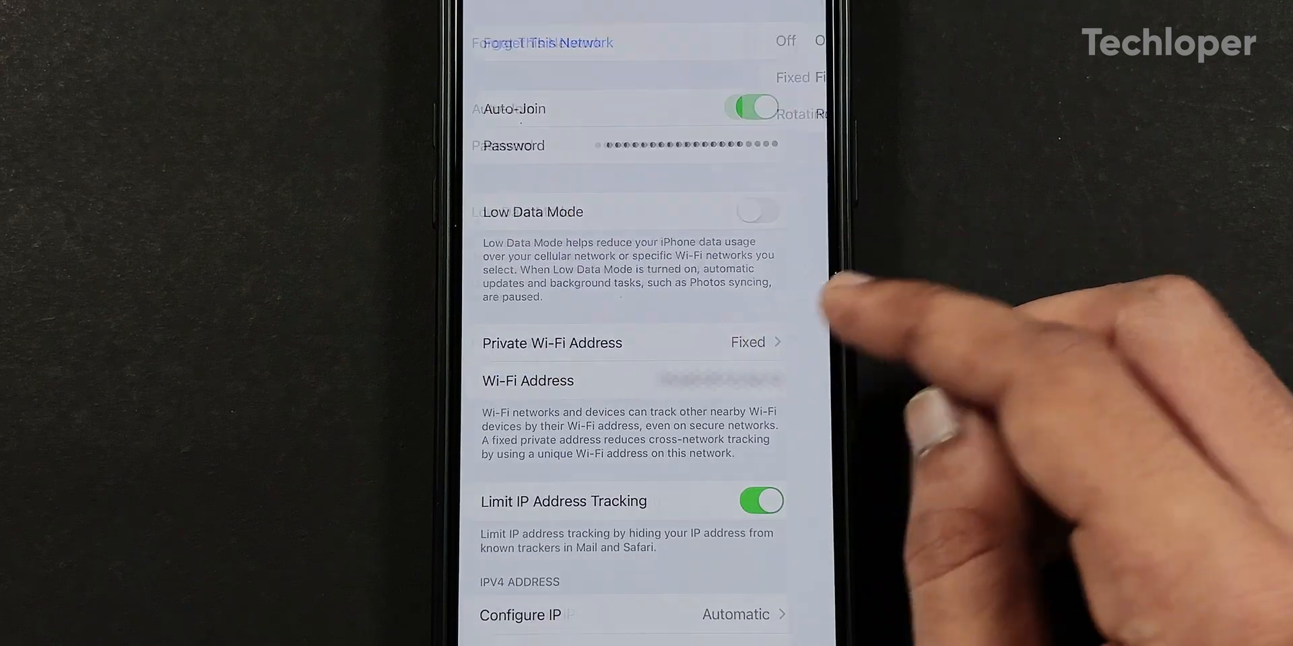
click(551, 343)
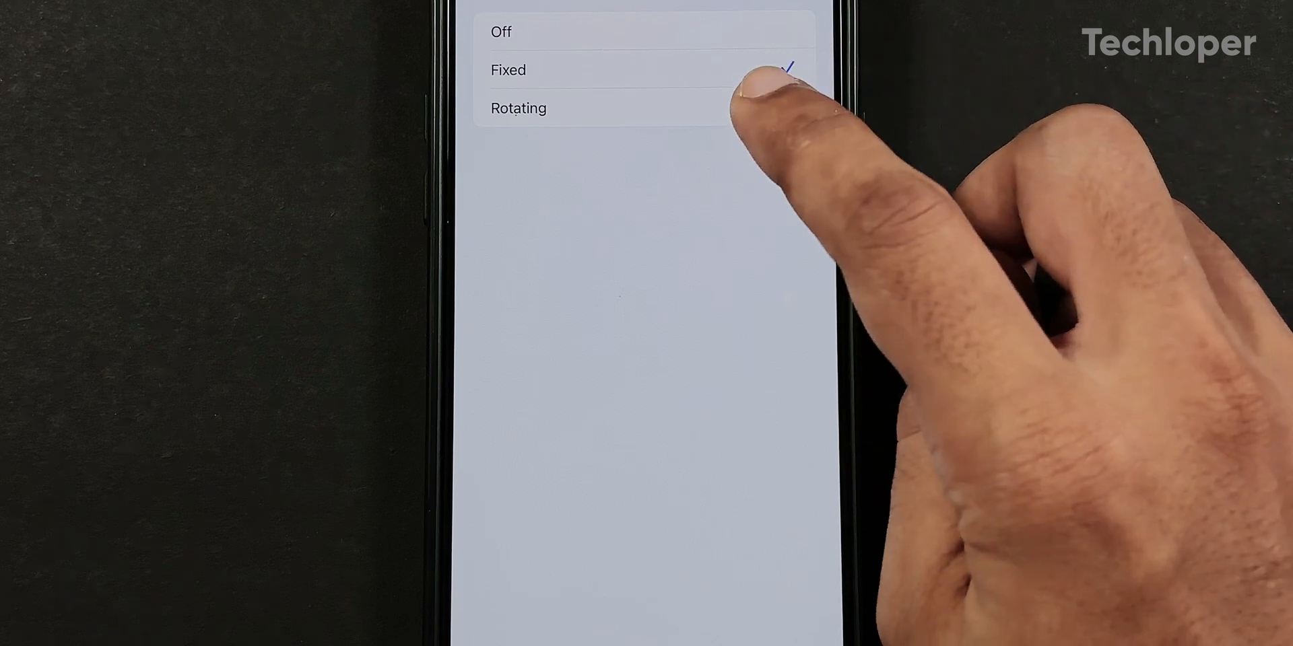
click(517, 107)
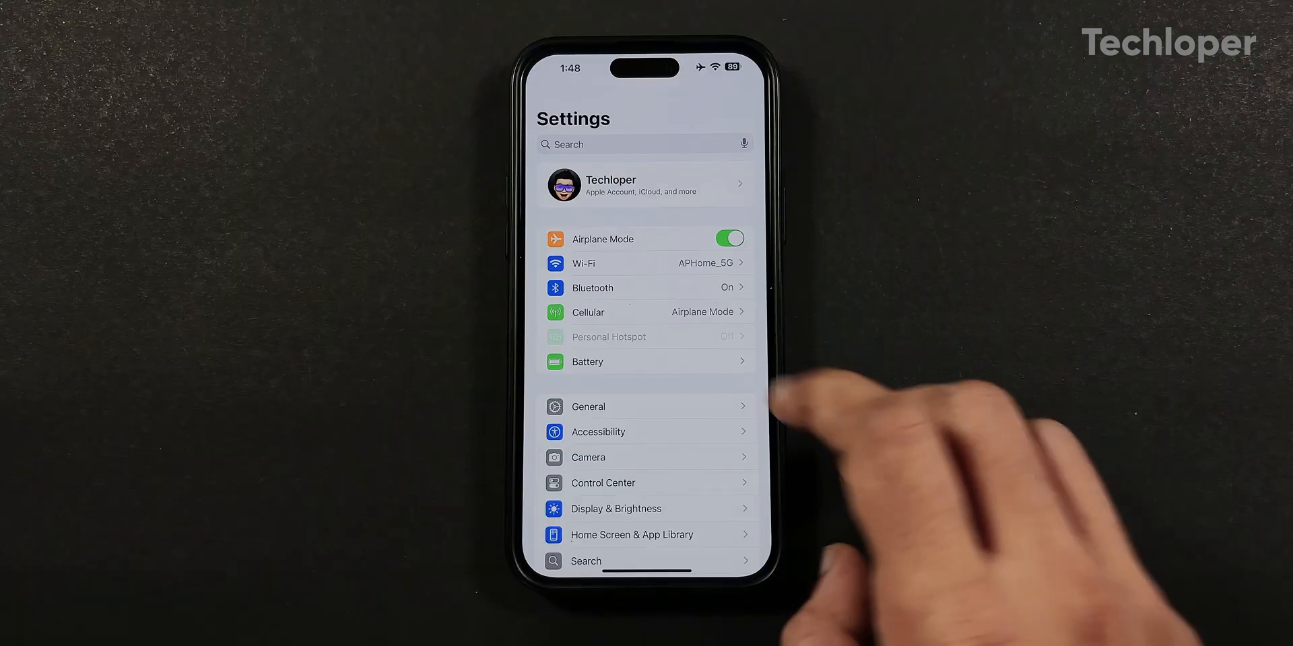
- In Battery Charging, try an 80% limit then allow full charging until tomorrow
click(587, 361)
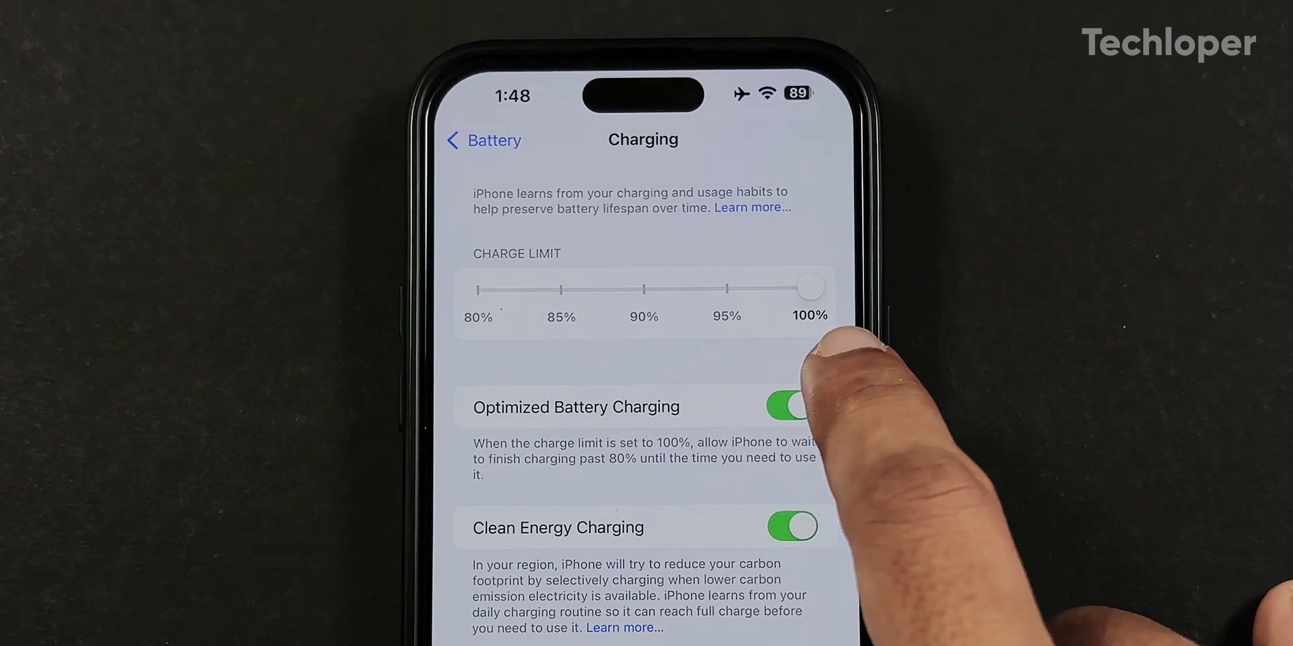
drag(808, 287, 726, 289)
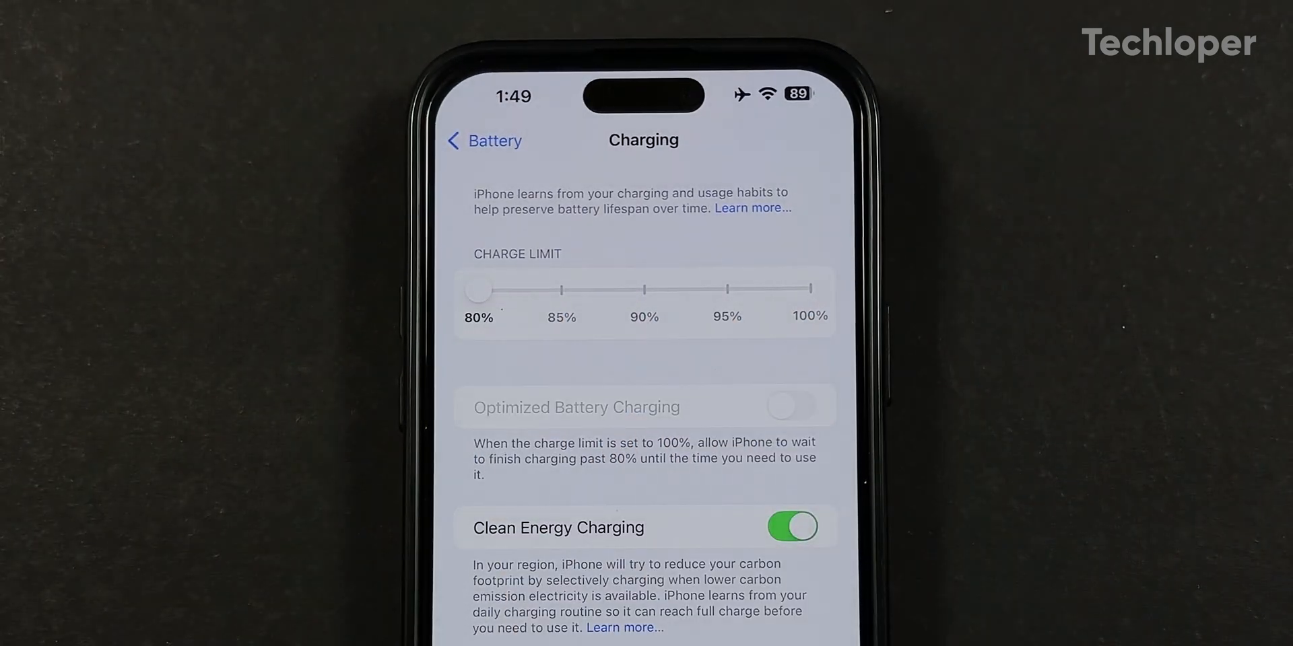
drag(476, 291, 812, 290)
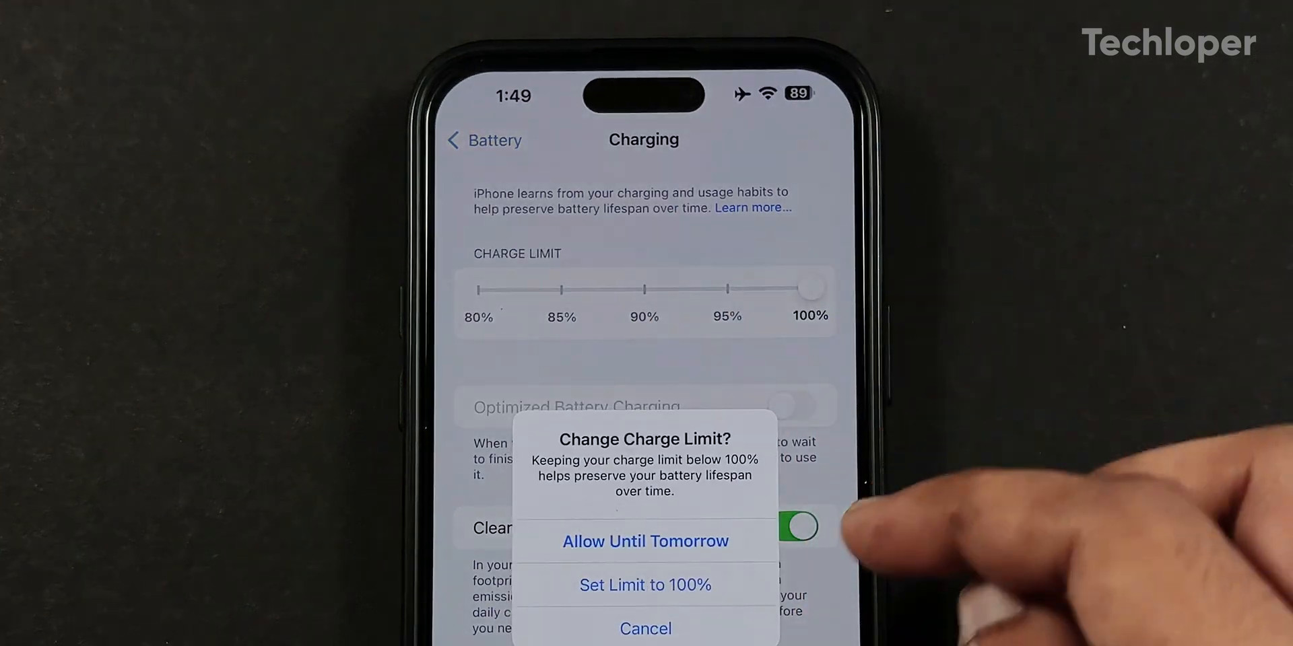
click(645, 541)
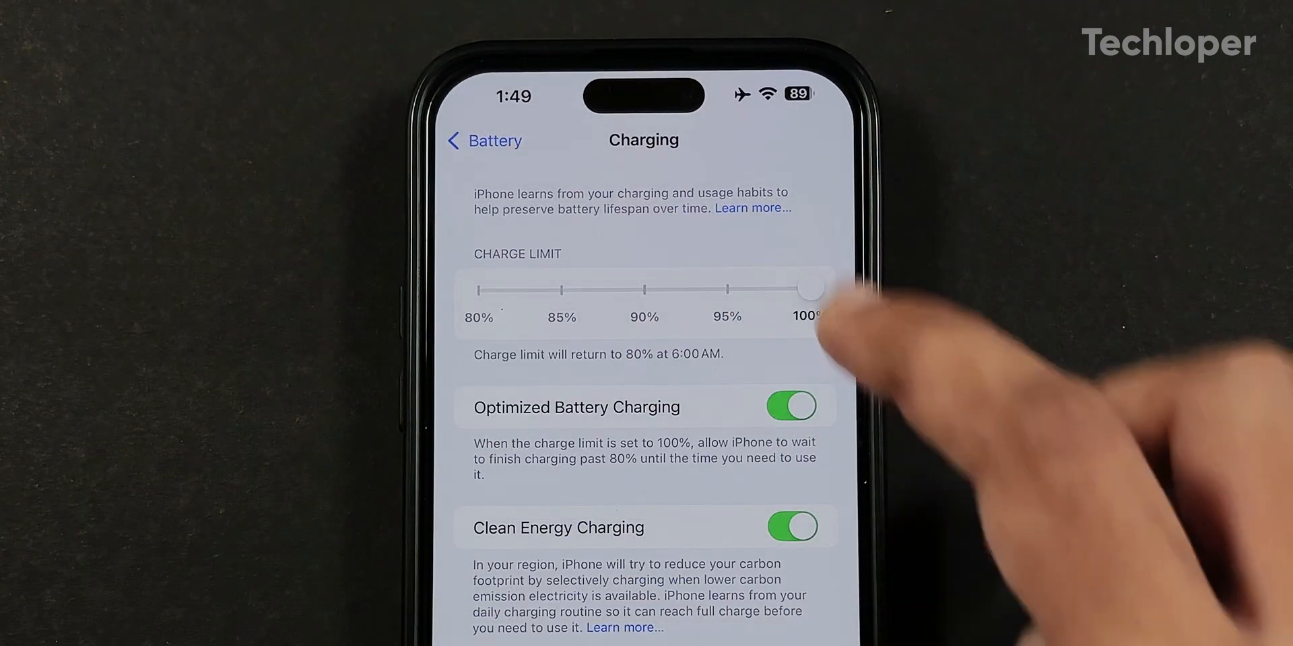
- Set the charge limit to 95% and go on to the General settings
drag(808, 288, 726, 288)
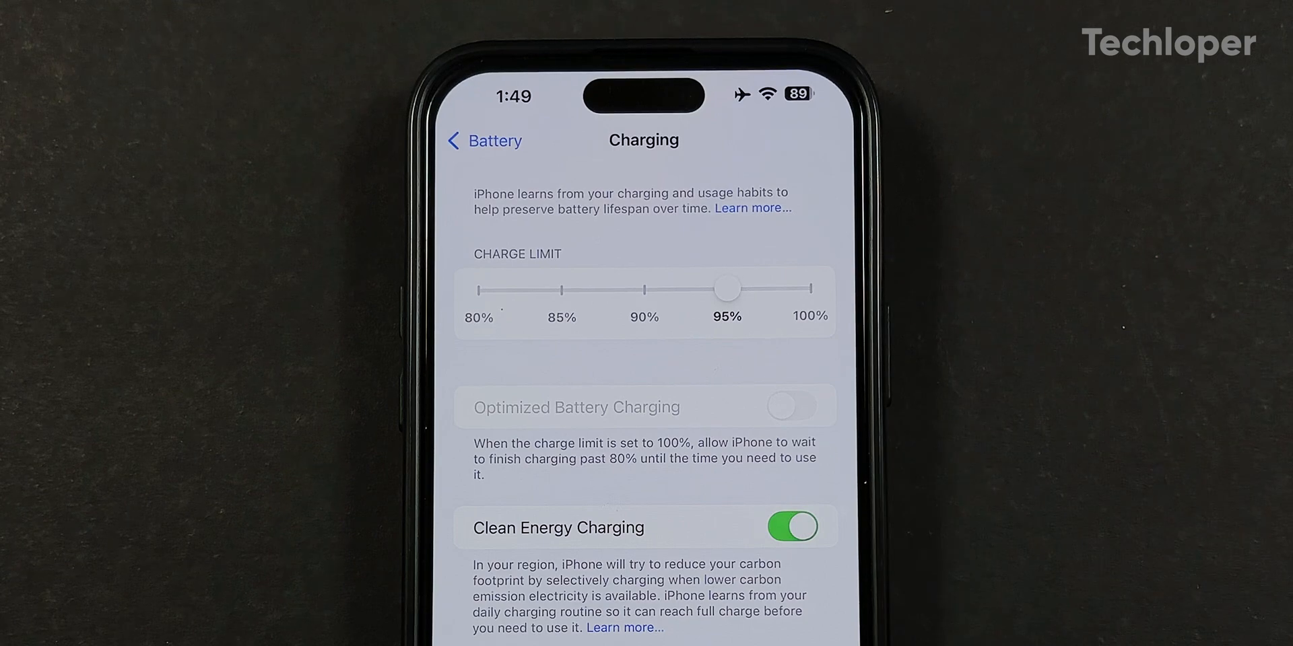
click(484, 140)
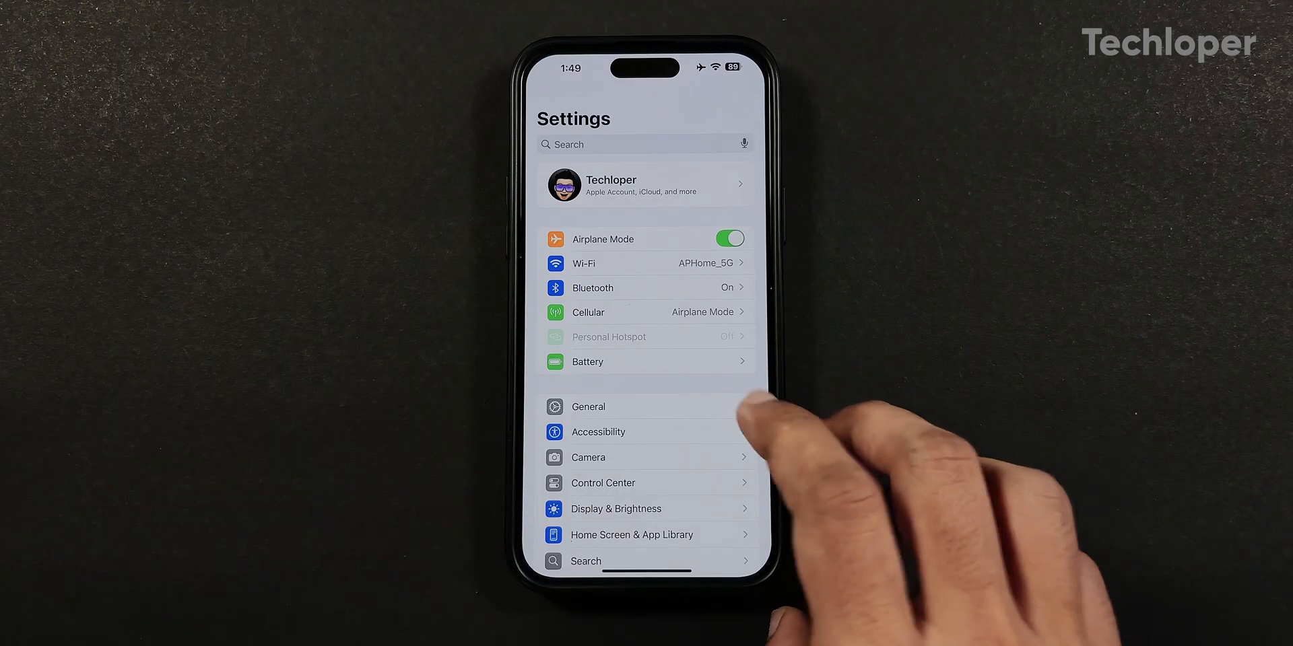
click(589, 406)
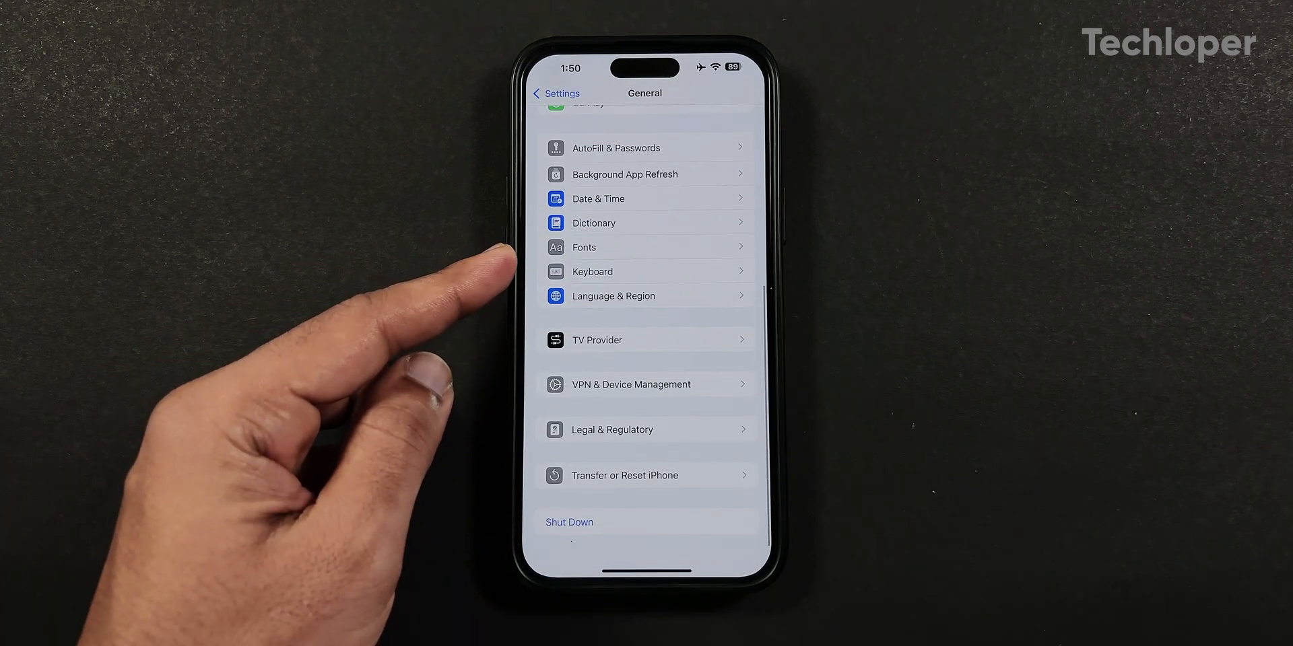
- Leave General after a brief scroll and open the Accessibility settings
scroll(down, 3)
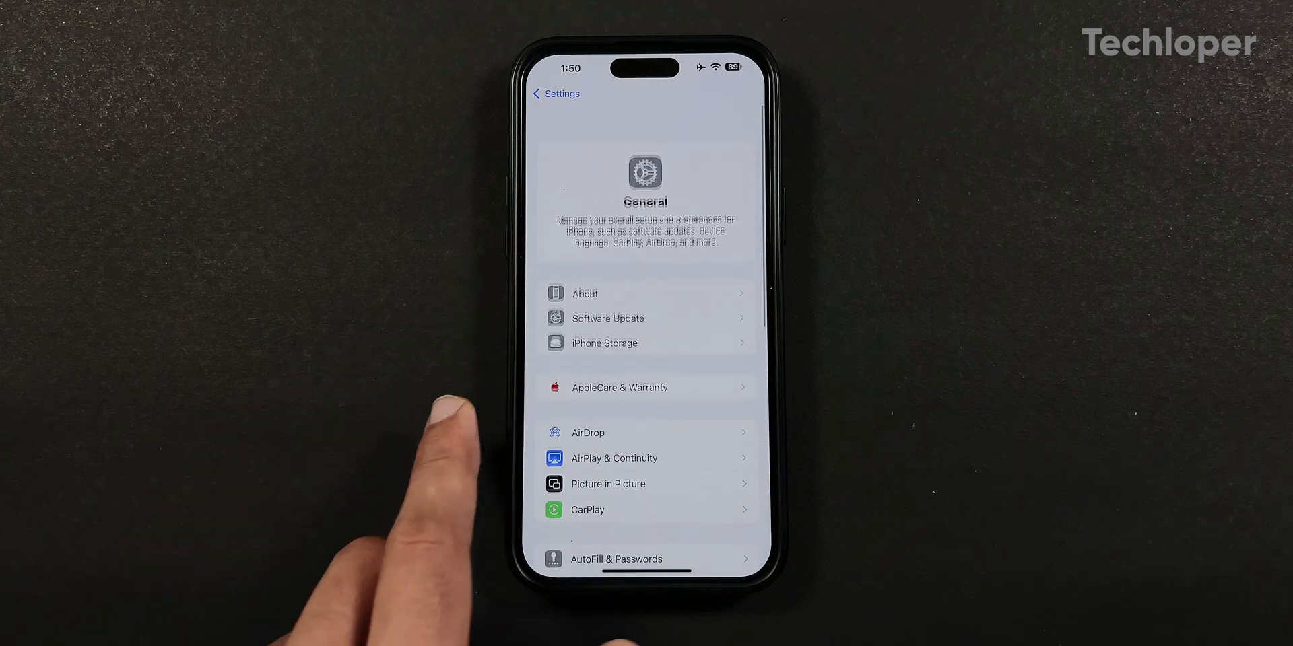
click(554, 93)
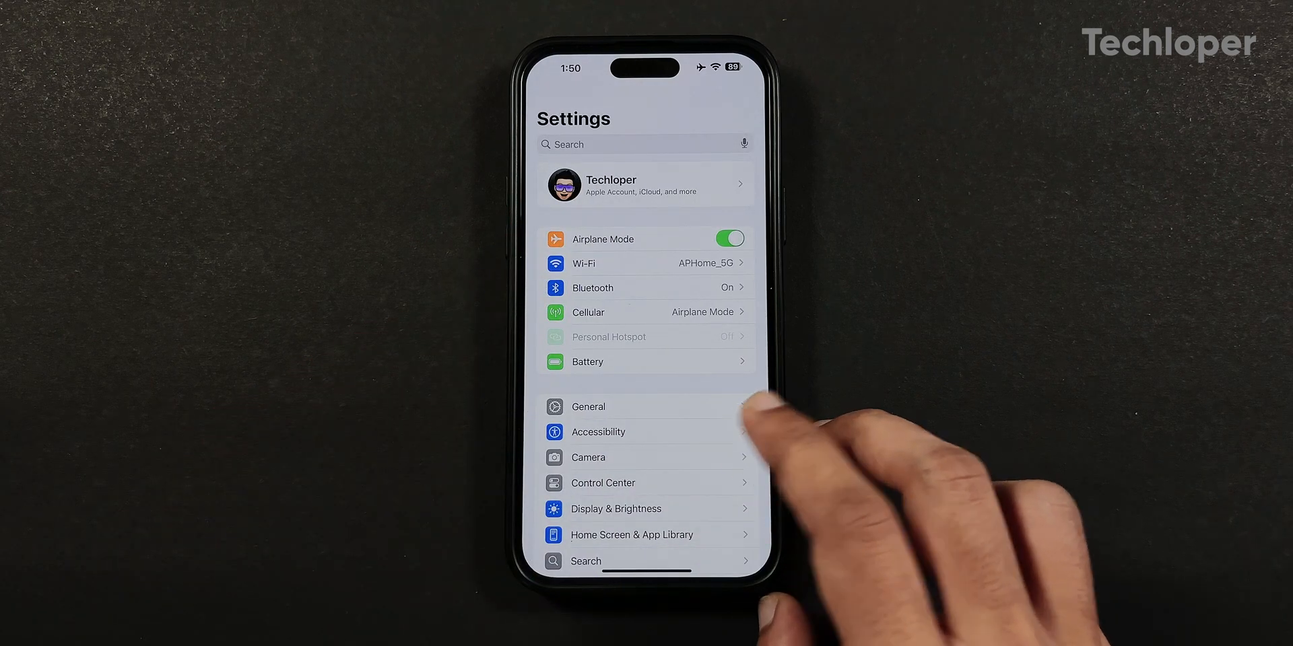
click(598, 431)
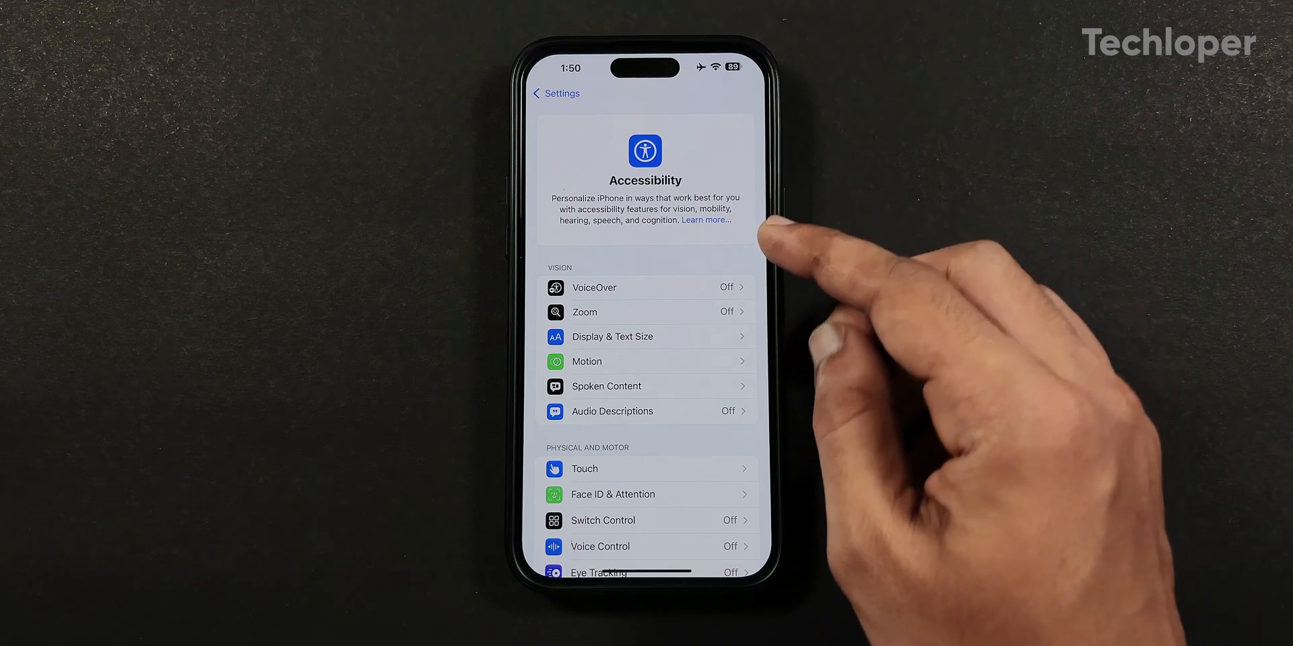
- Under Motion, turn Vehicle Motion Cues on to preview the edge dots
click(586, 361)
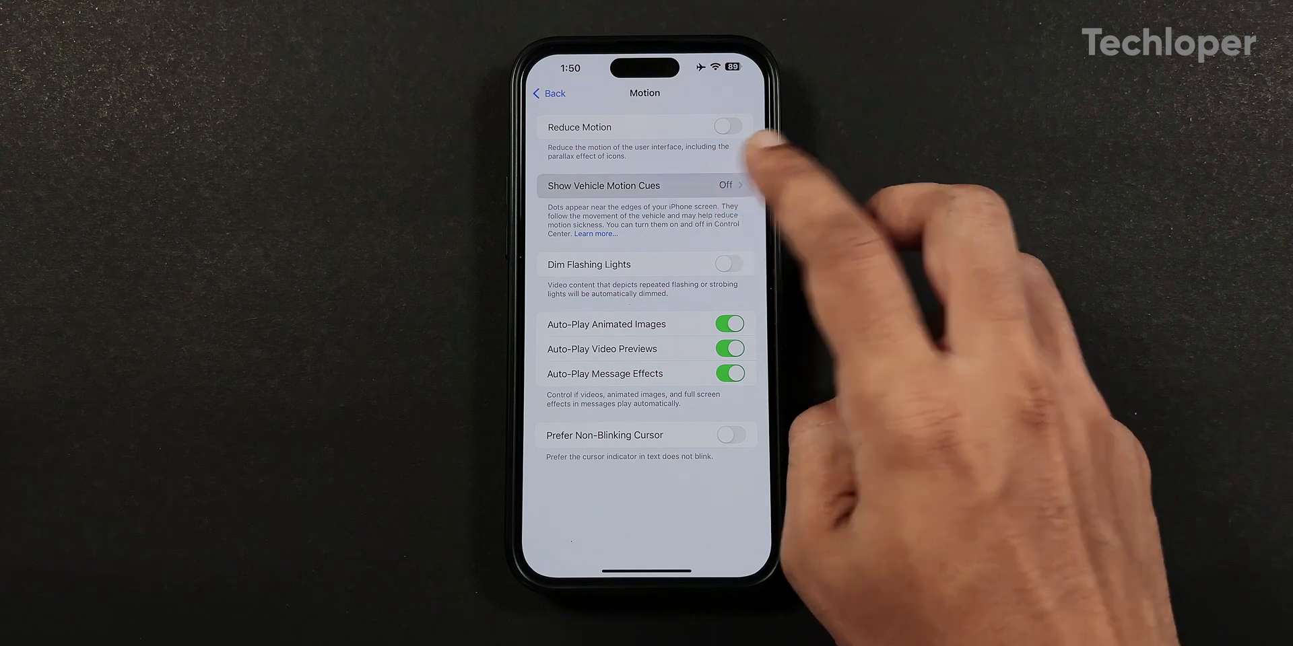
click(602, 185)
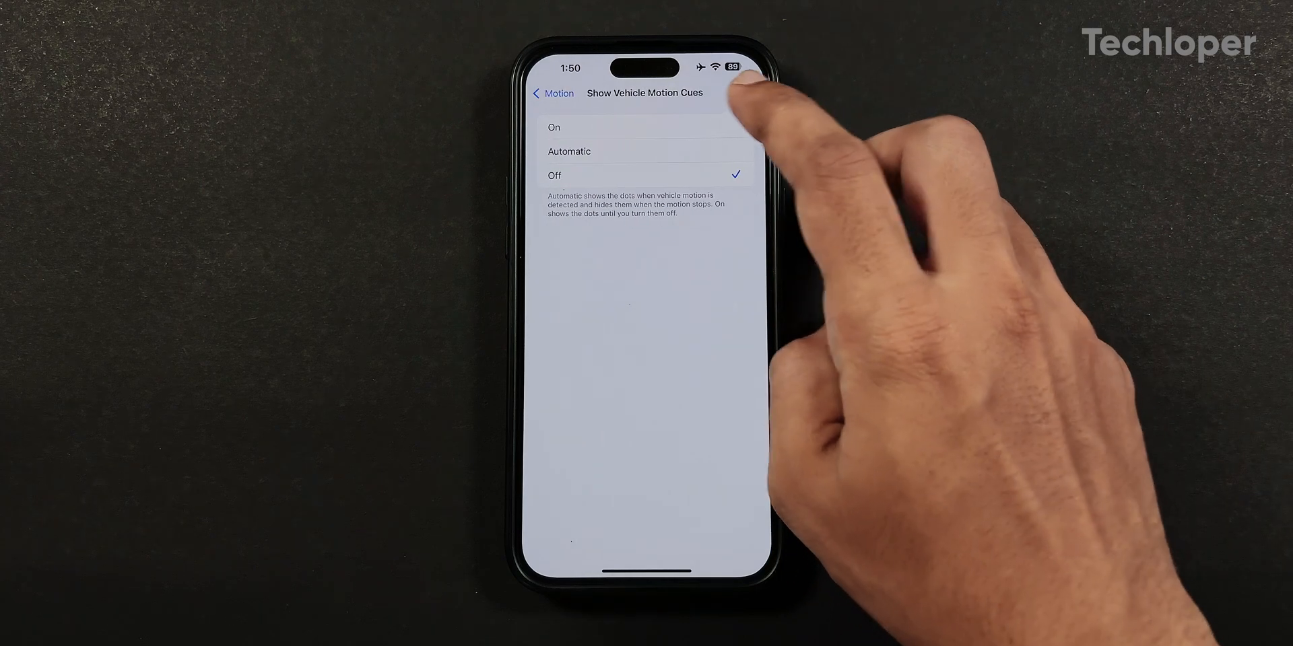
click(553, 127)
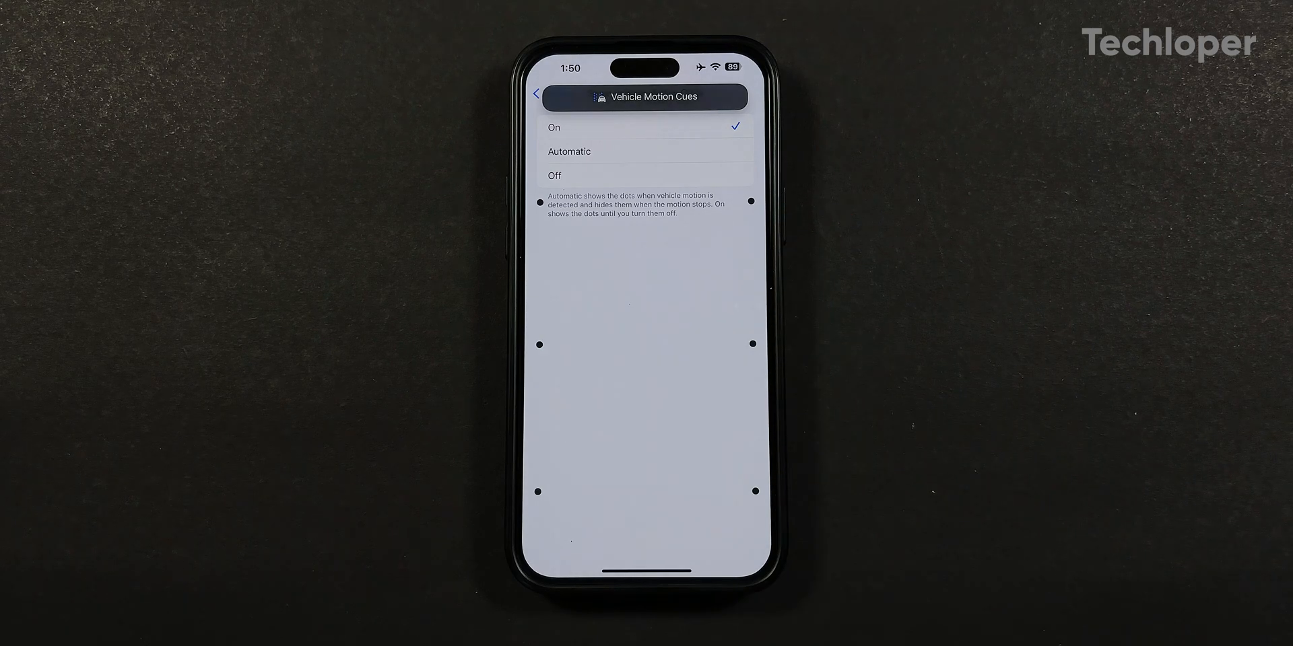
- Return to the Accessibility list showing Hearing and Speech options
click(542, 93)
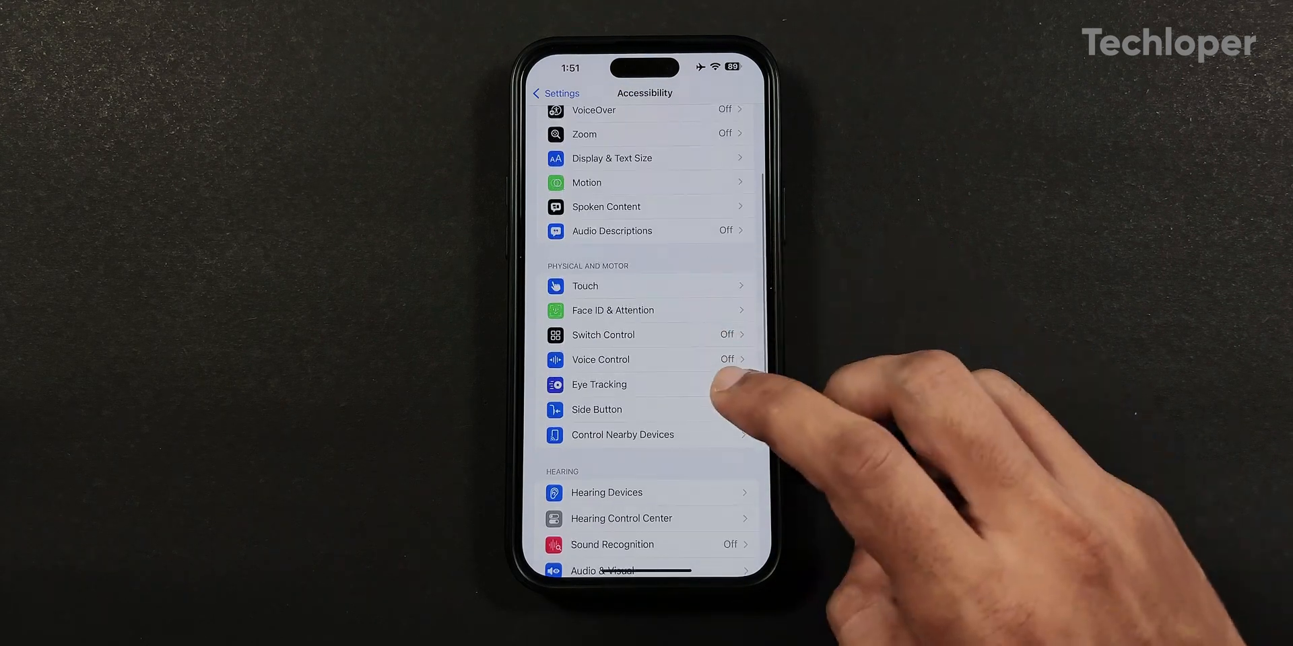
click(598, 384)
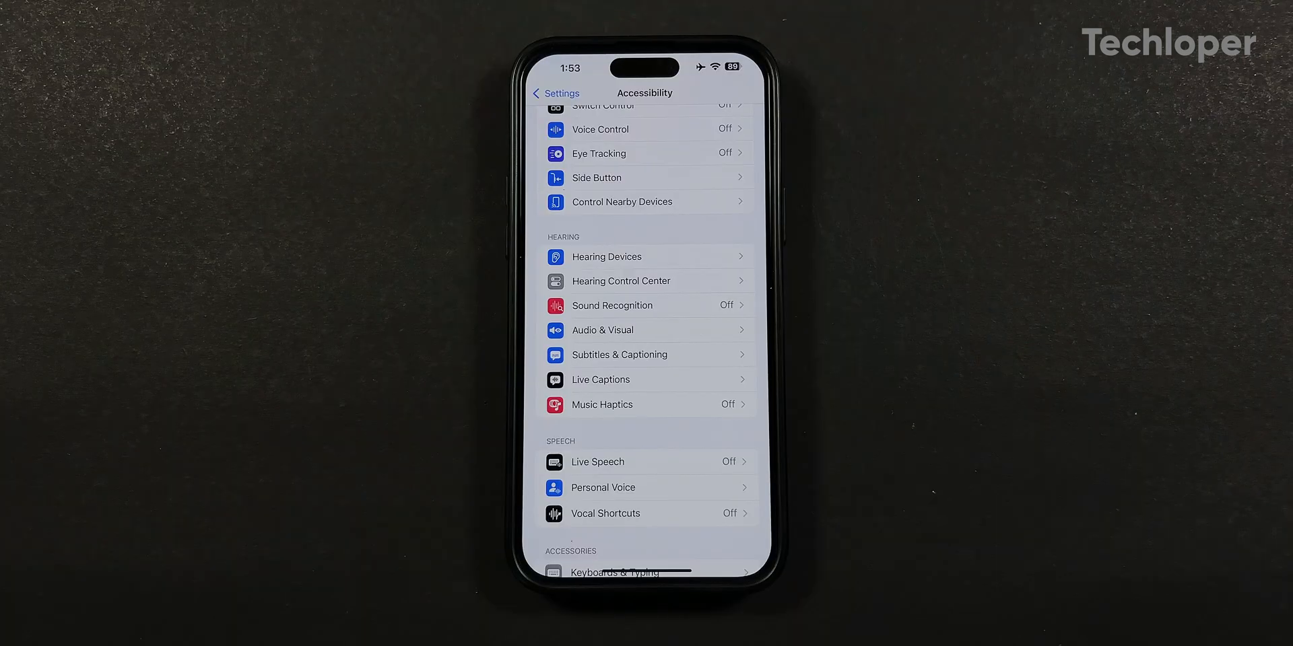
click(602, 404)
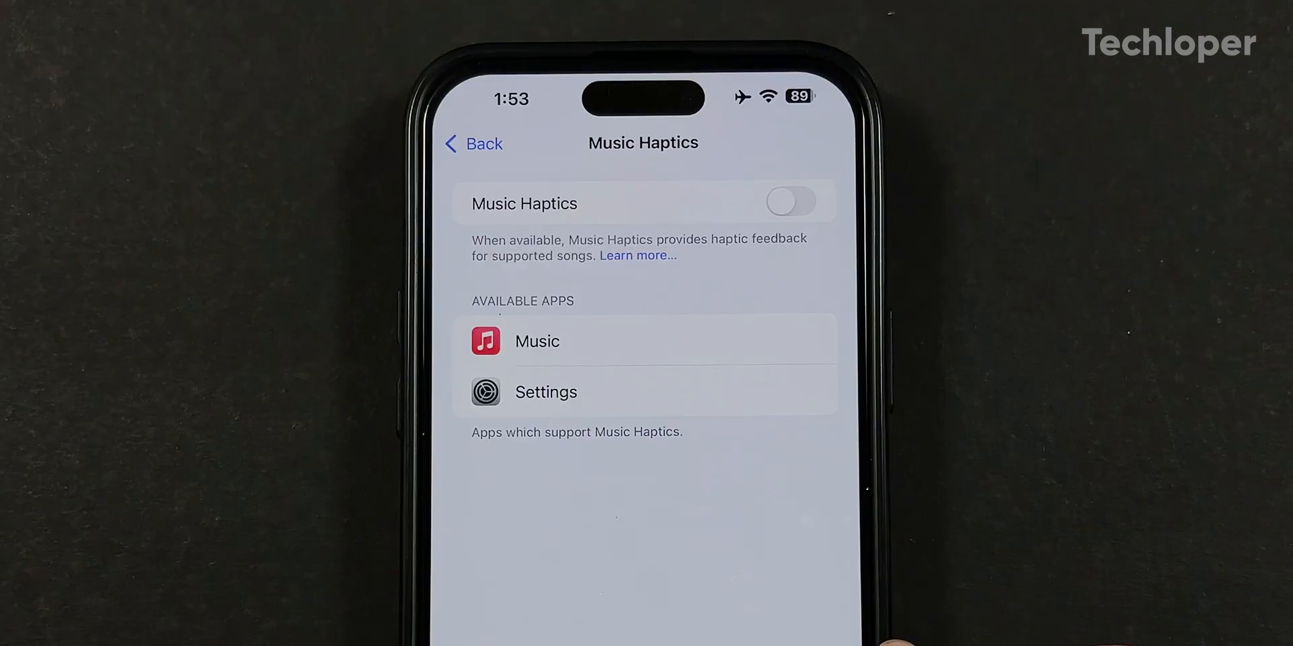
click(789, 201)
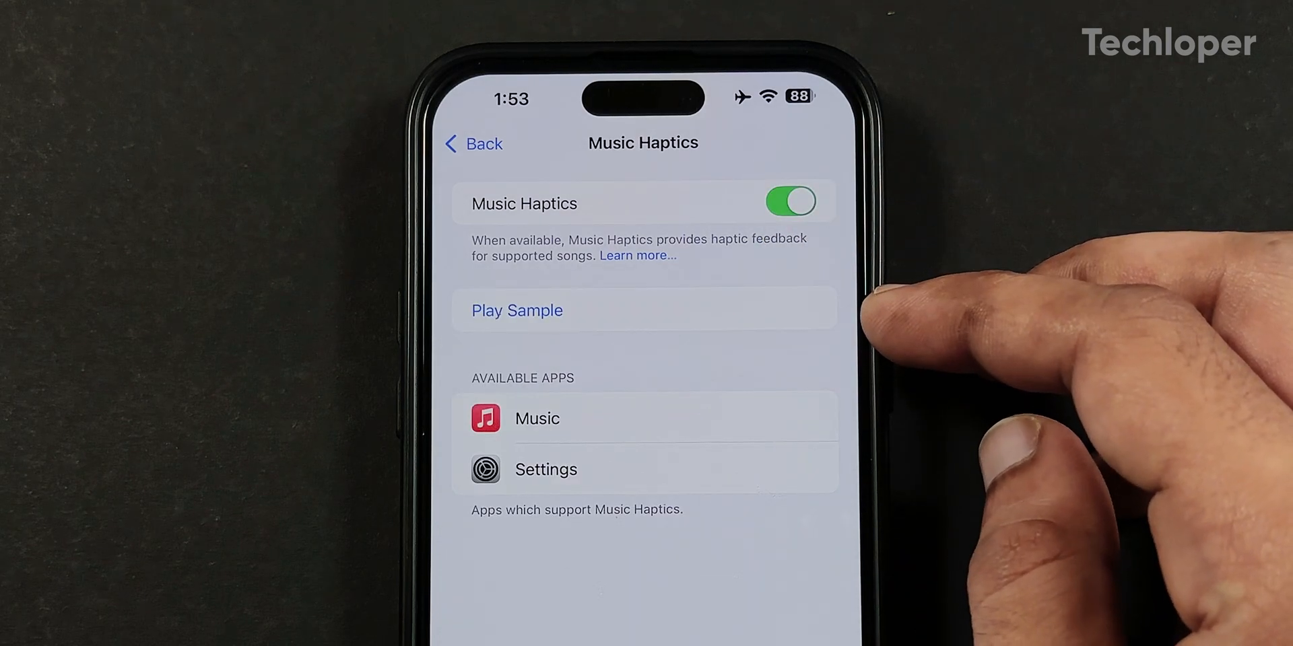
click(517, 310)
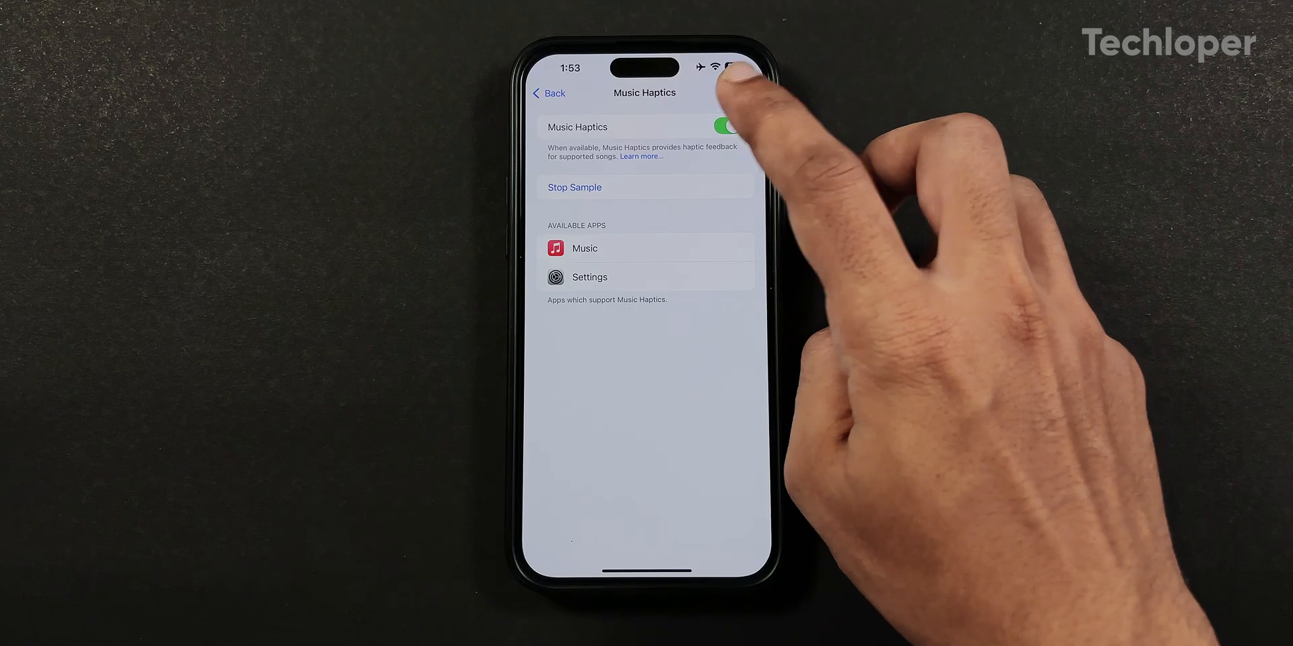
click(727, 127)
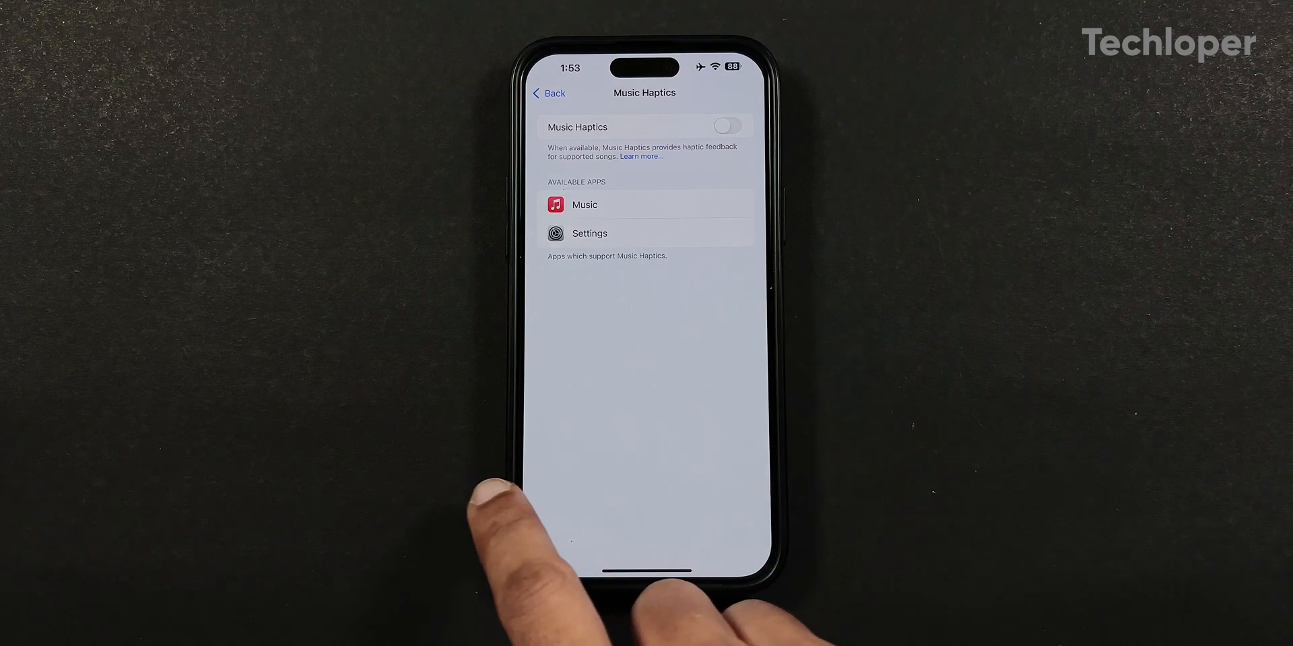
click(548, 93)
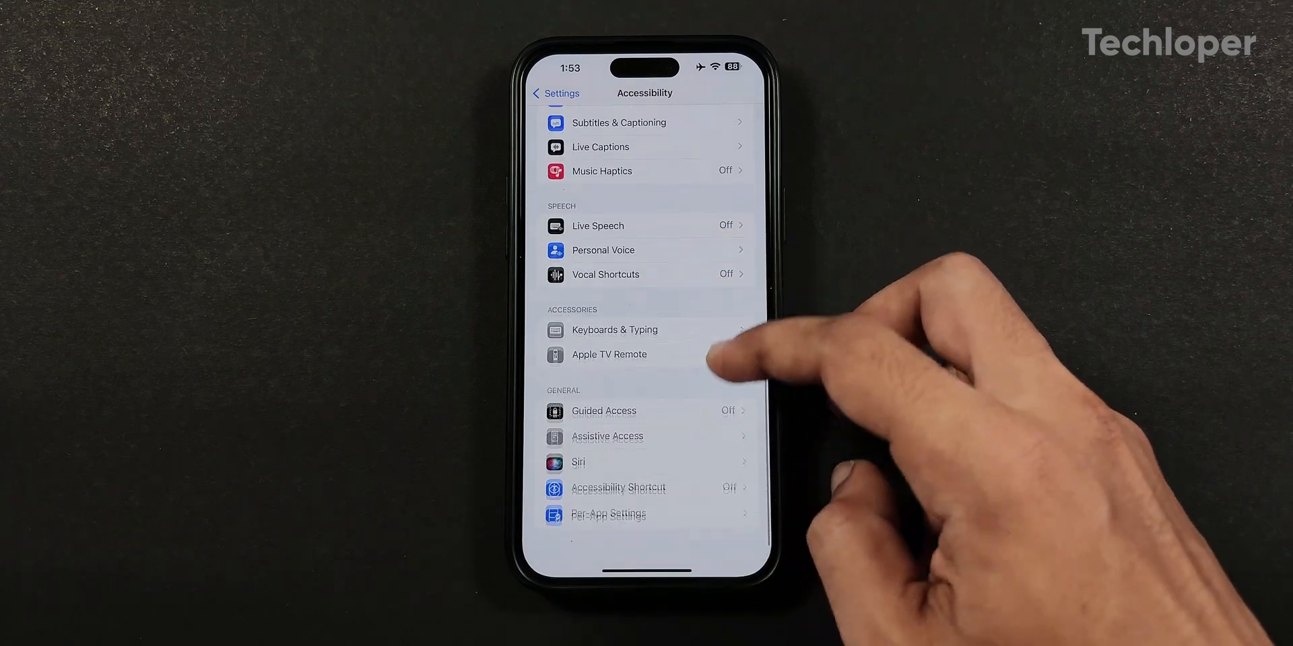
- Start a new vocal shortcut and choose the weather update shortcut as its action
click(605, 275)
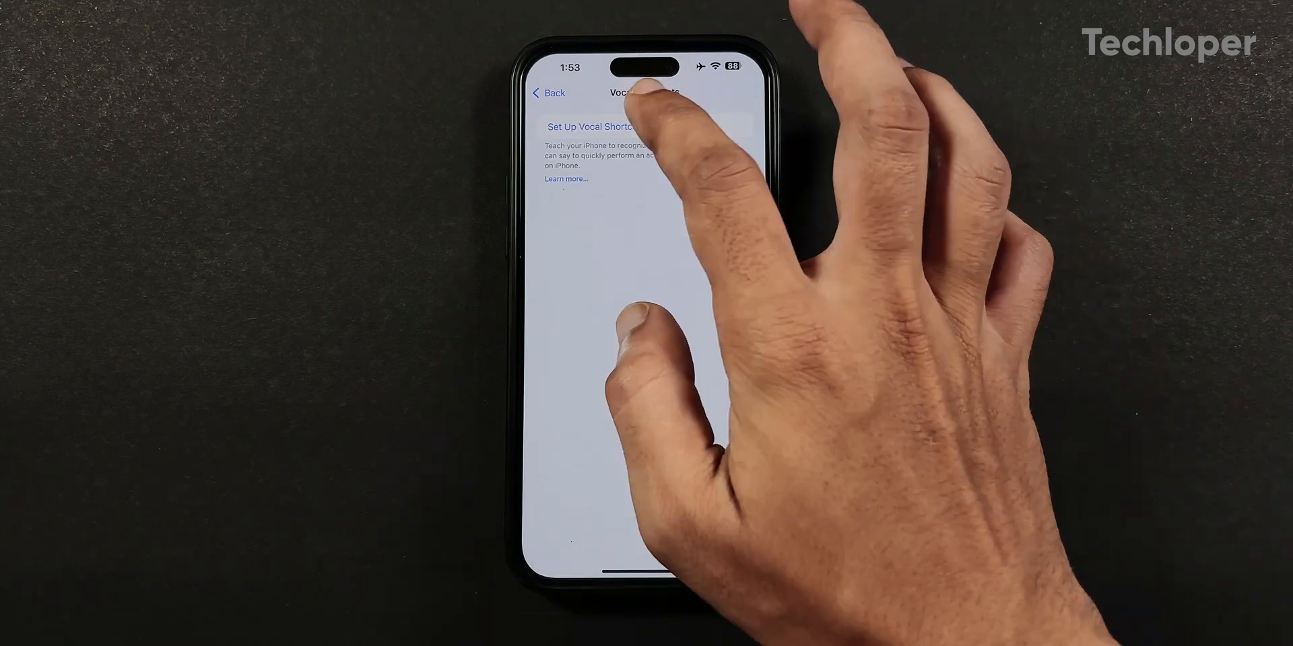
click(590, 126)
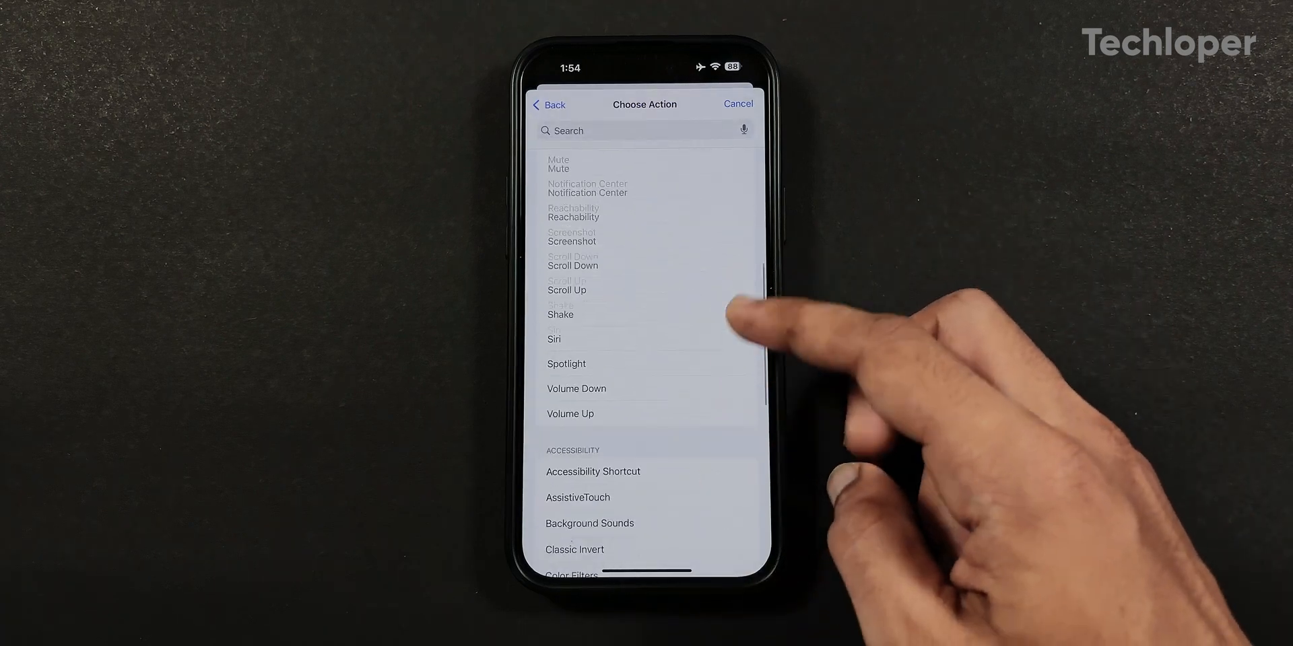
scroll(down, 3)
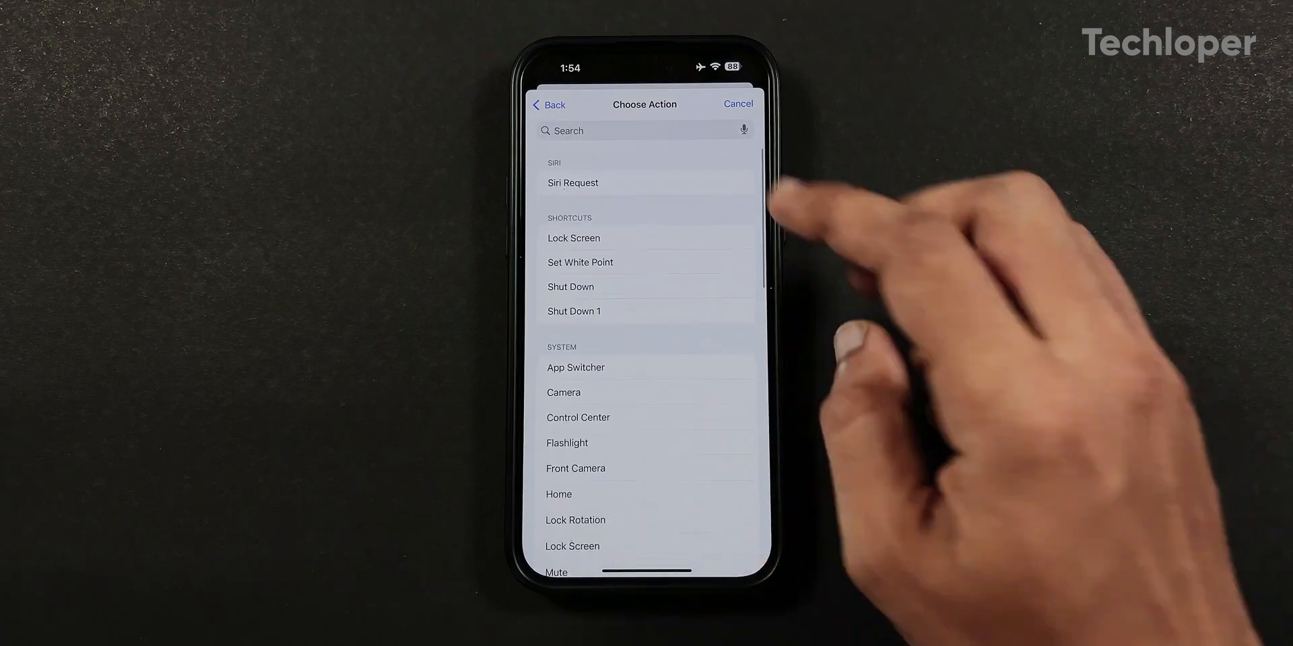
click(572, 182)
text(W update)
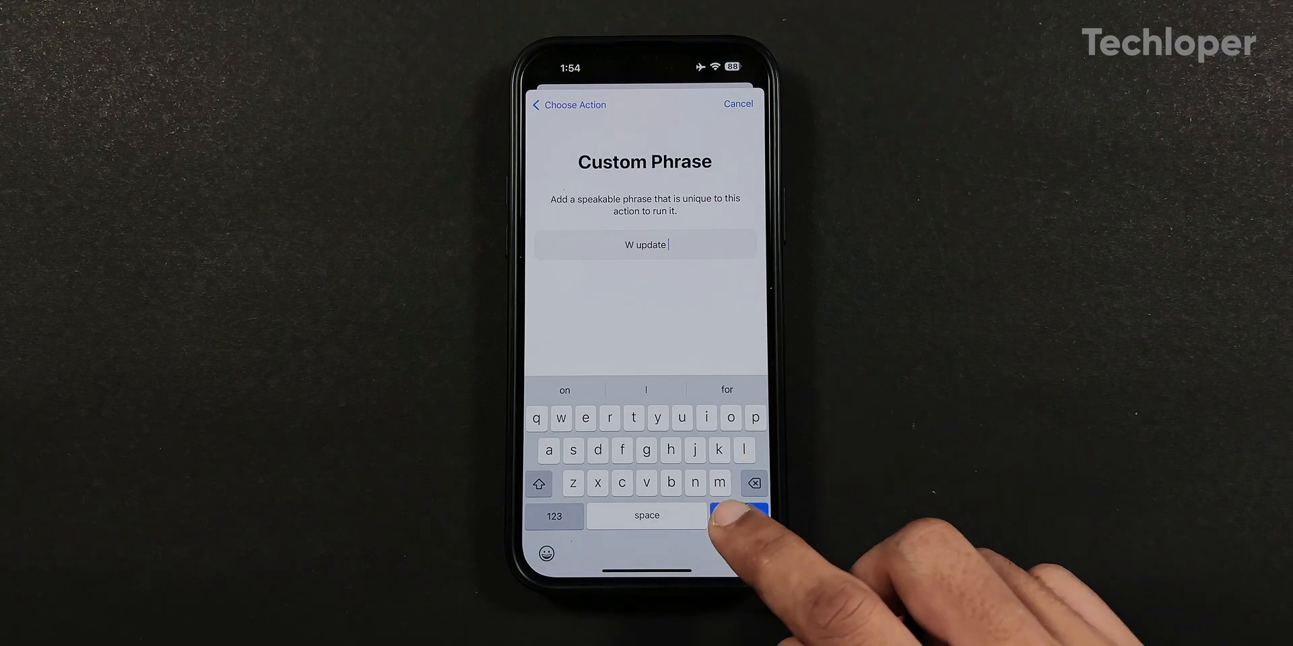
- Confirm the 'W update' phrase, record it and finish the vocal shortcut setup
click(740, 515)
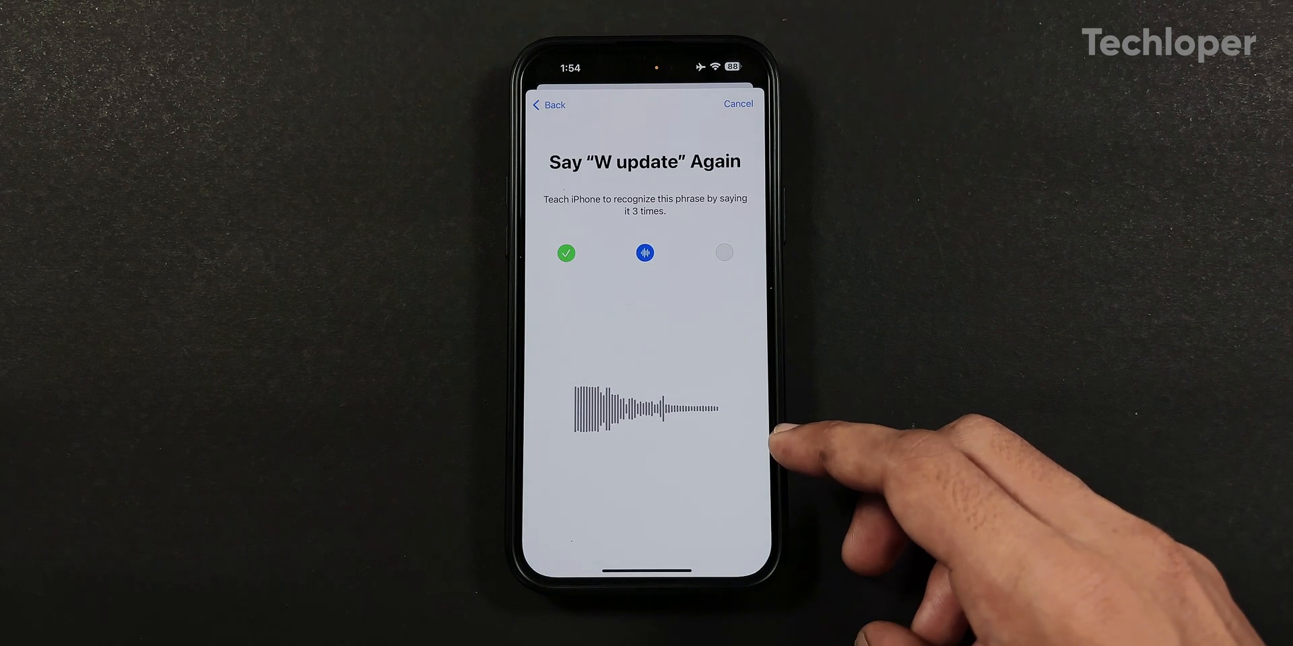
click(643, 254)
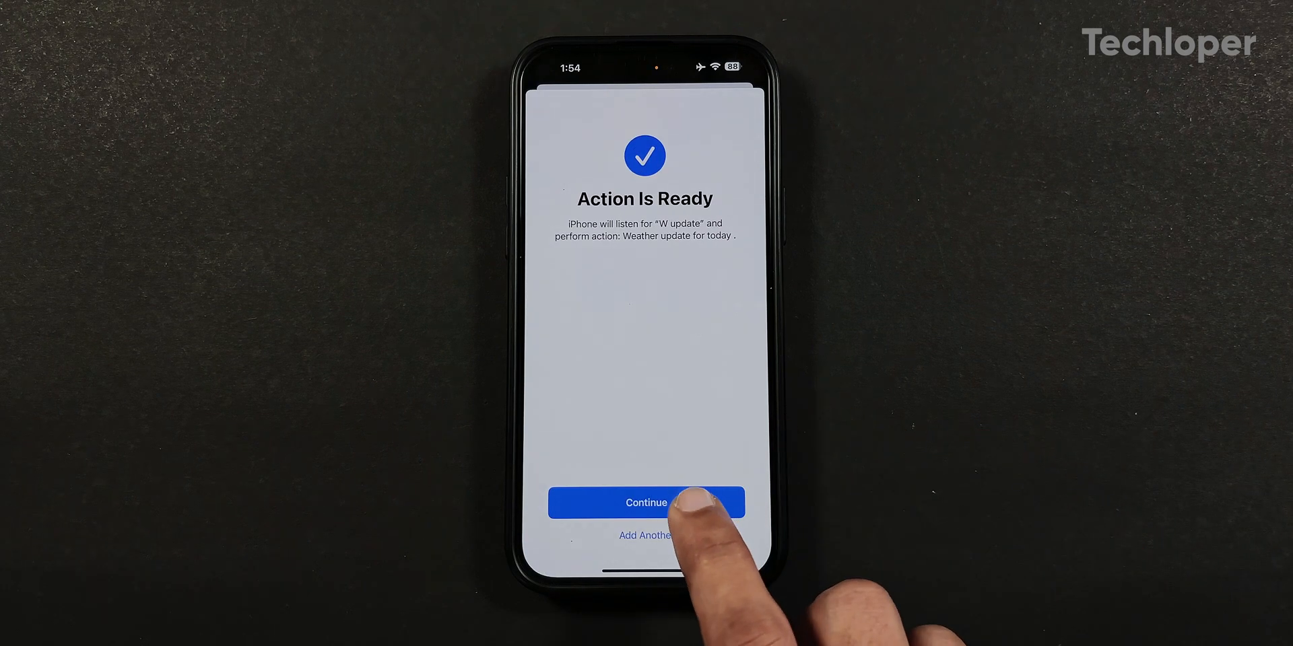
click(645, 502)
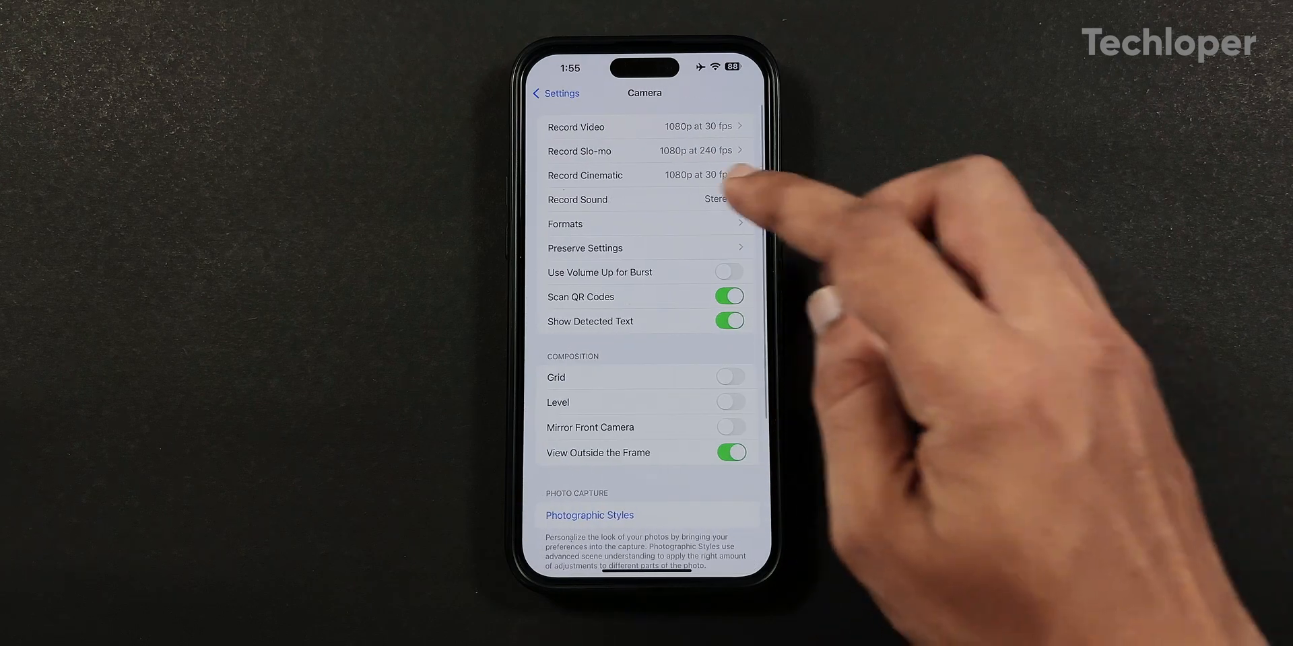
- Turn on Allow Audio Playback under Record Sound in Camera settings
click(645, 200)
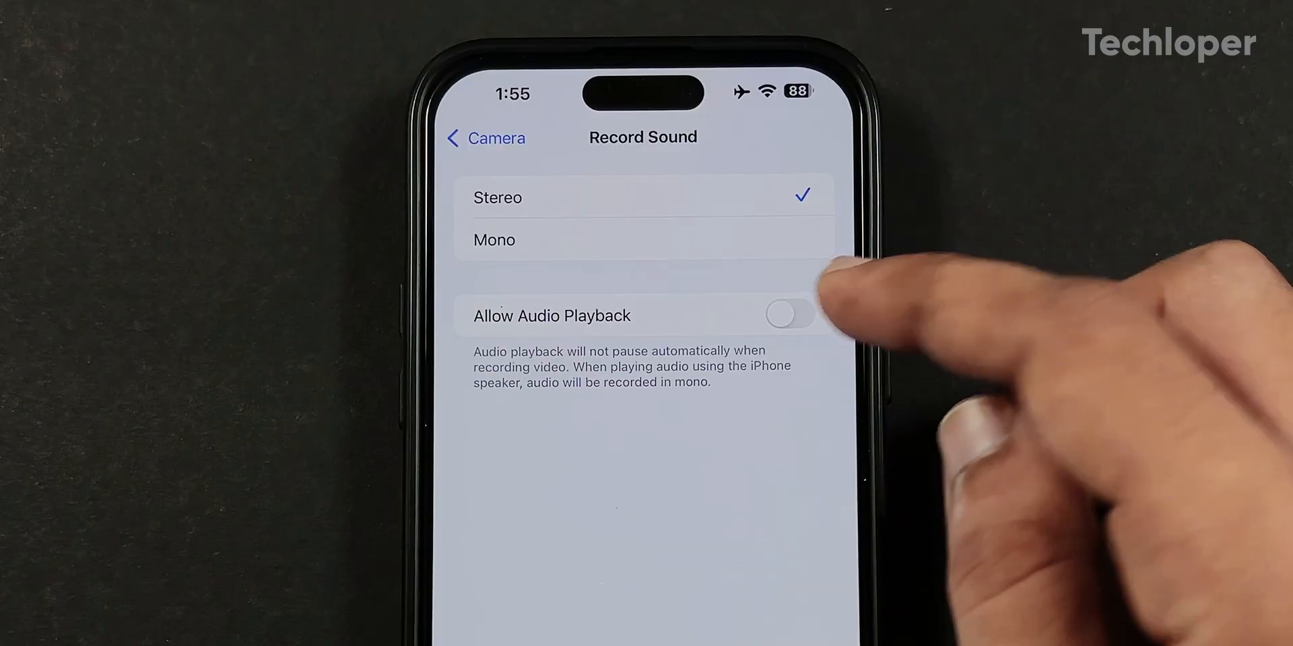
click(788, 315)
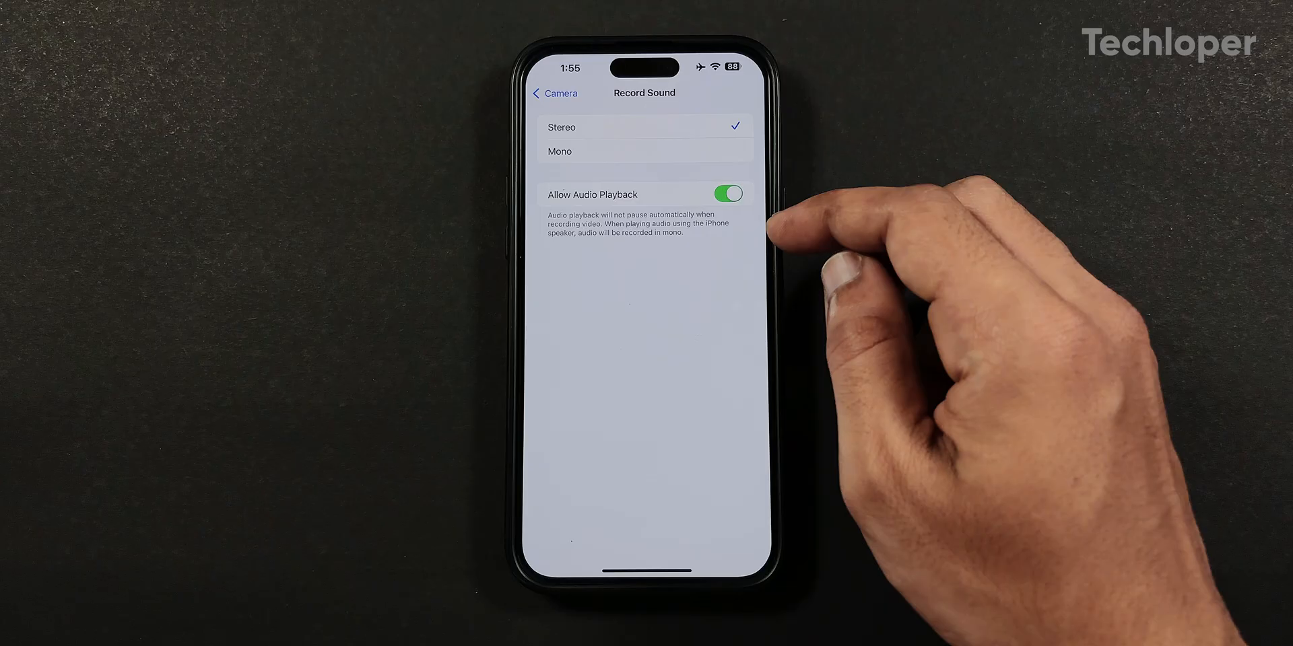
click(553, 92)
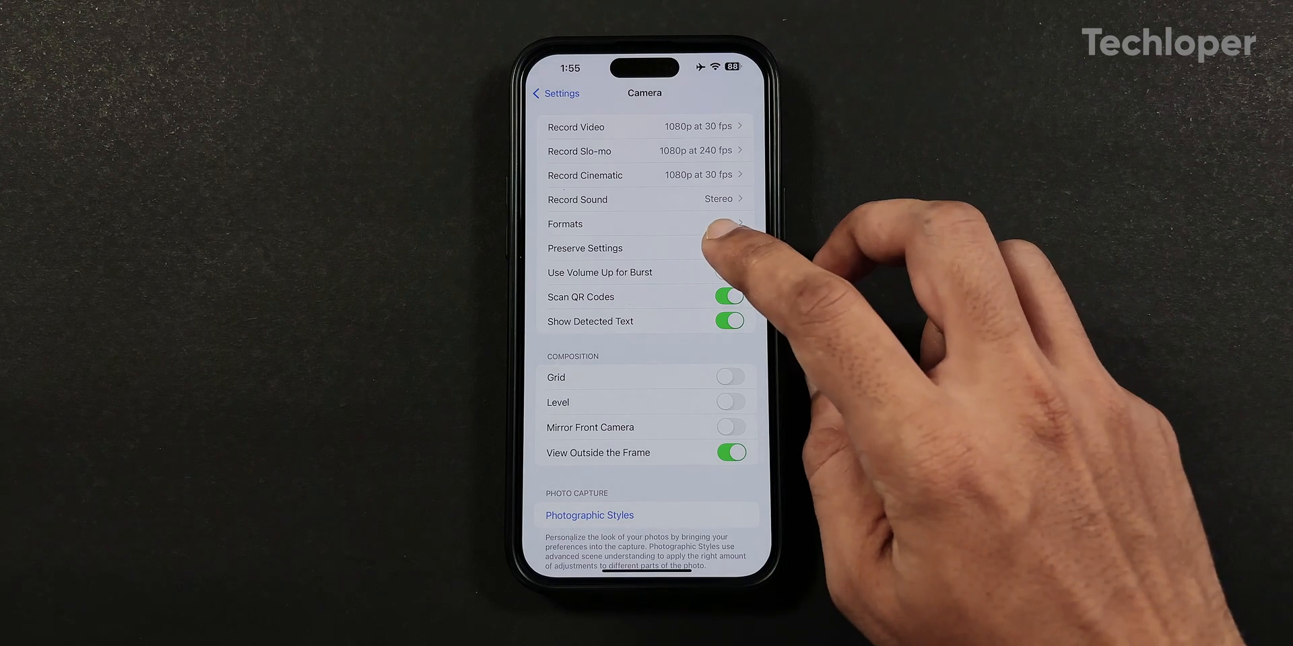
- Enable Controls Menu under Preserve Settings so the last camera tool is kept
click(584, 248)
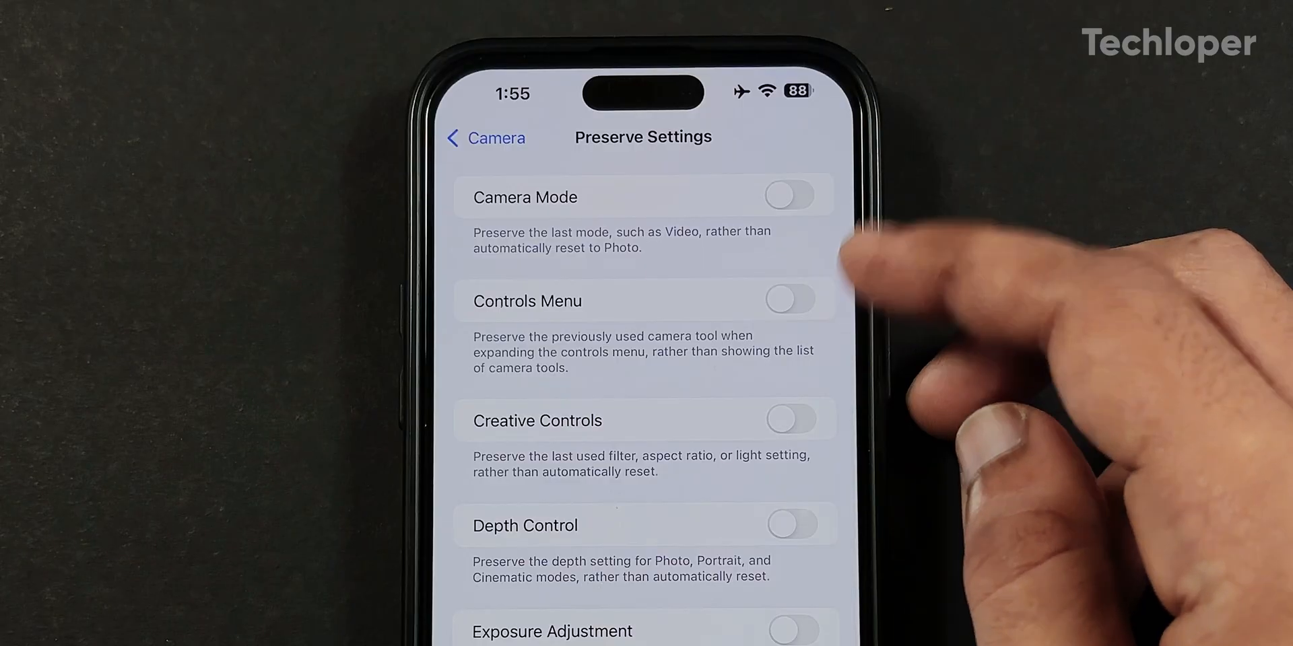
click(789, 299)
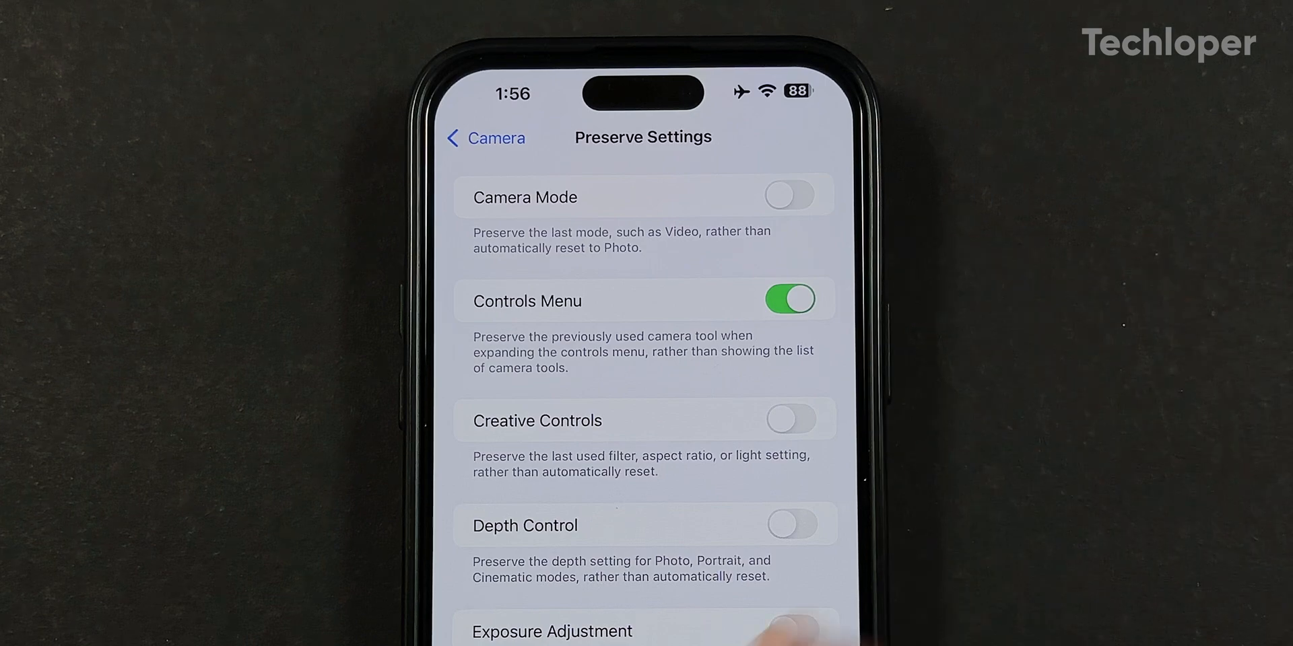
click(484, 138)
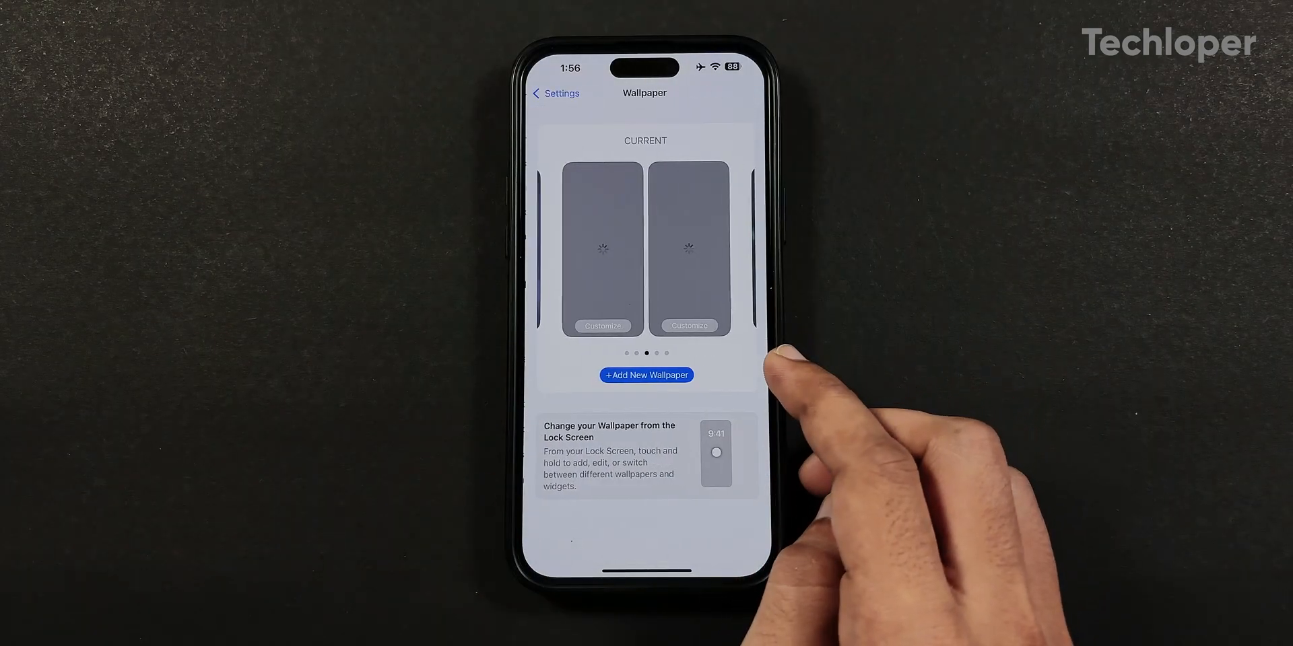
- Add the orange iOS 18 wallpaper and pick a lock screen clock style for it
click(646, 376)
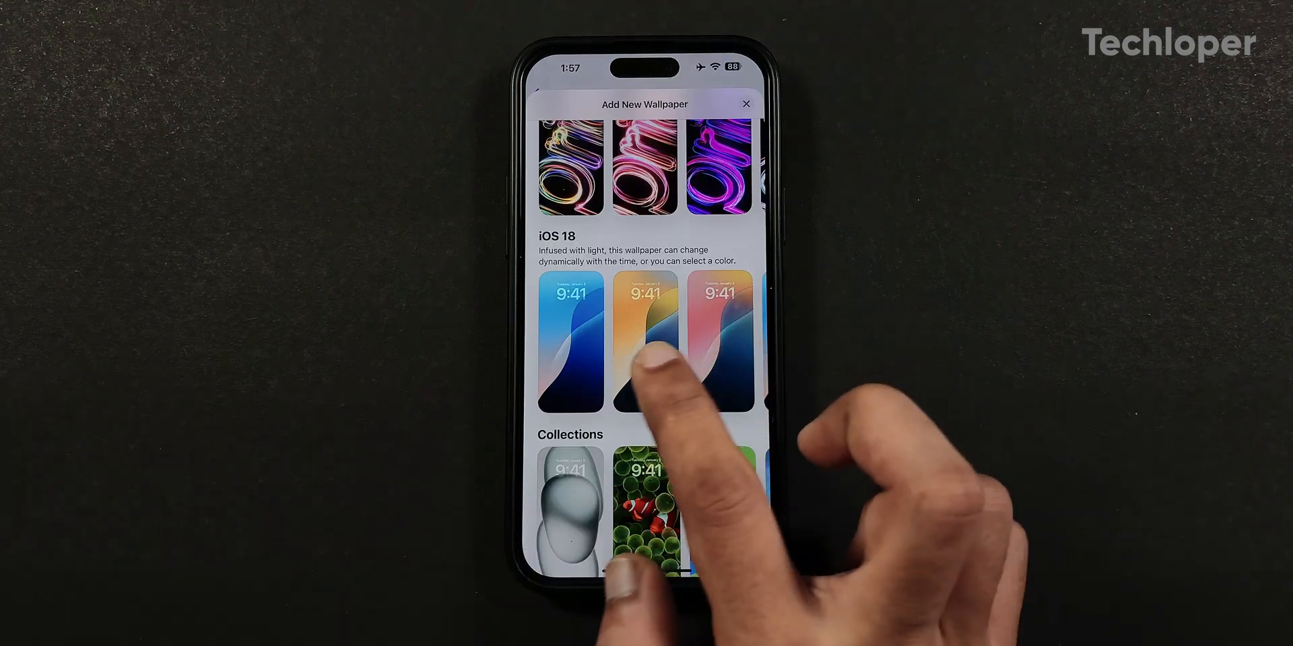
click(645, 346)
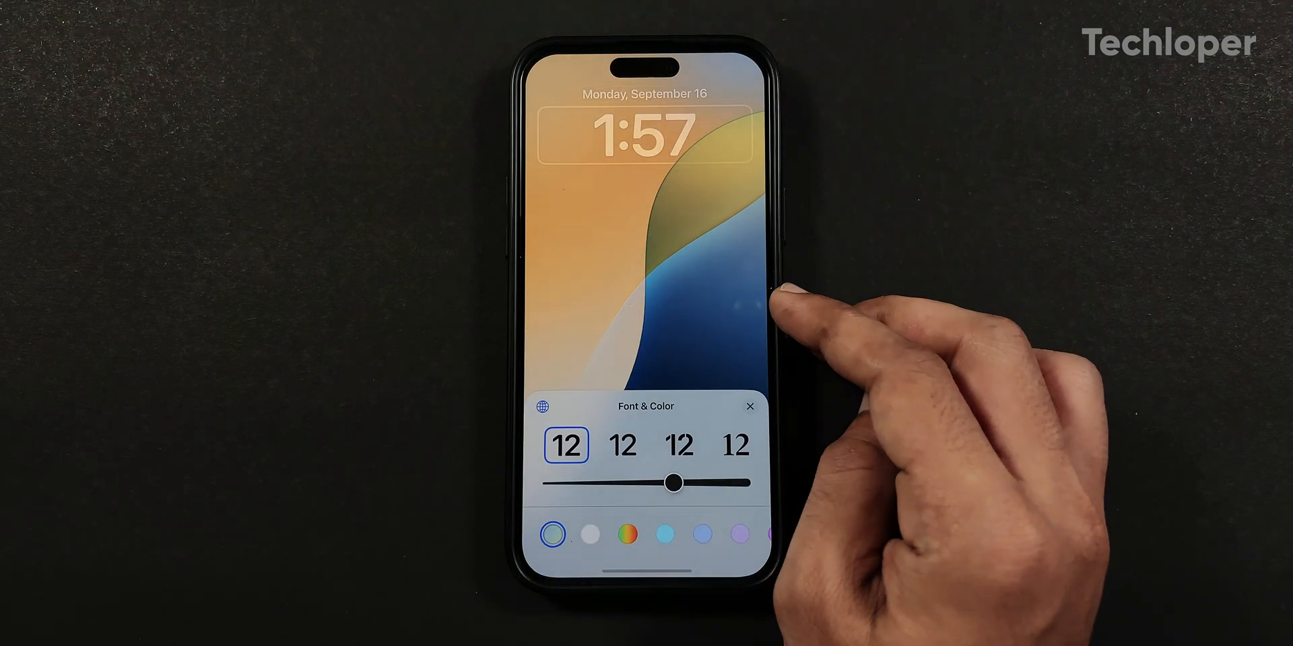
click(590, 534)
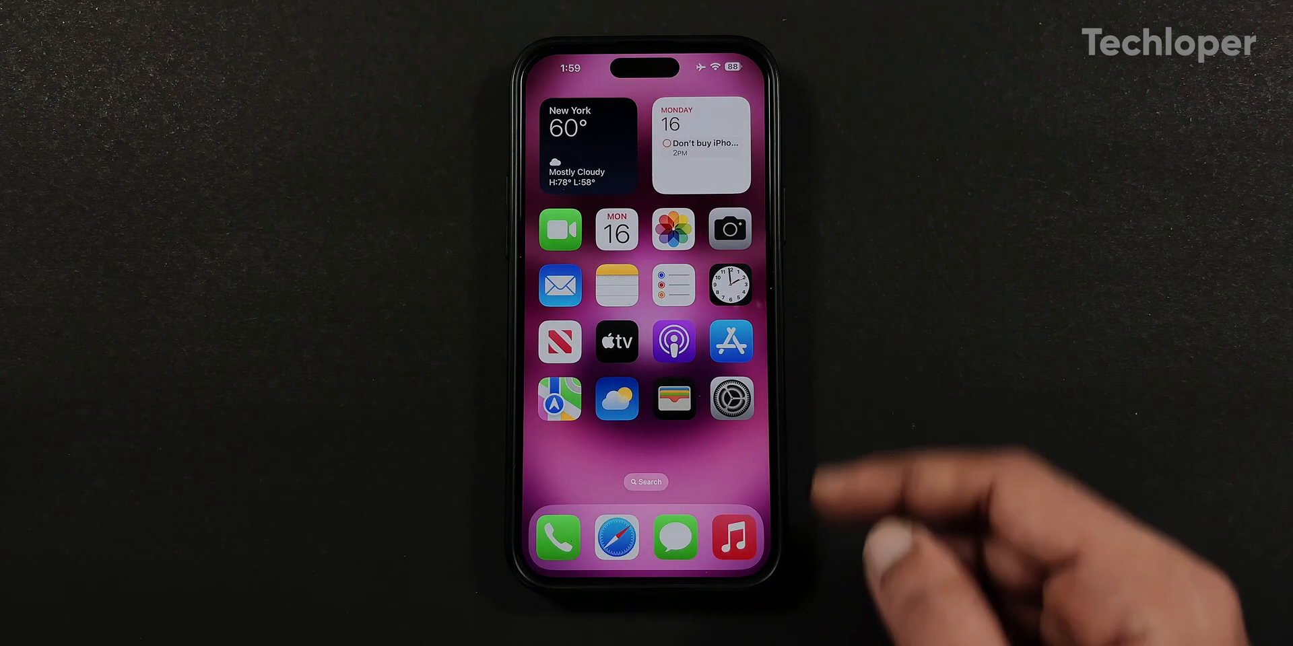
click(730, 396)
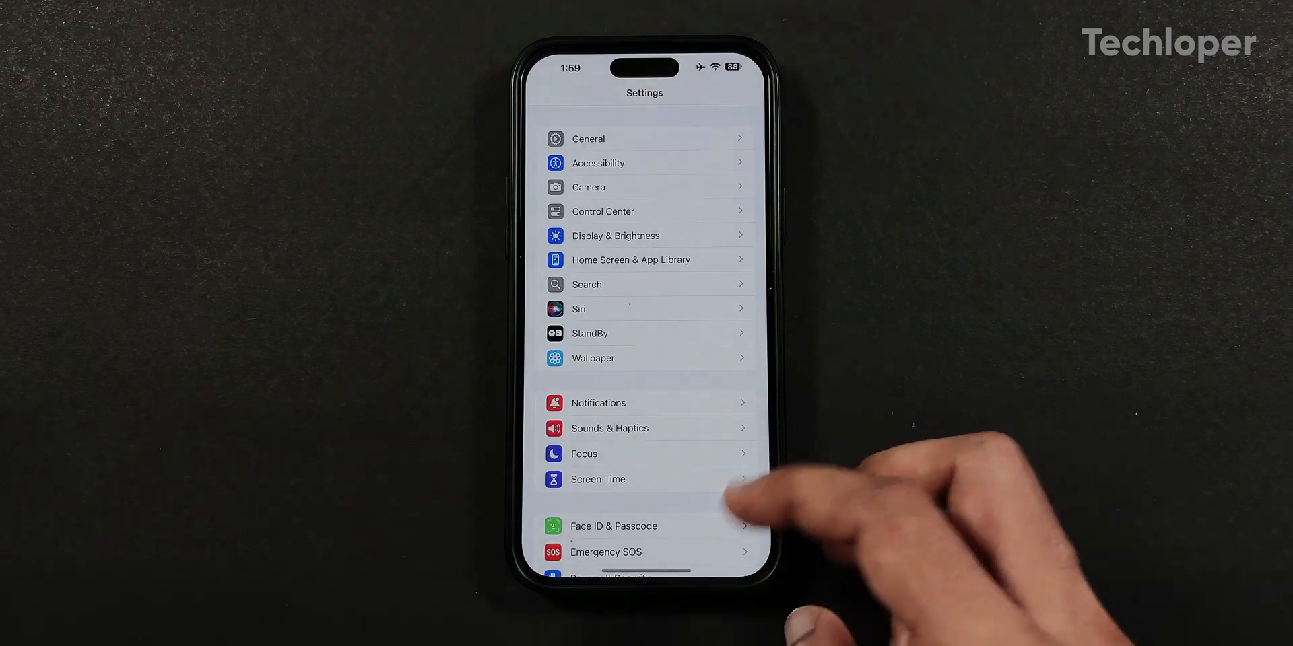
scroll(down, 3)
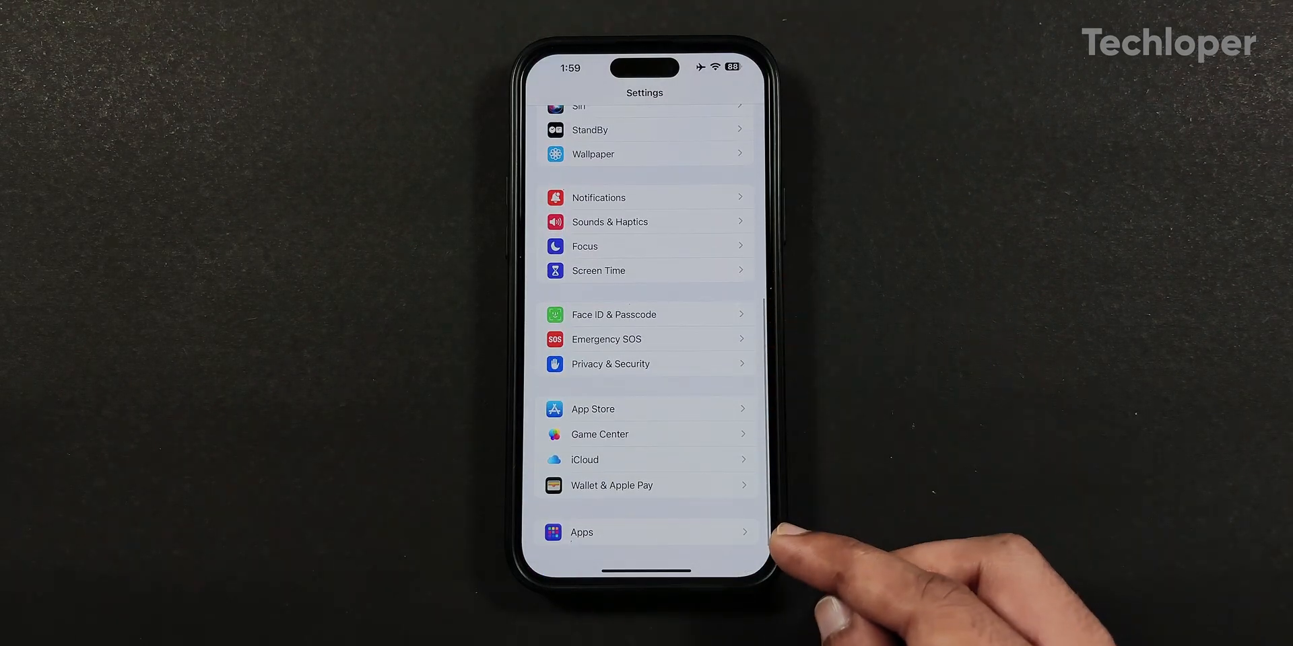
click(582, 532)
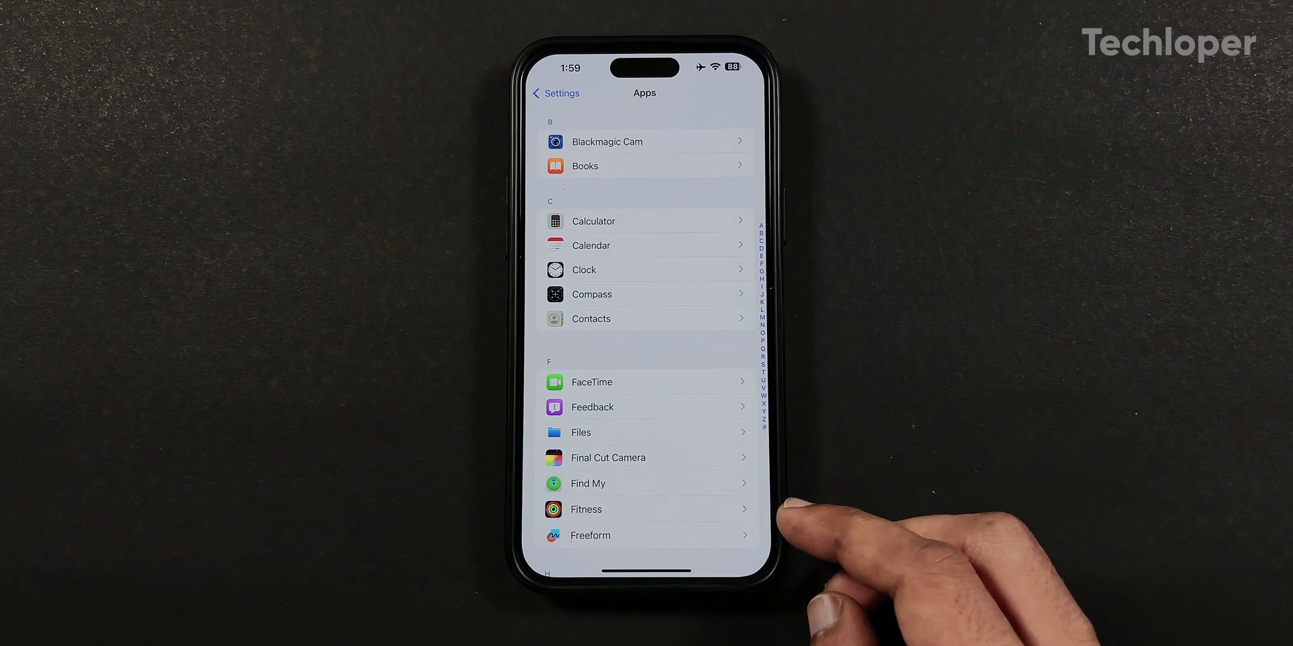
scroll(down, 3)
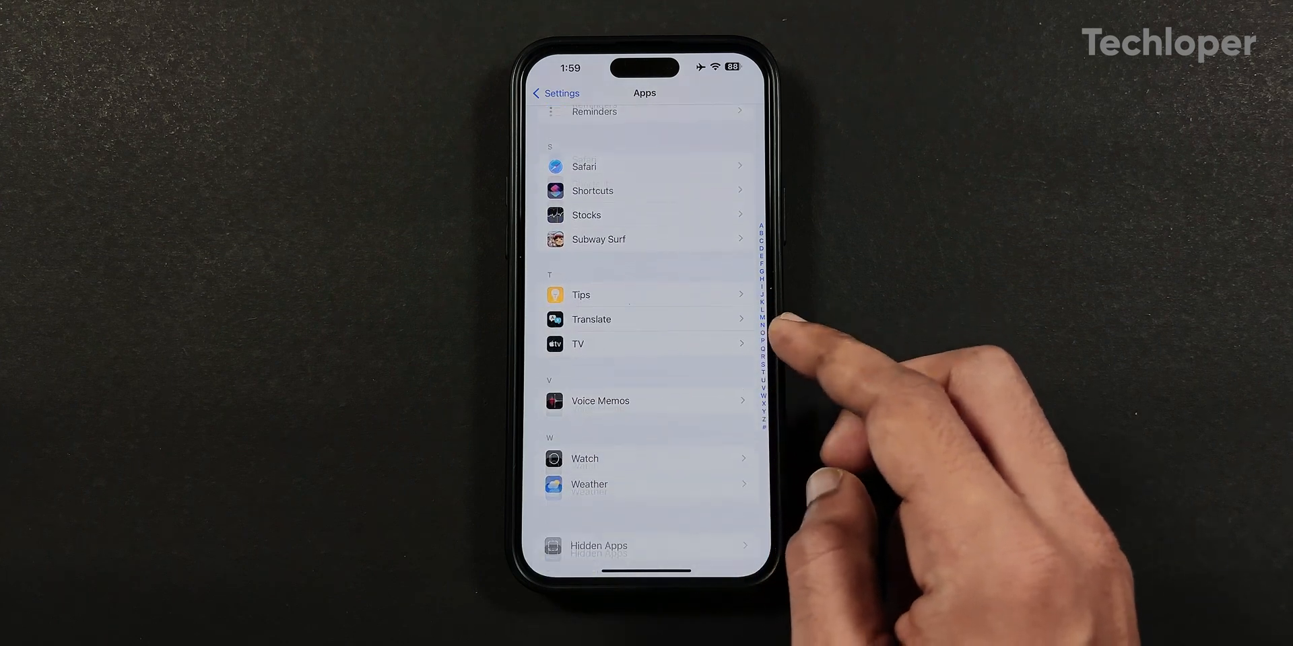
scroll(down, 3)
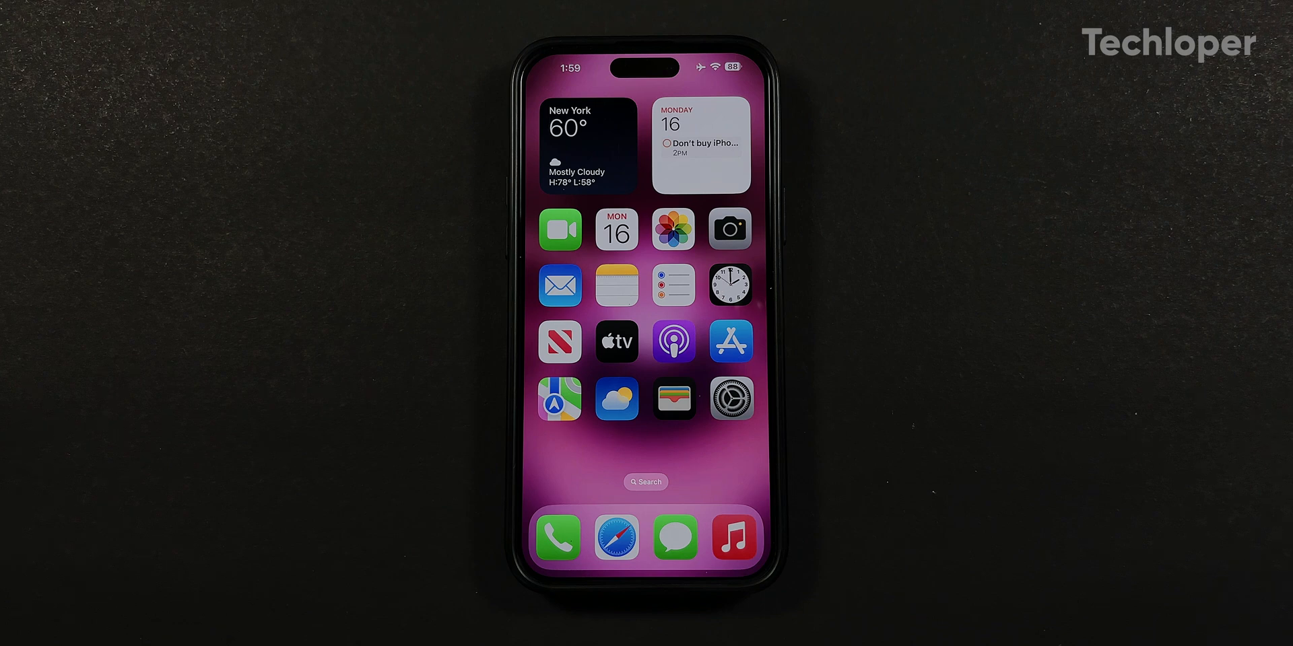
- Launch Phone, check the keypad, then return to the Recents list
click(556, 538)
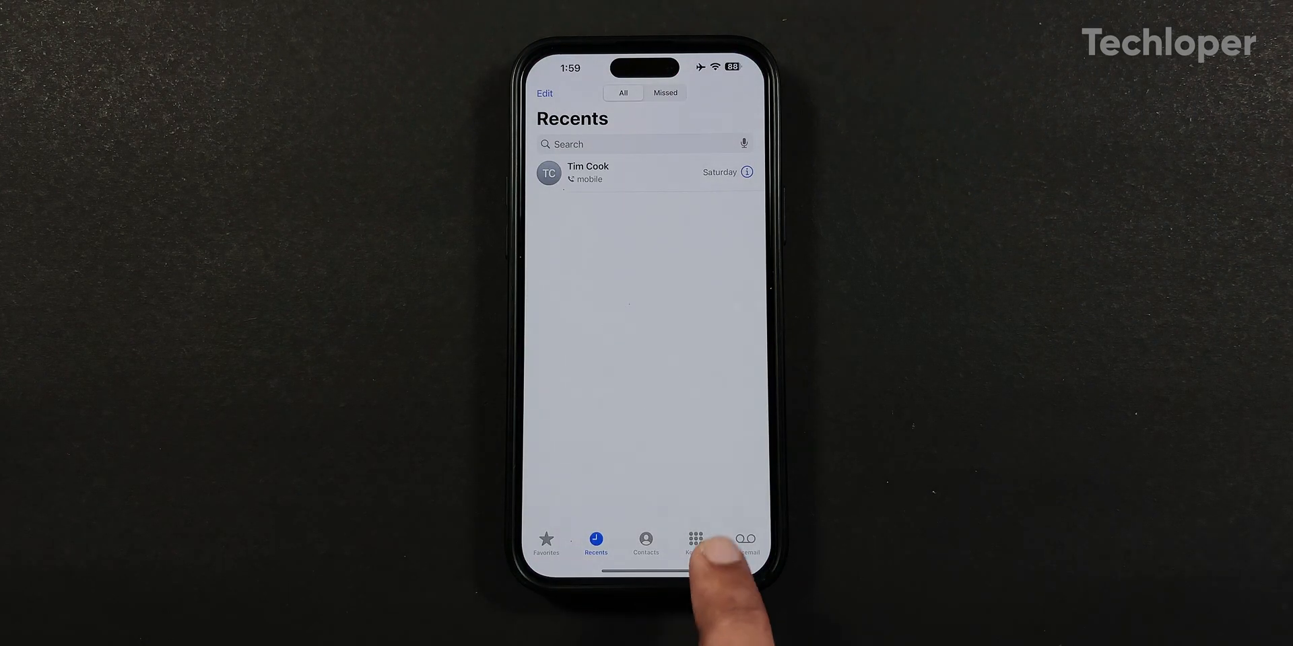
click(692, 543)
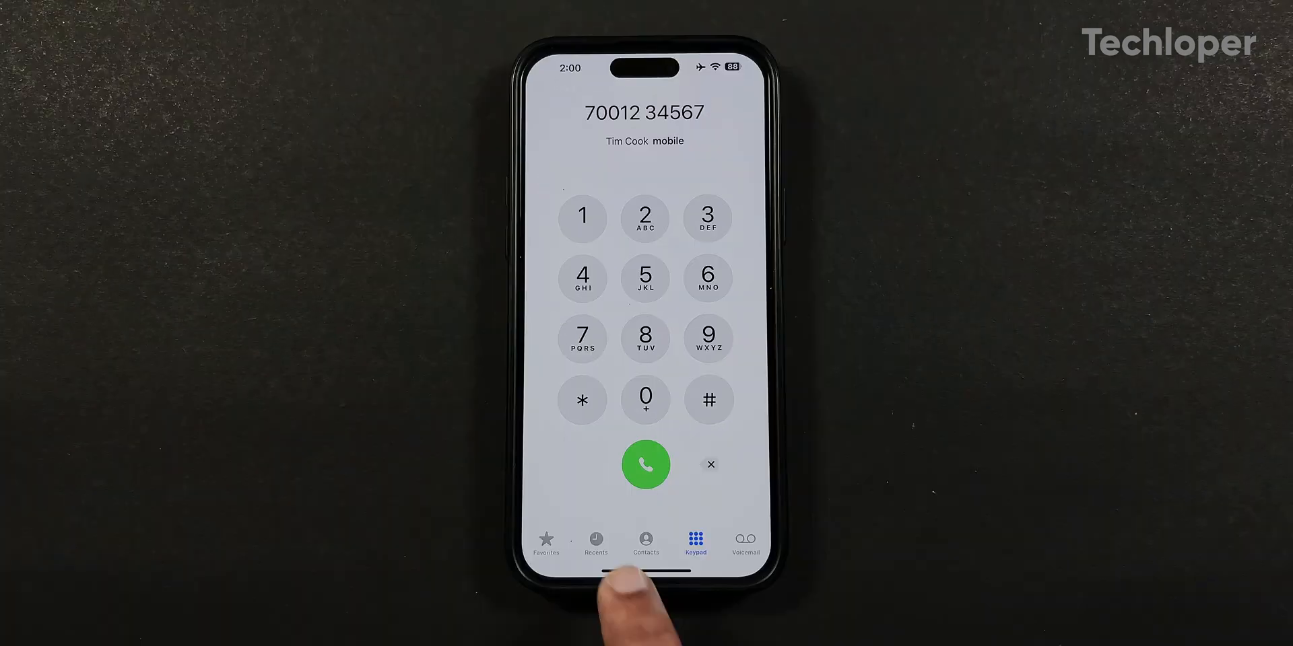
click(595, 542)
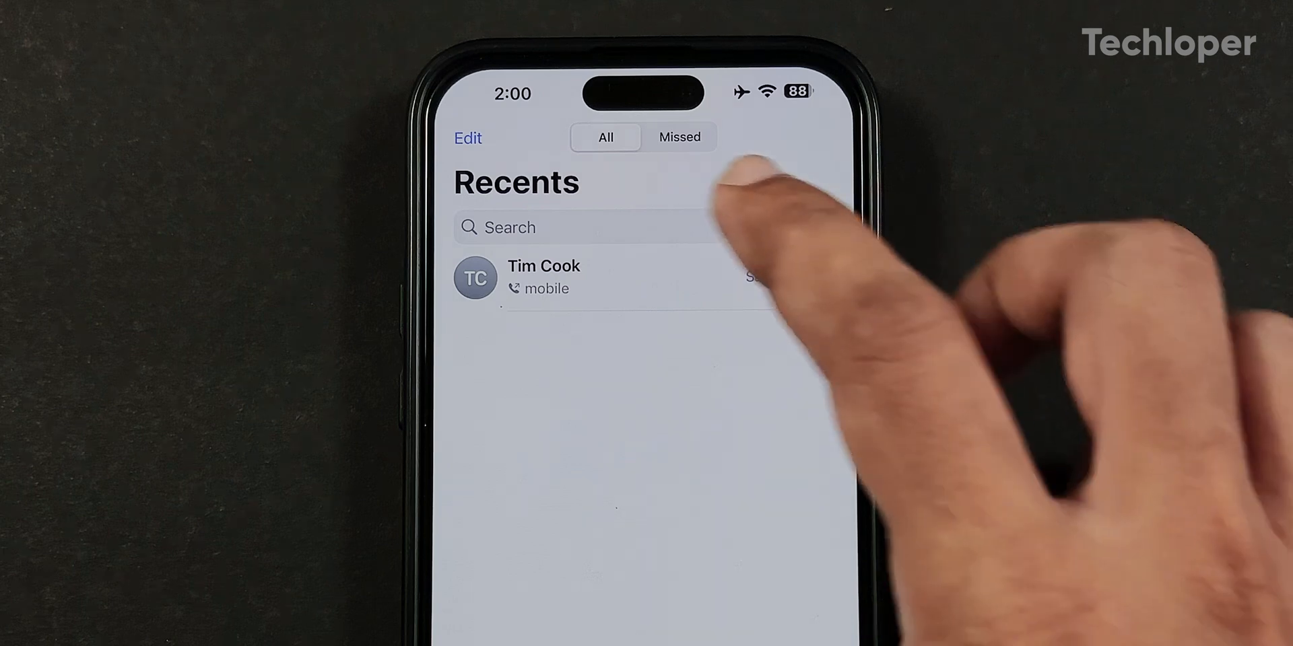
- Search recent calls, view the recent caller's details, then close the search
click(577, 228)
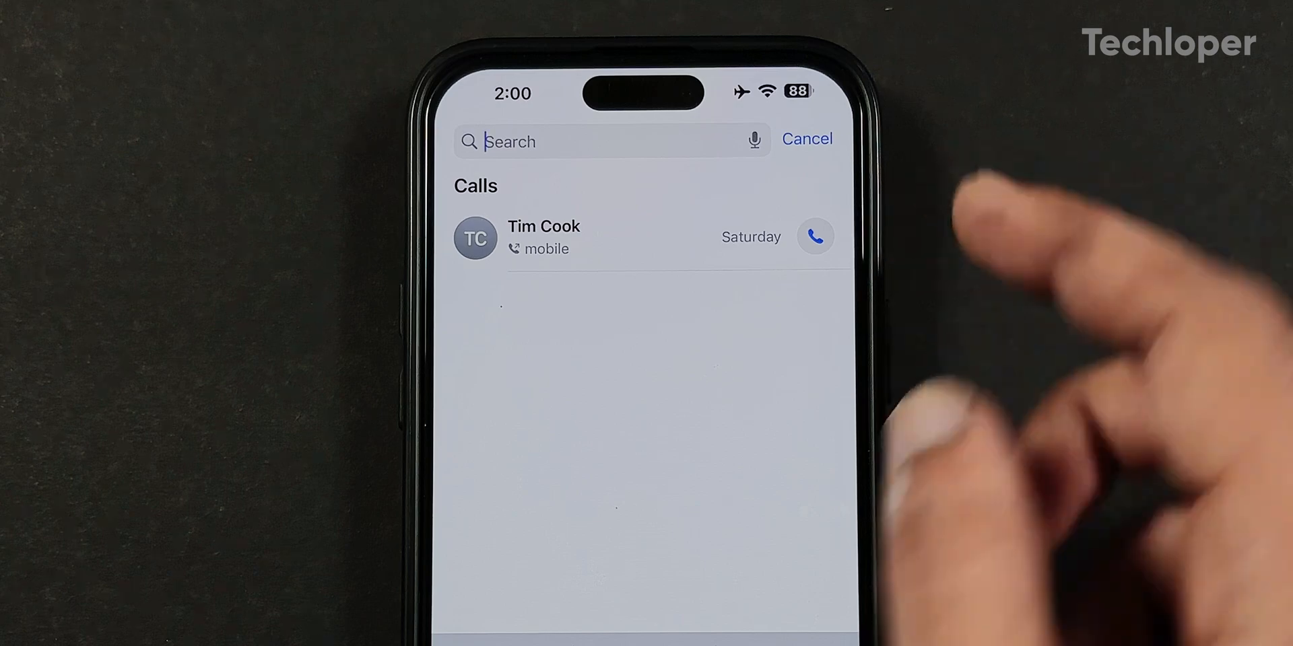
click(544, 237)
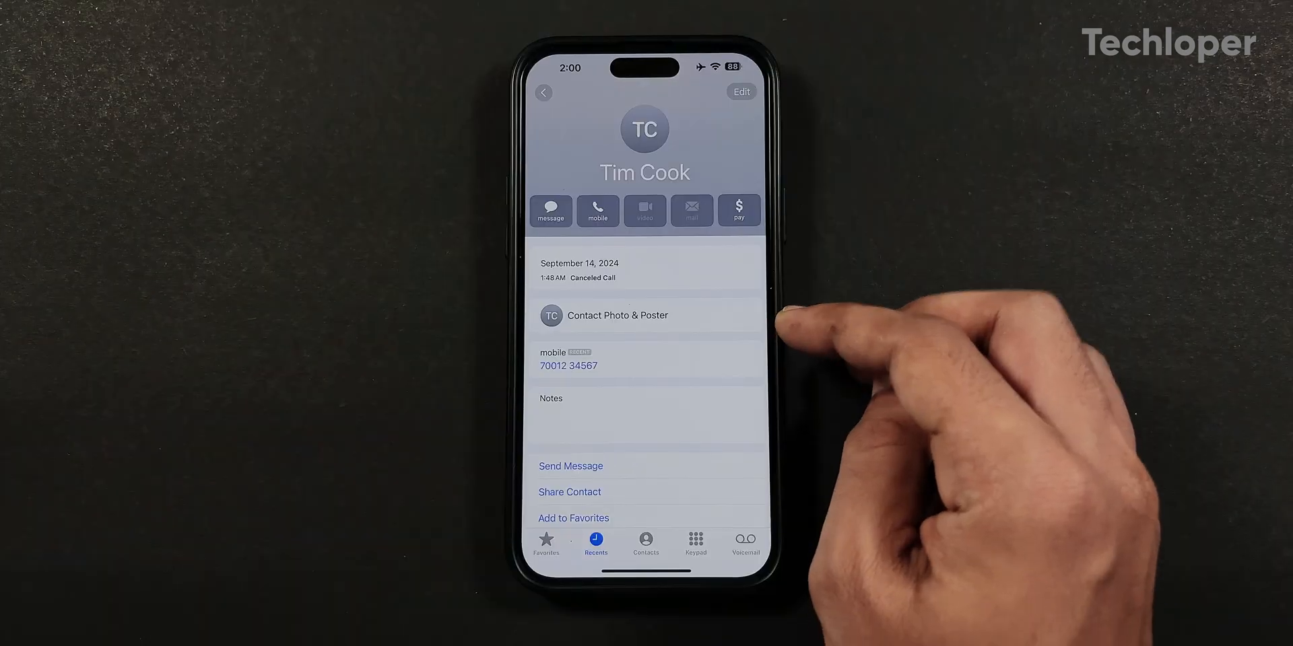
click(543, 91)
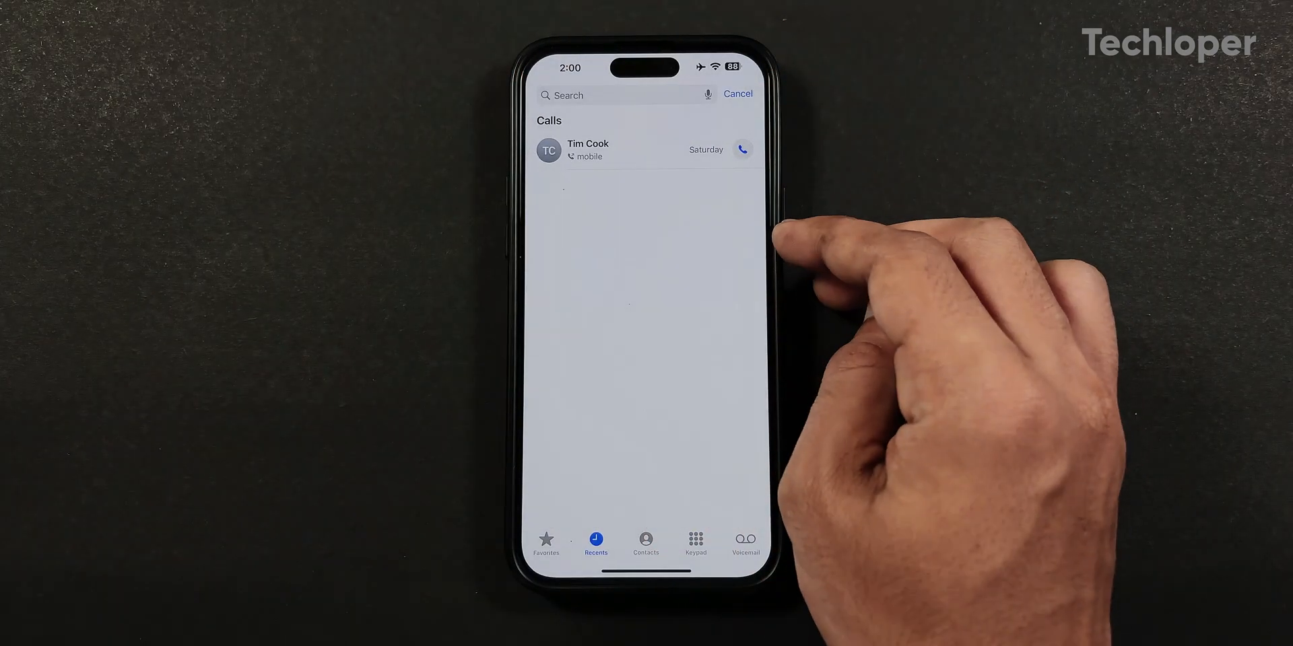
click(736, 93)
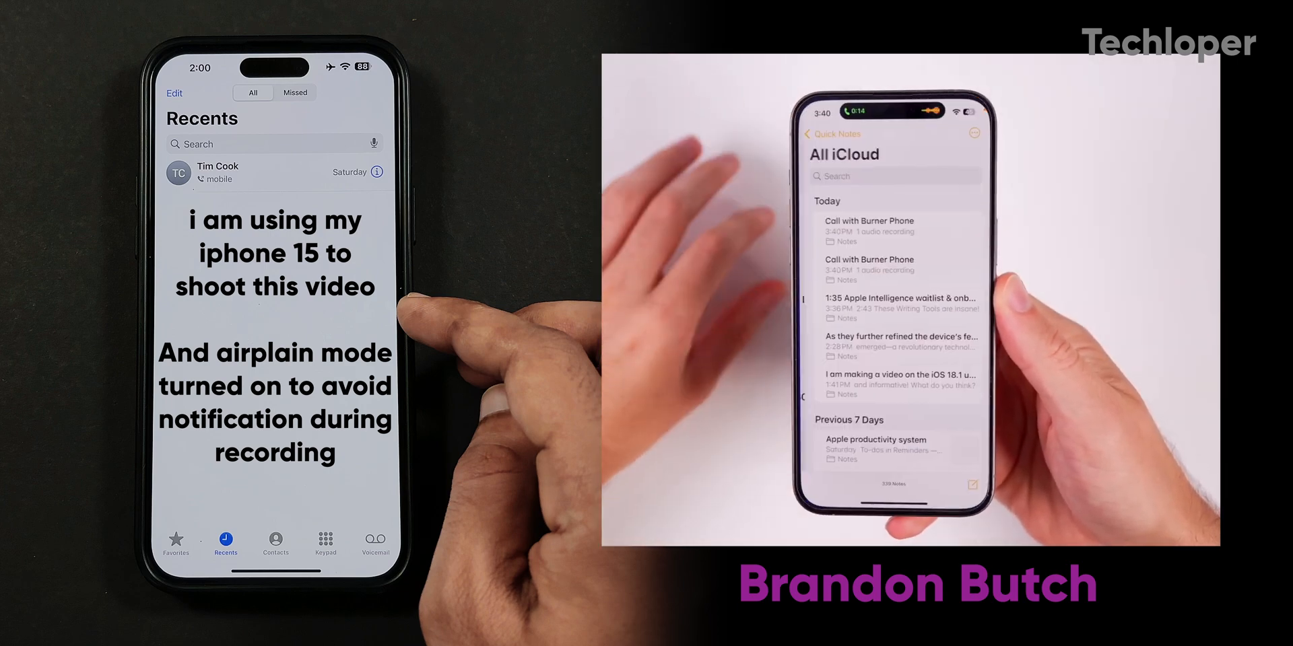
click(867, 230)
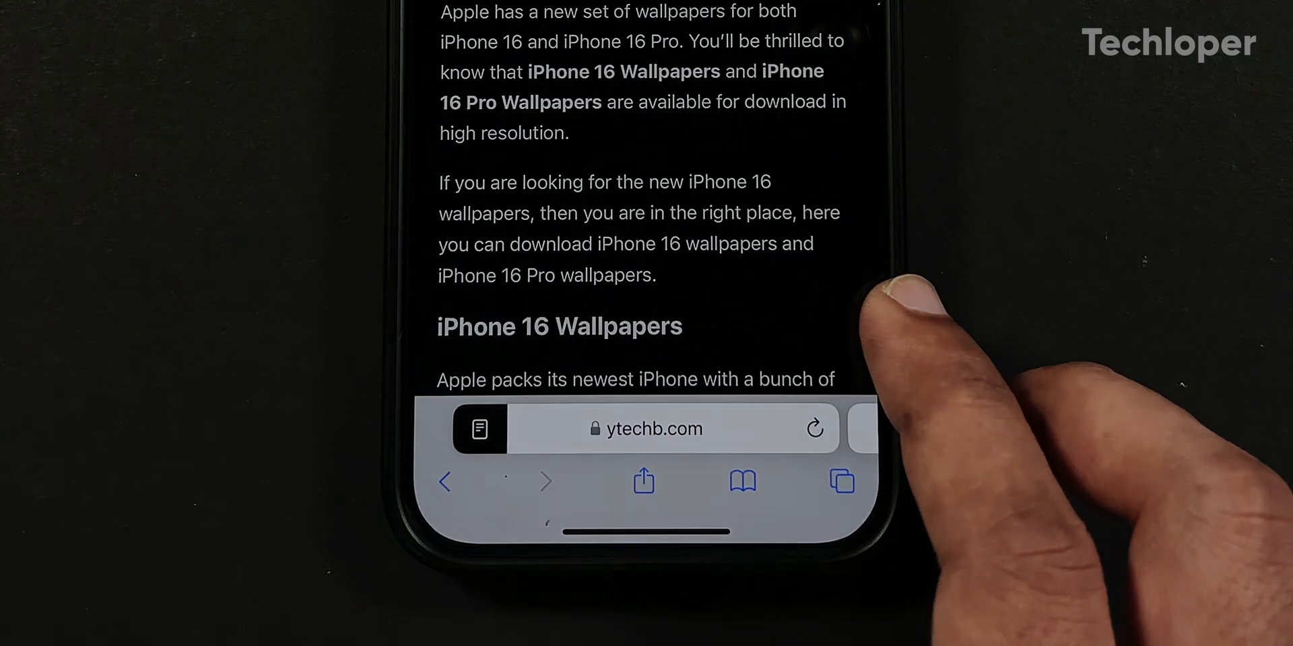
- Hide the iPhone 16 Pro promo and another item on the Apple page with Hide Distracting Items
click(479, 428)
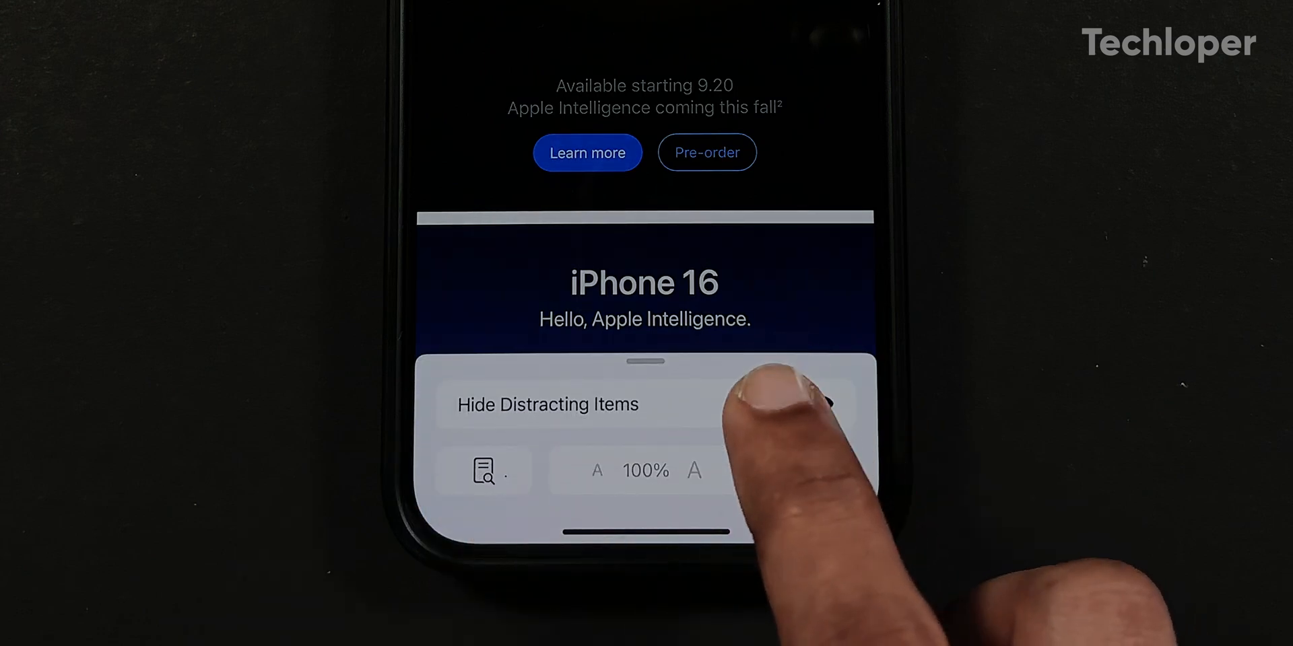
click(547, 405)
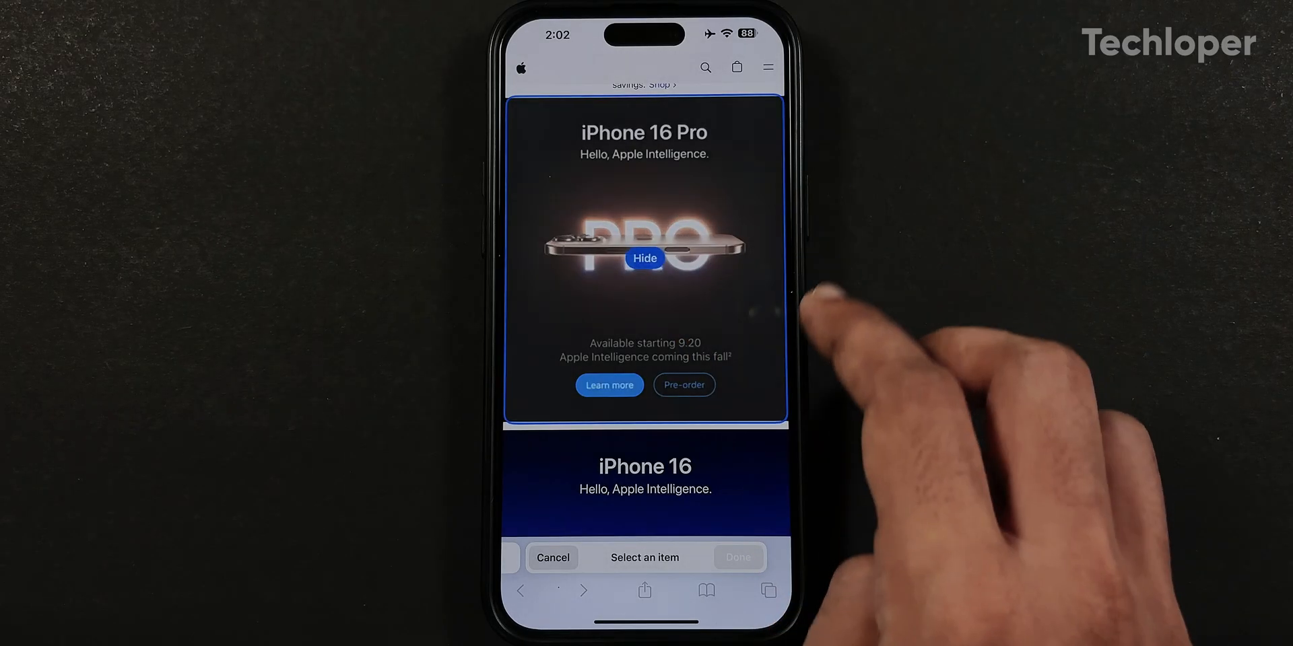
click(644, 259)
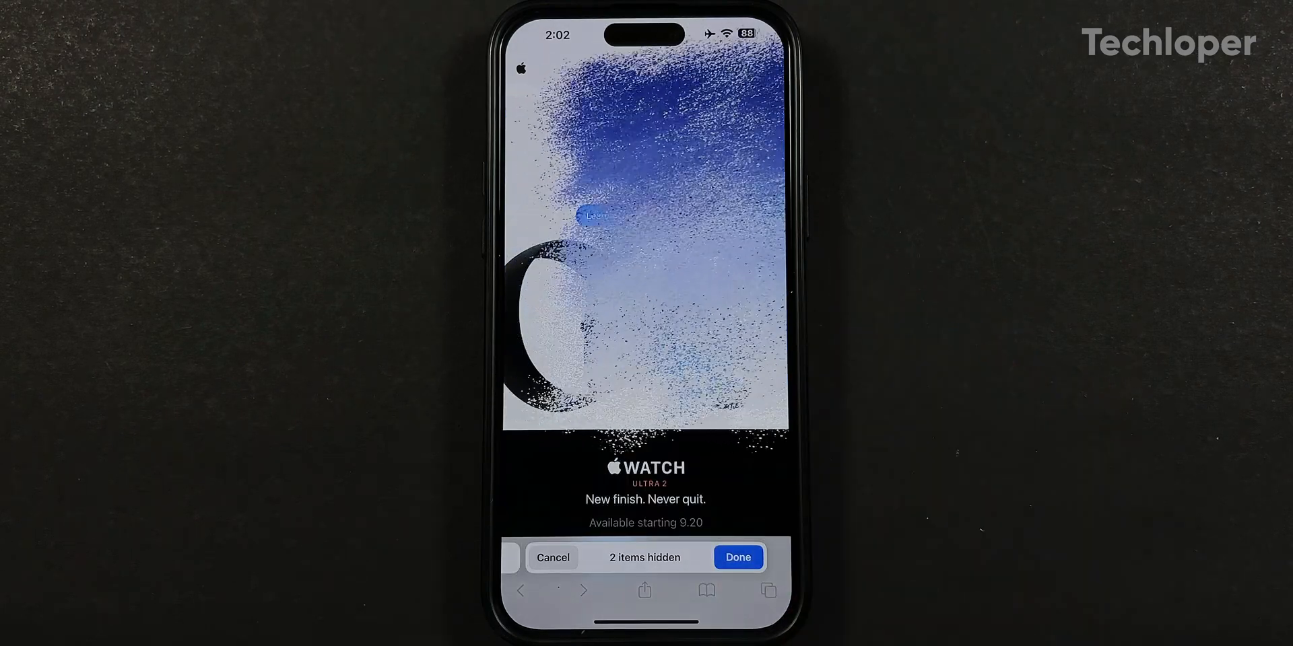
click(736, 557)
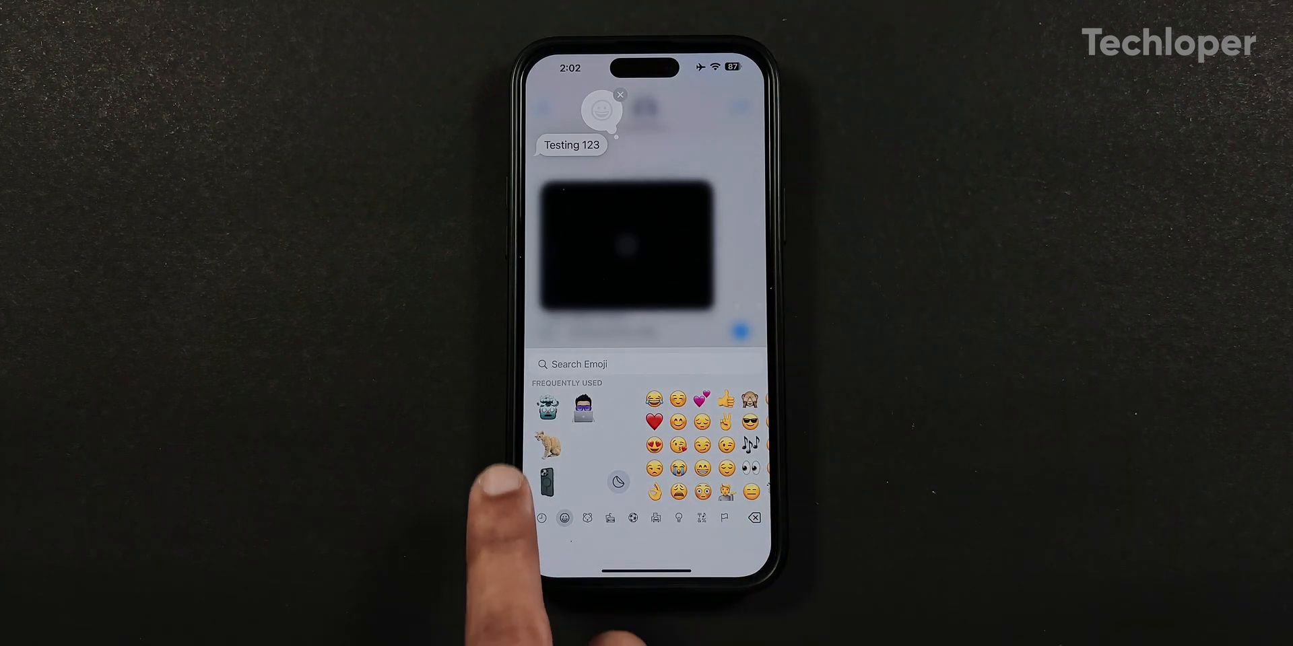
- React to 'Testing 123', then select the ride invitation draft and apply the Bloom text effect
click(564, 518)
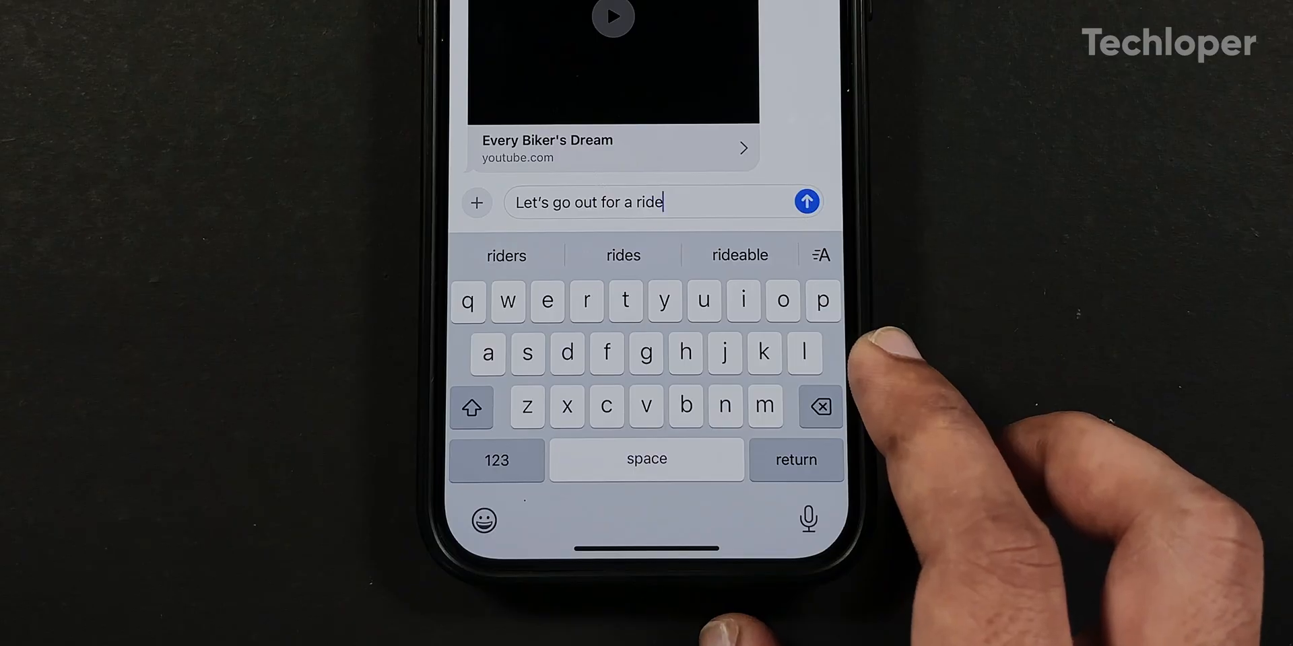
double_click(588, 202)
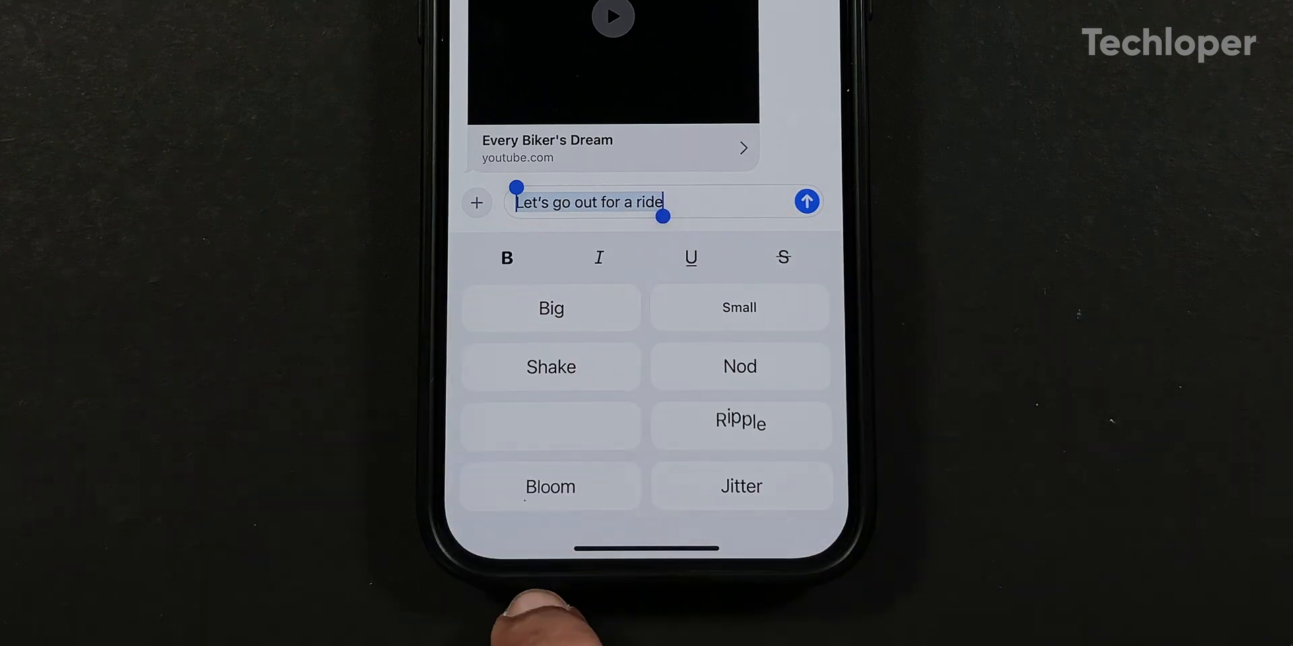
click(739, 366)
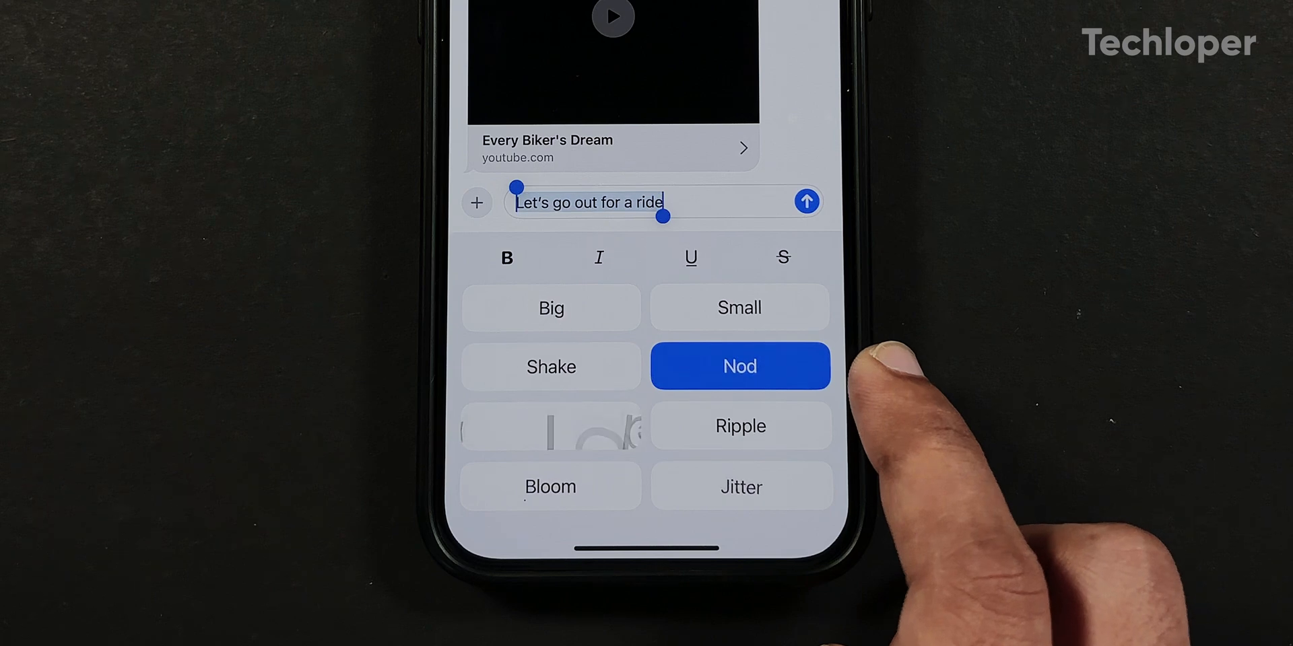
click(550, 486)
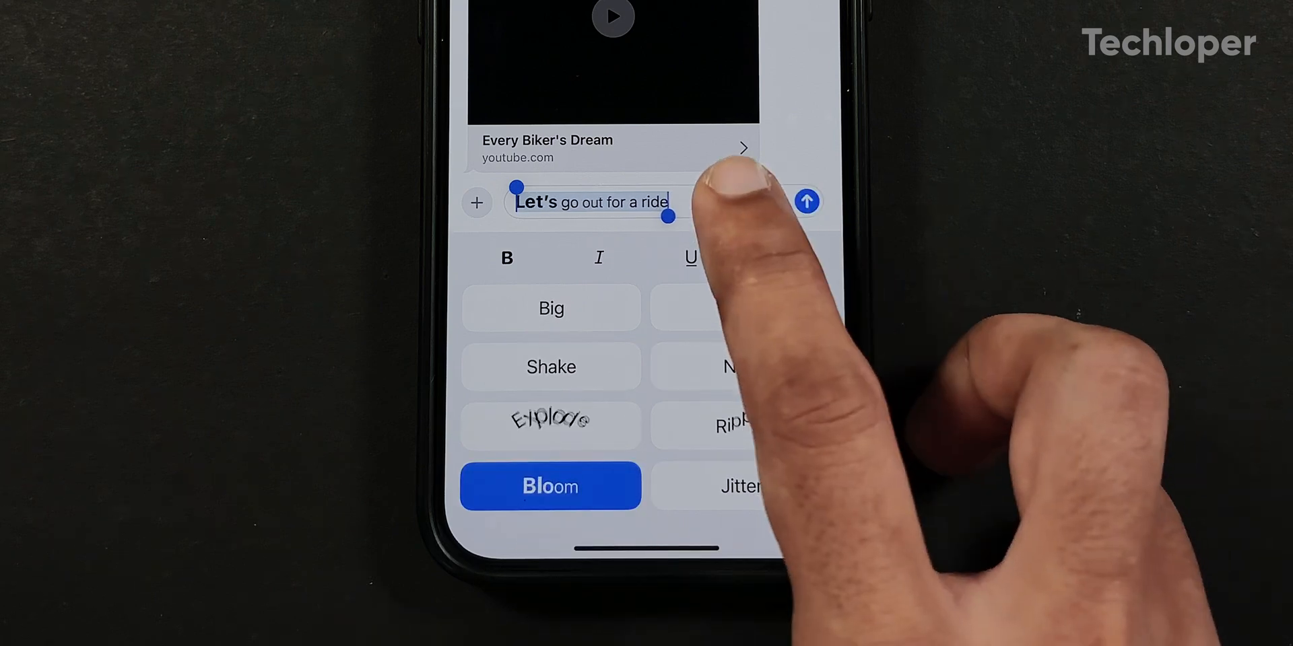
- Schedule the message with Send Later for Mon, Sep 30 at 2:04 PM
click(476, 203)
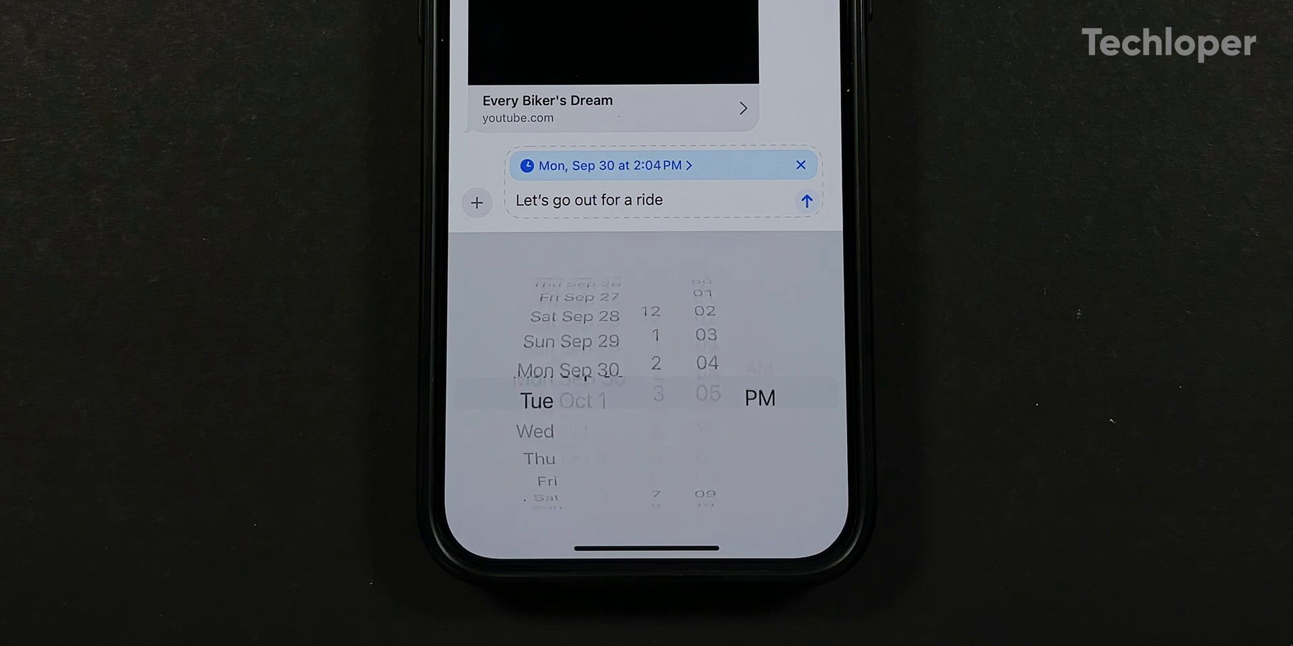
scroll(down, 3)
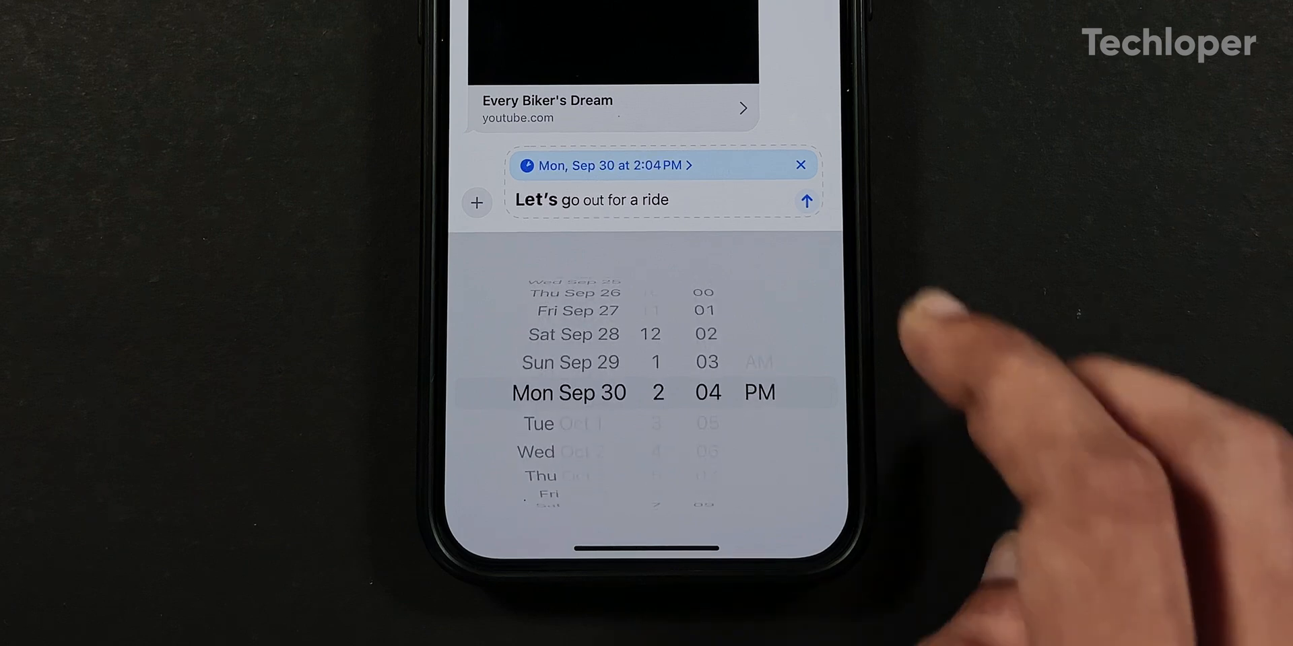
click(805, 200)
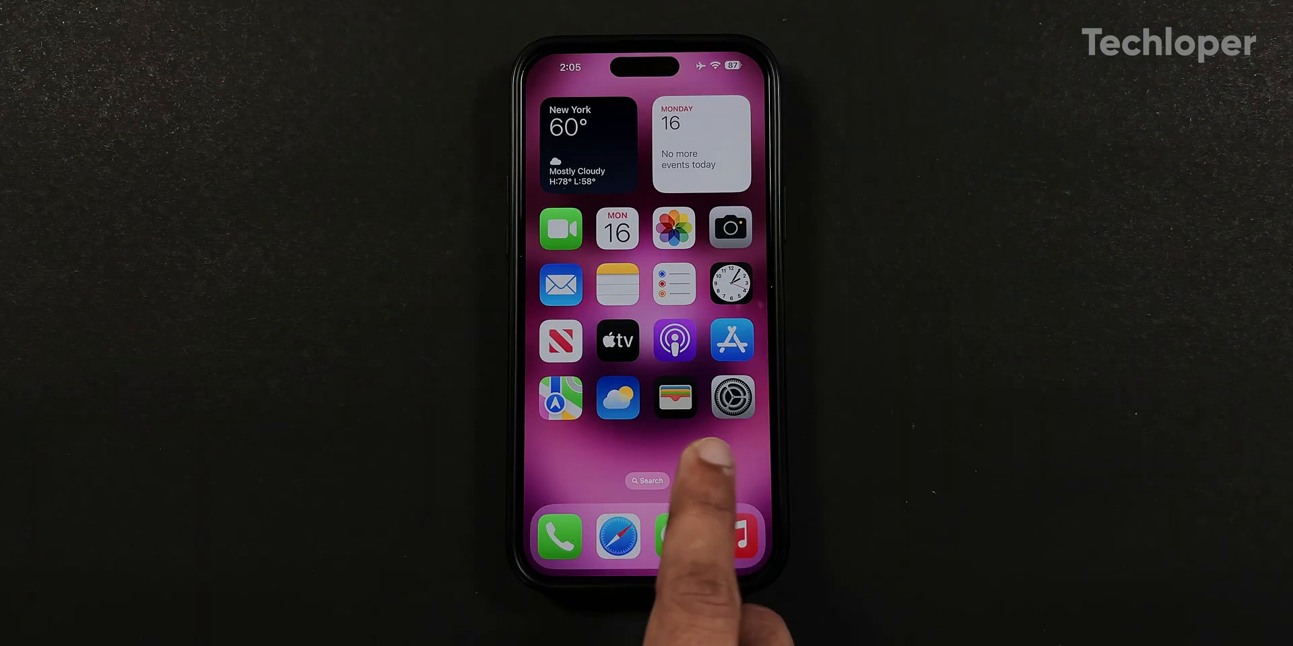
- Launch Calculator from Utilities, view its history and switch to Scientific mode
click(673, 396)
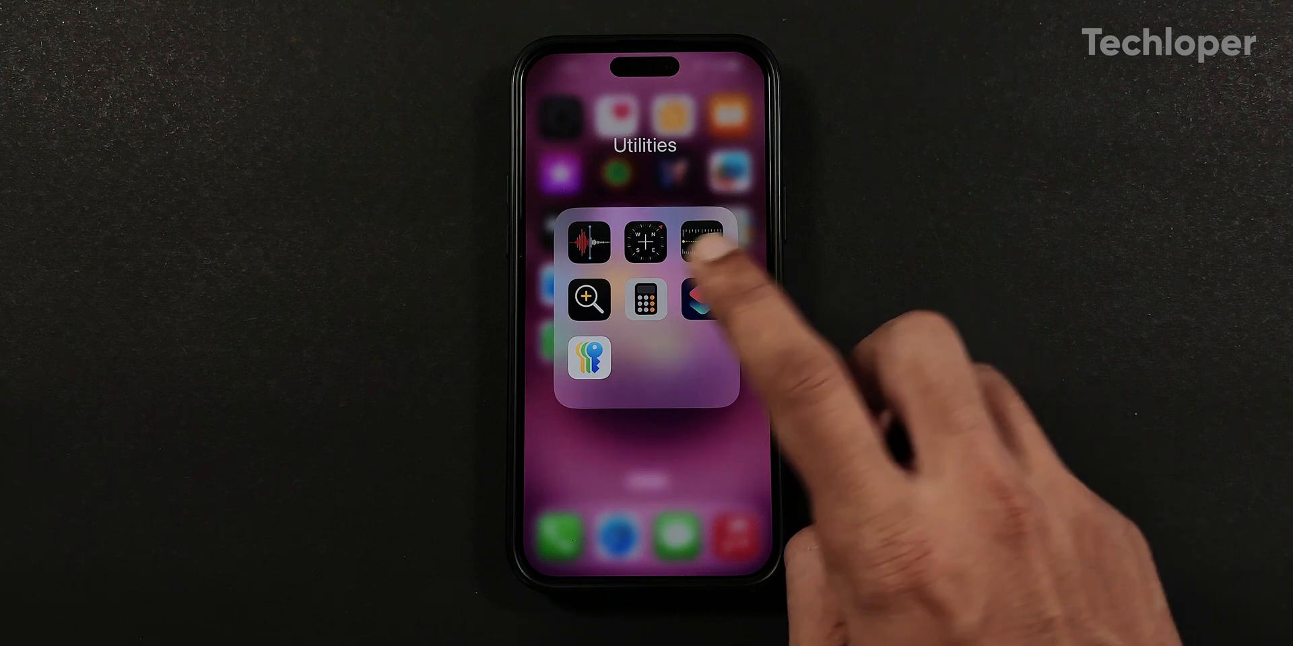
click(644, 295)
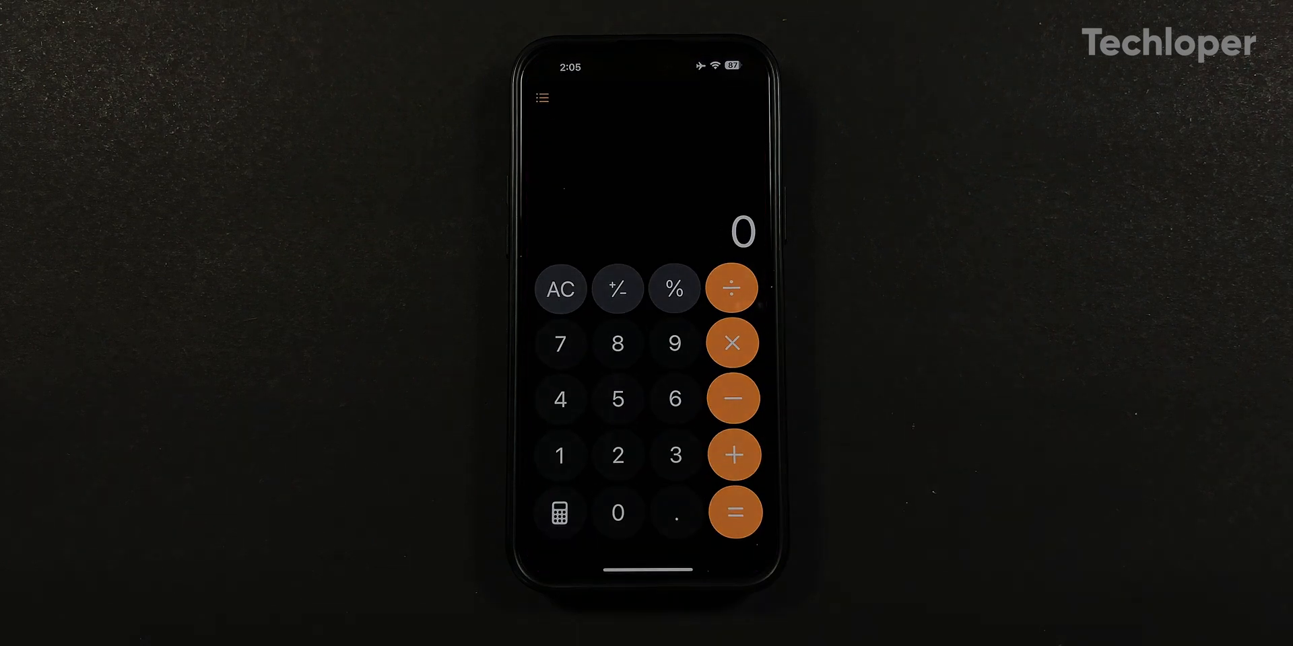
click(542, 98)
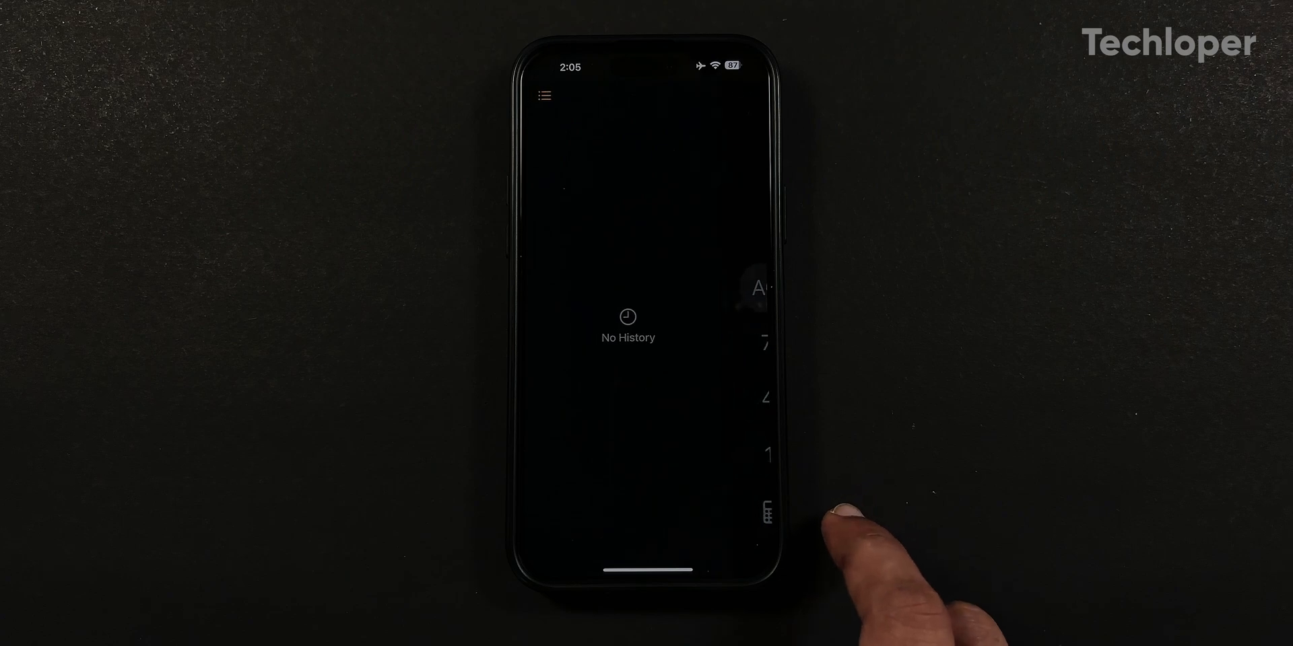
click(760, 509)
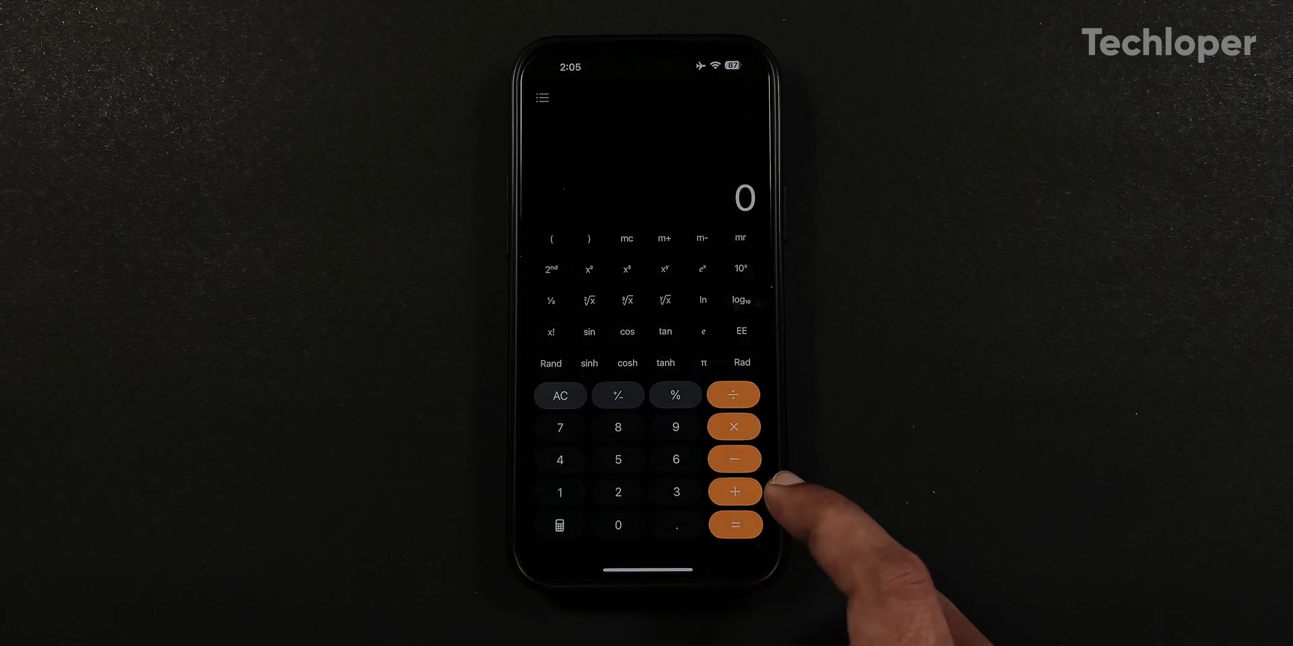
- Enable Convert mode and choose units so 569 shows as 511.87 EUR
click(741, 362)
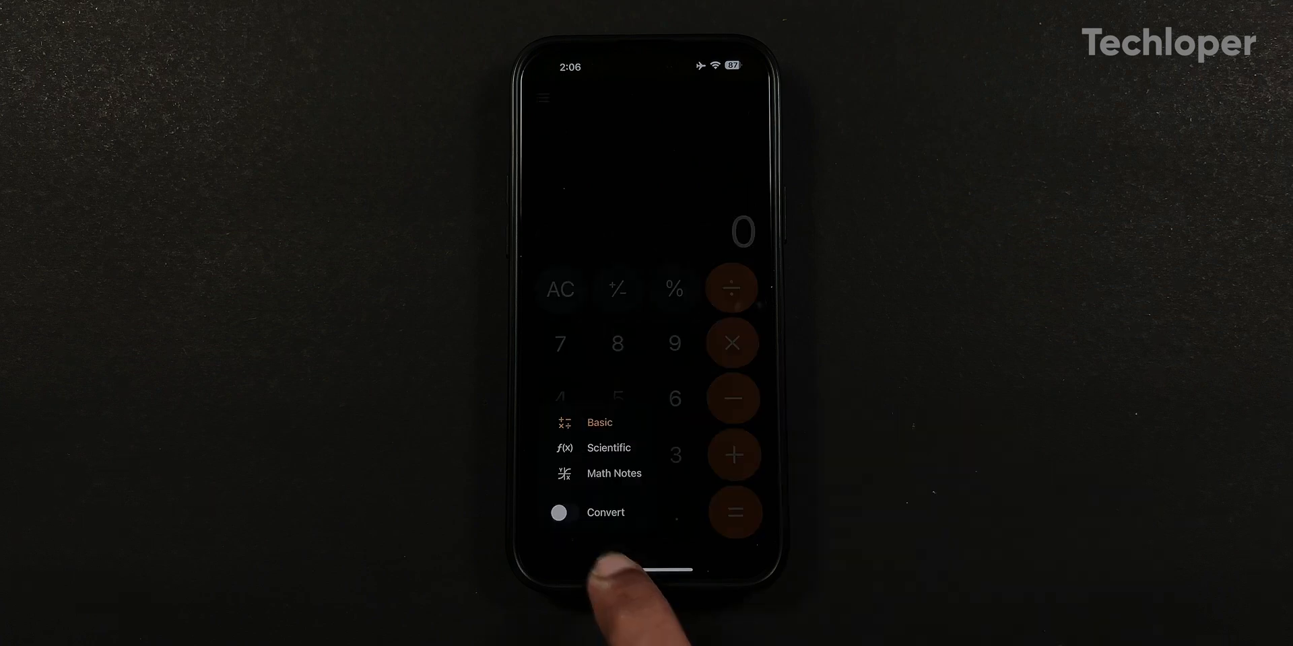
click(605, 511)
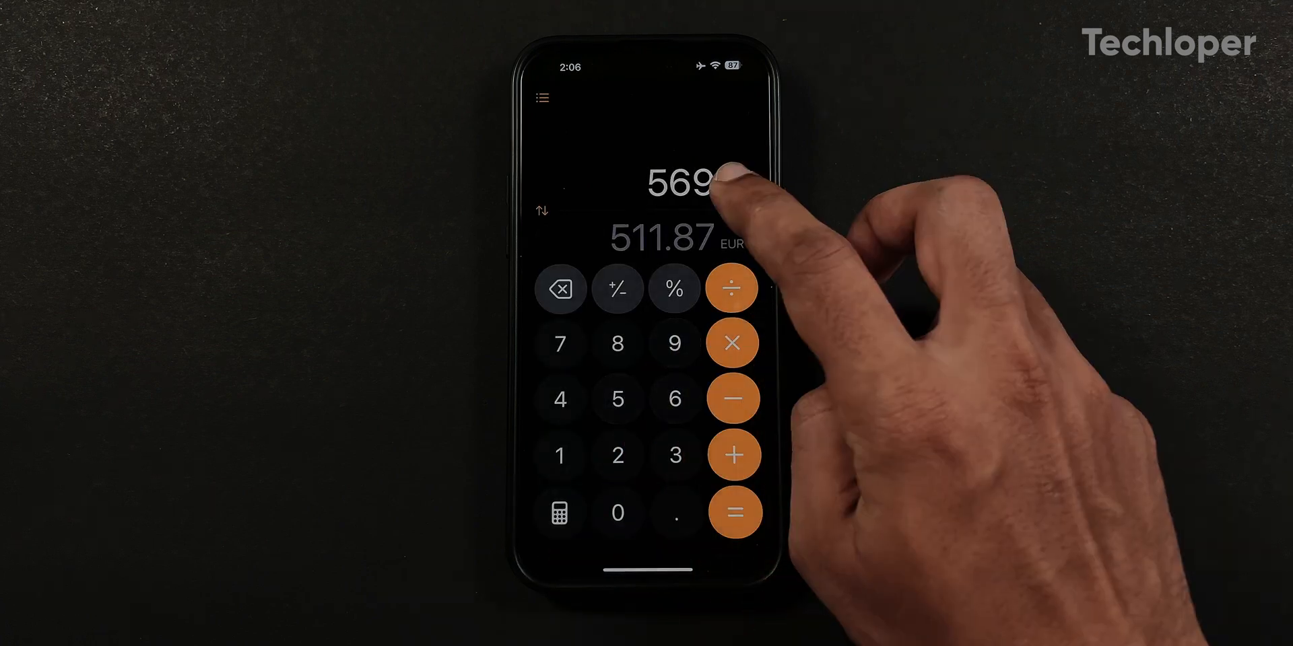
click(674, 240)
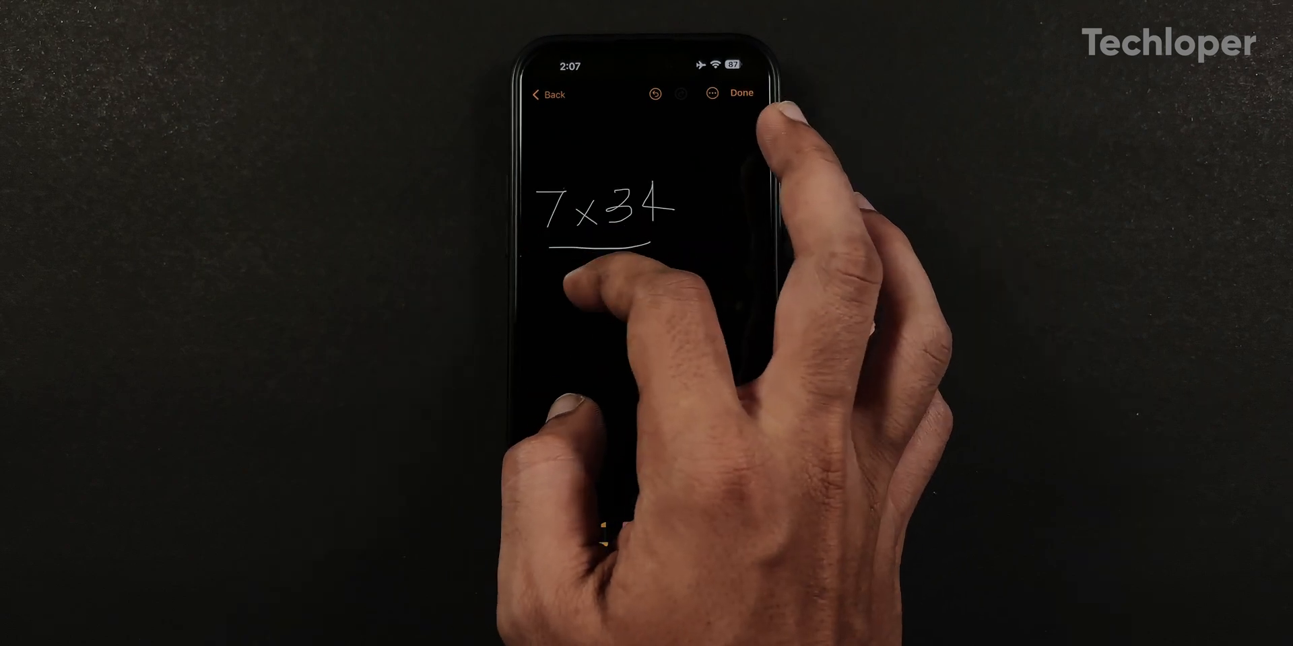
- Enter the typed expression 69/45= in a Math Notes note
click(582, 247)
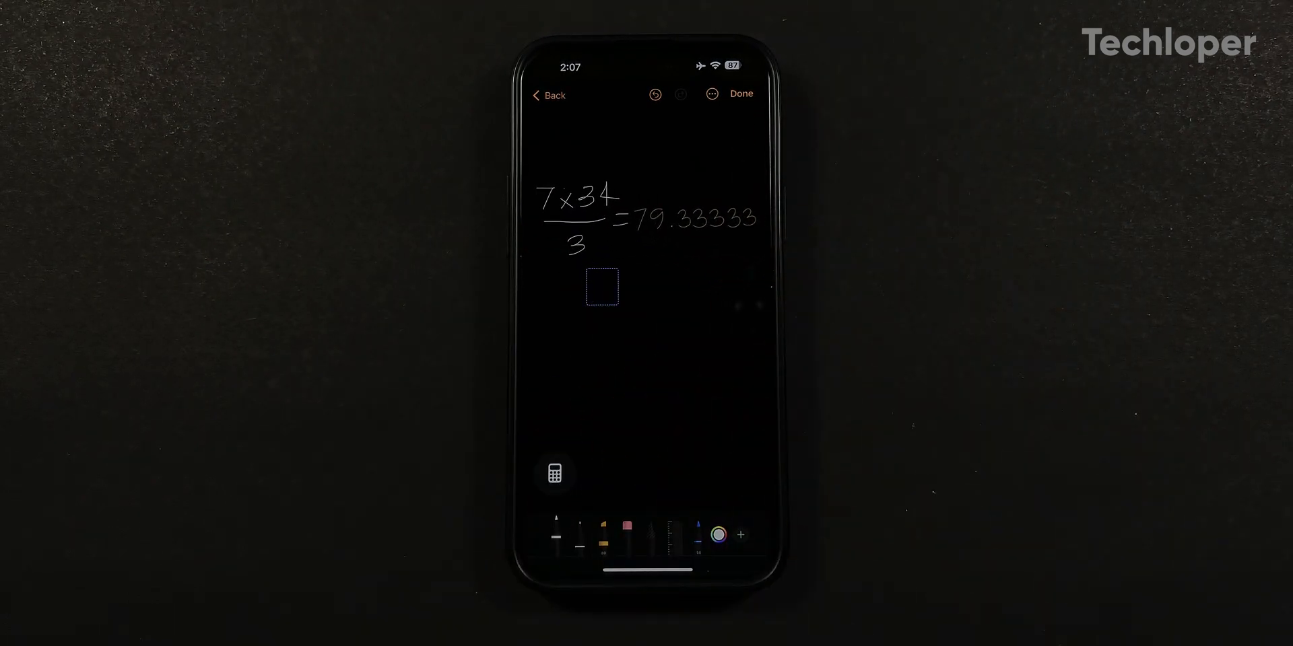
text(69)
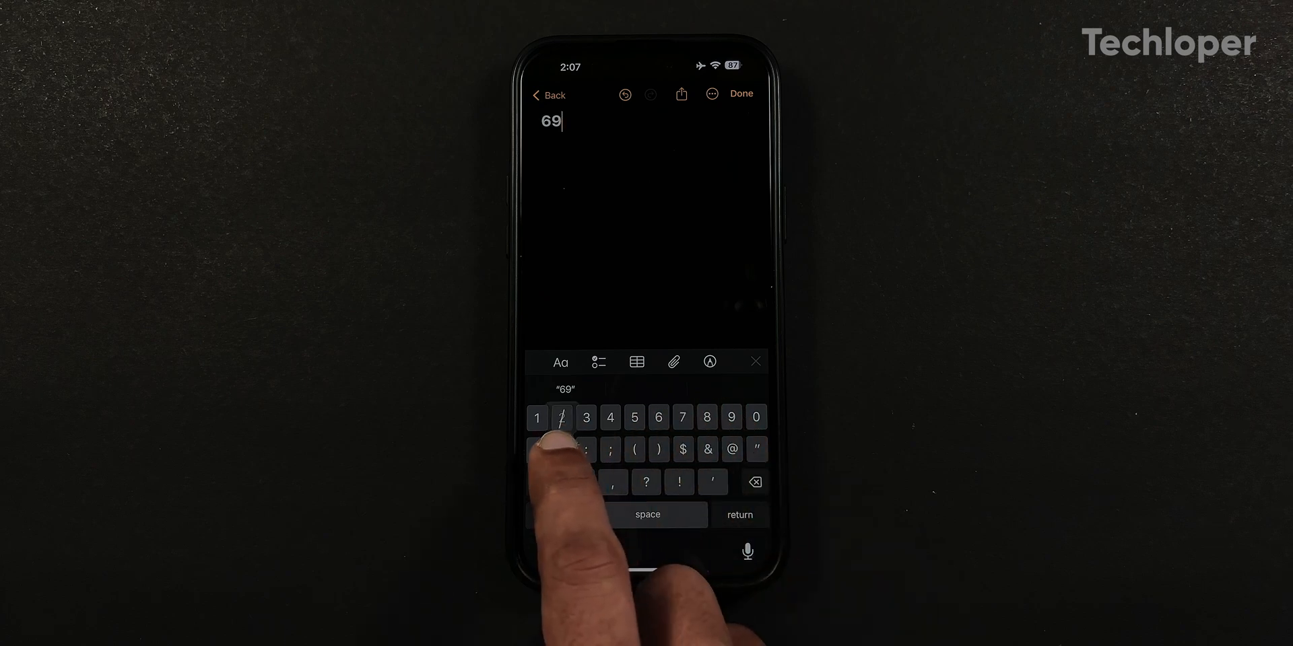
text(/45=)
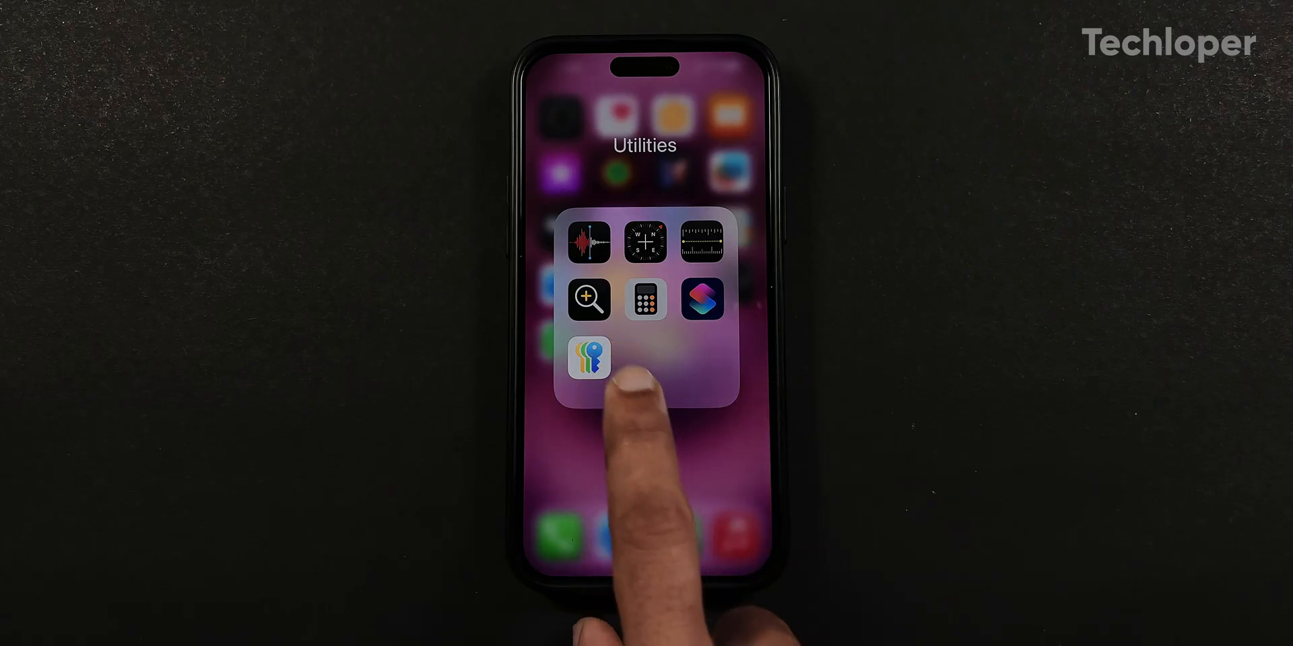
- In Passwords, view the APHome_5G Wi-Fi network details and its sharing QR code
click(589, 361)
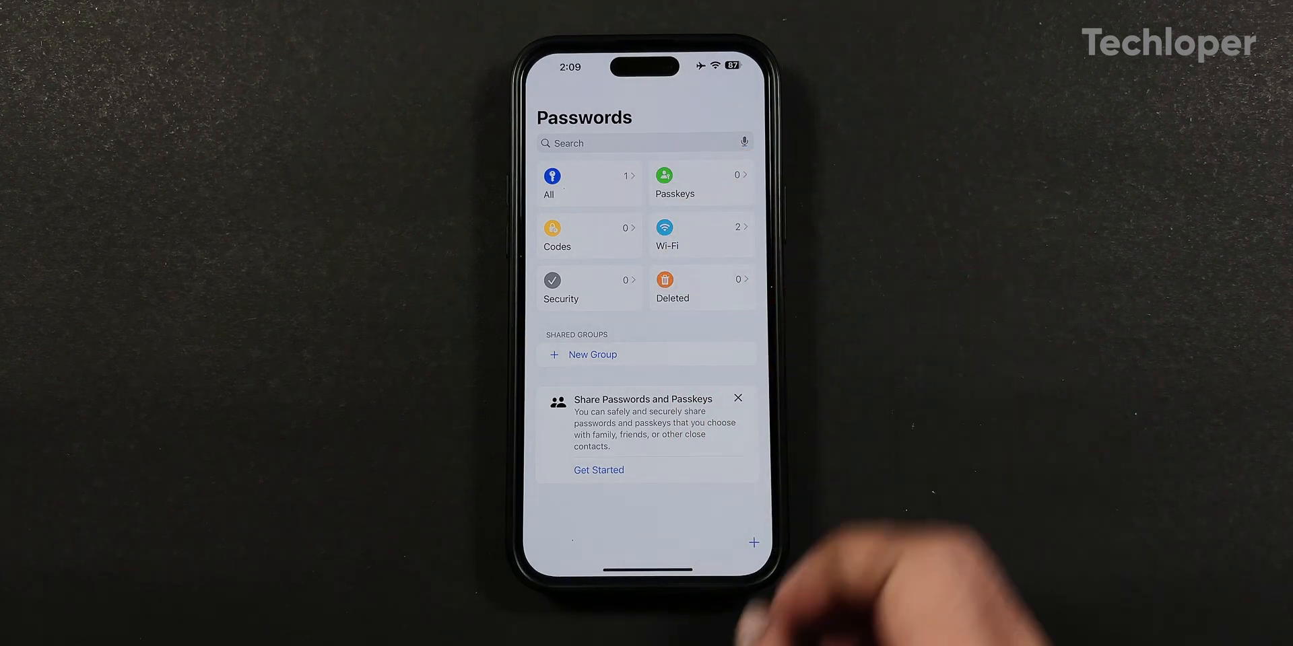
mouse_move(882, 412)
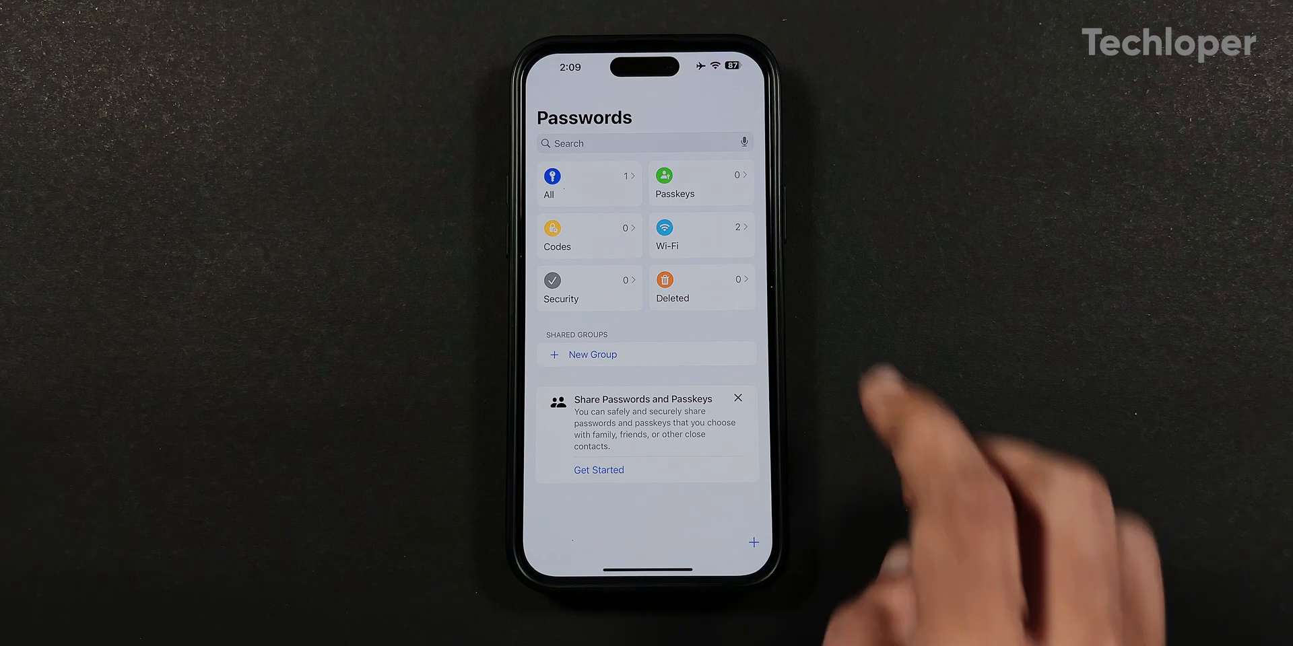
click(700, 234)
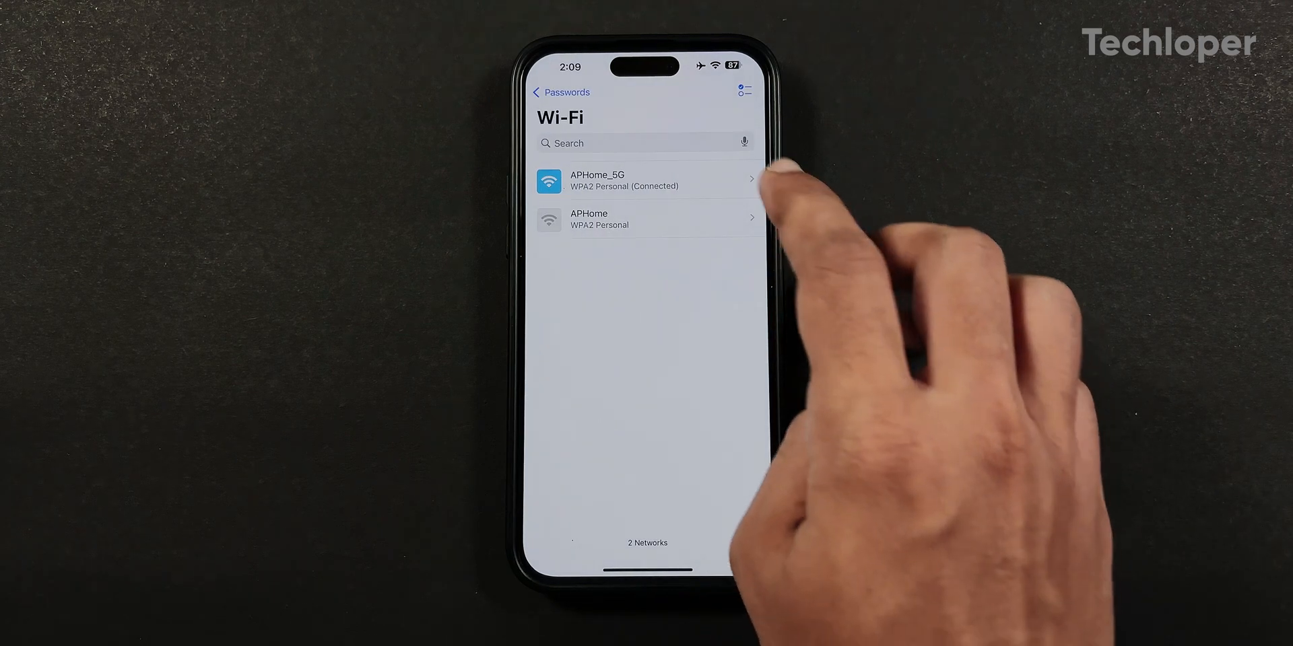
click(646, 179)
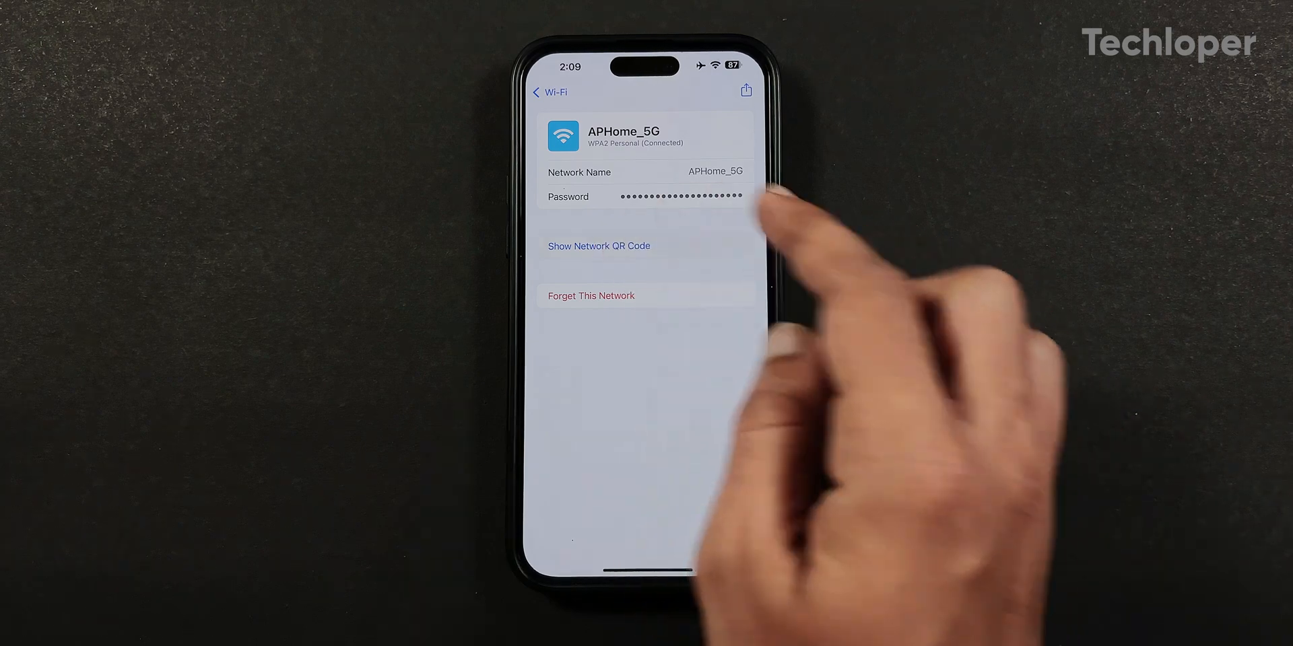
click(598, 245)
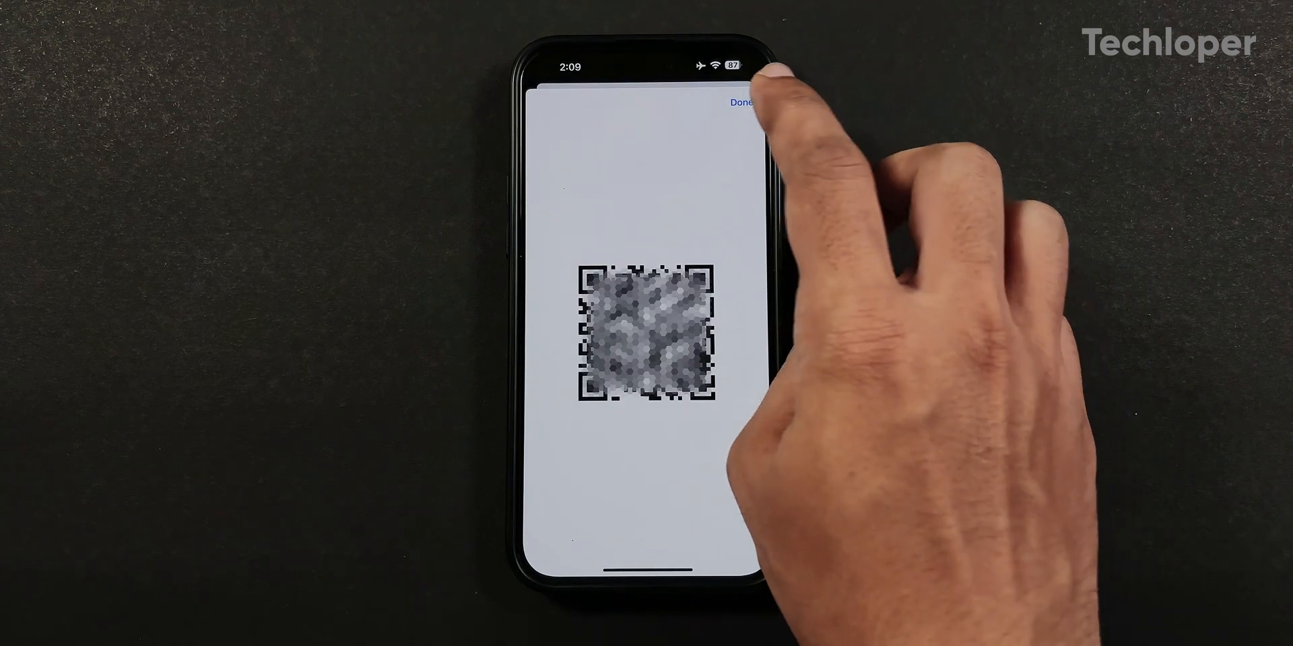
click(741, 104)
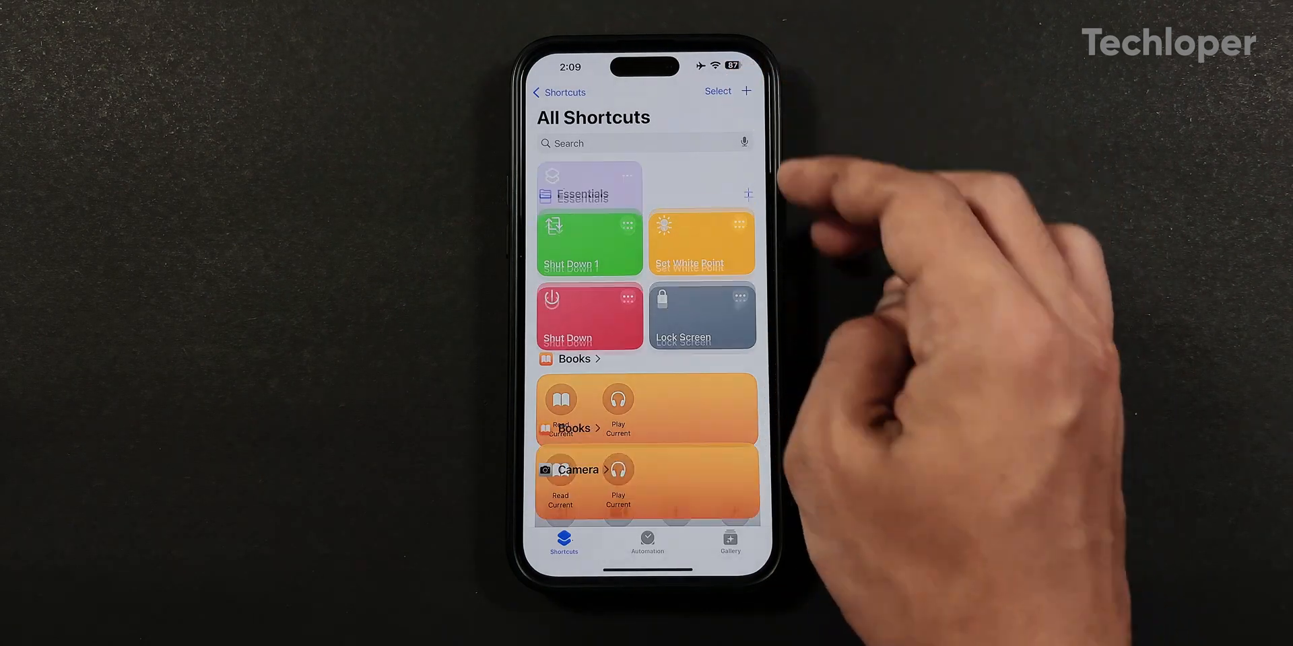
- Show the All Shortcuts collection in the Shortcuts app
click(744, 91)
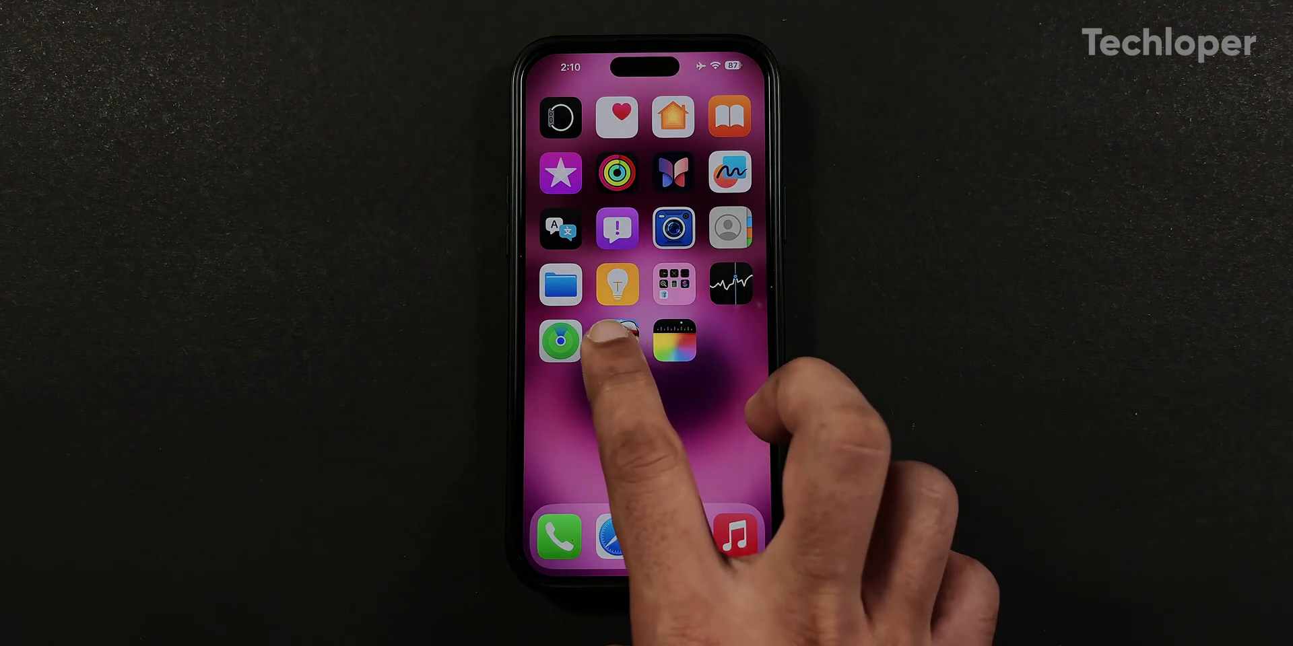
- Reach Battery Health showing Normal health, 100% maximum capacity and 128 charge cycles
click(615, 339)
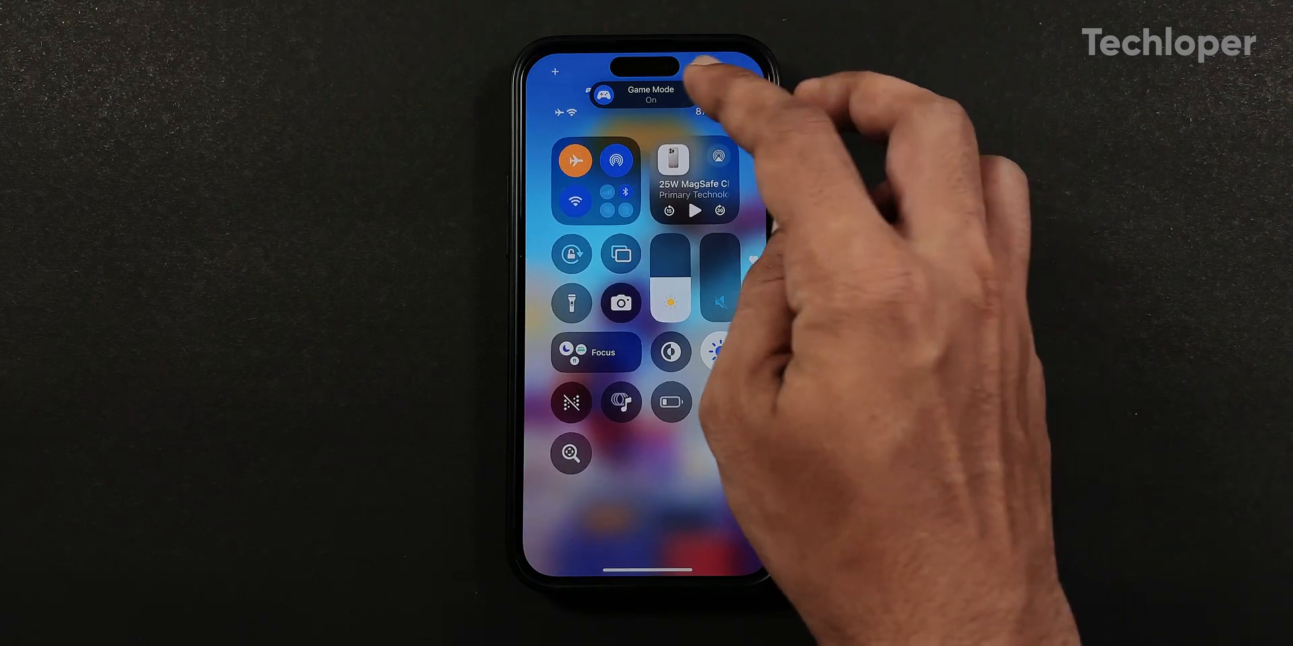
click(634, 94)
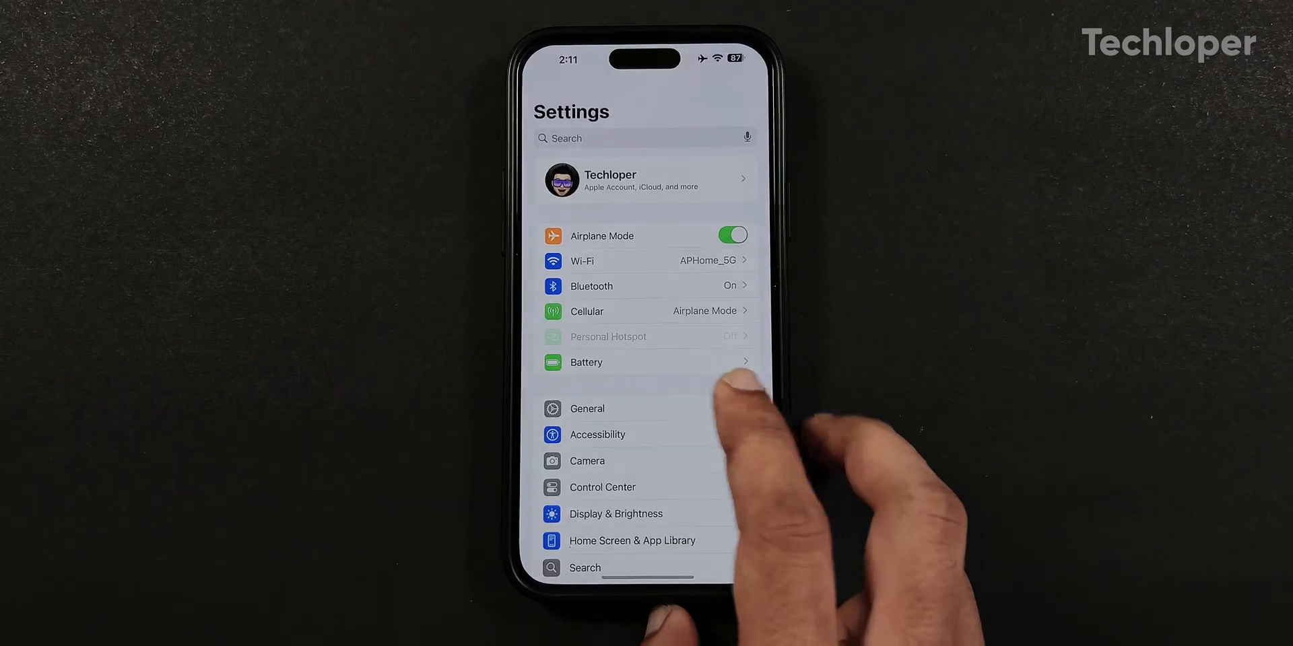
click(586, 362)
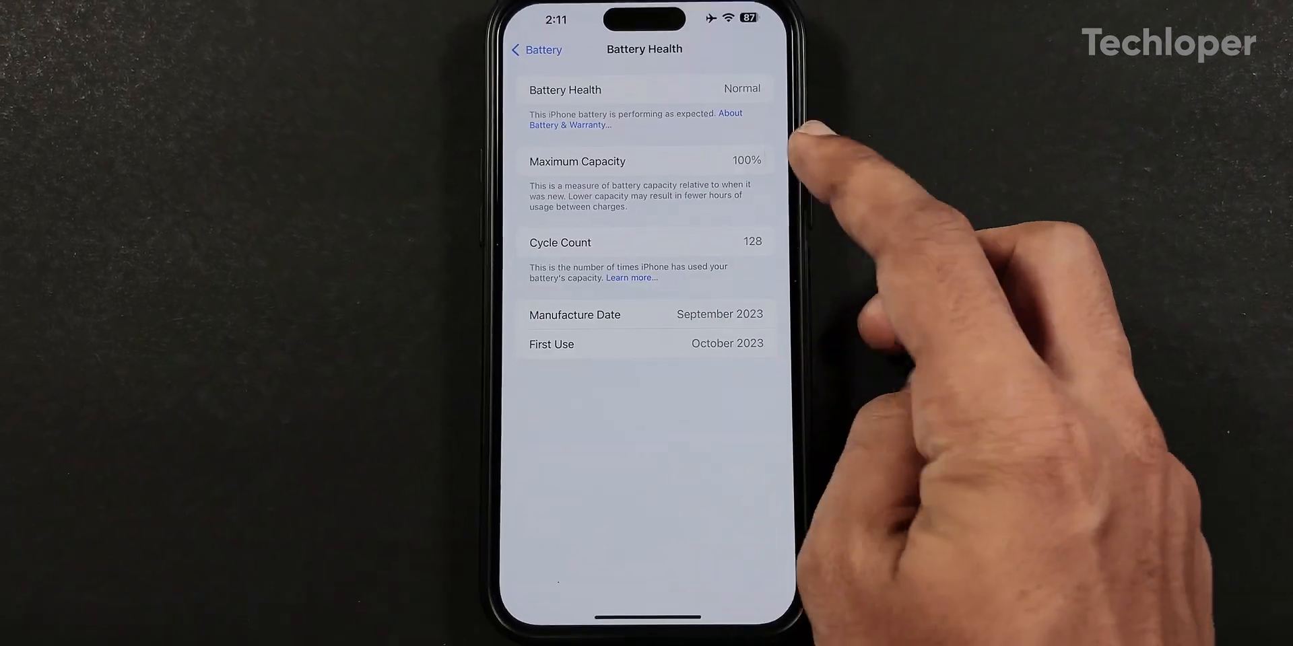